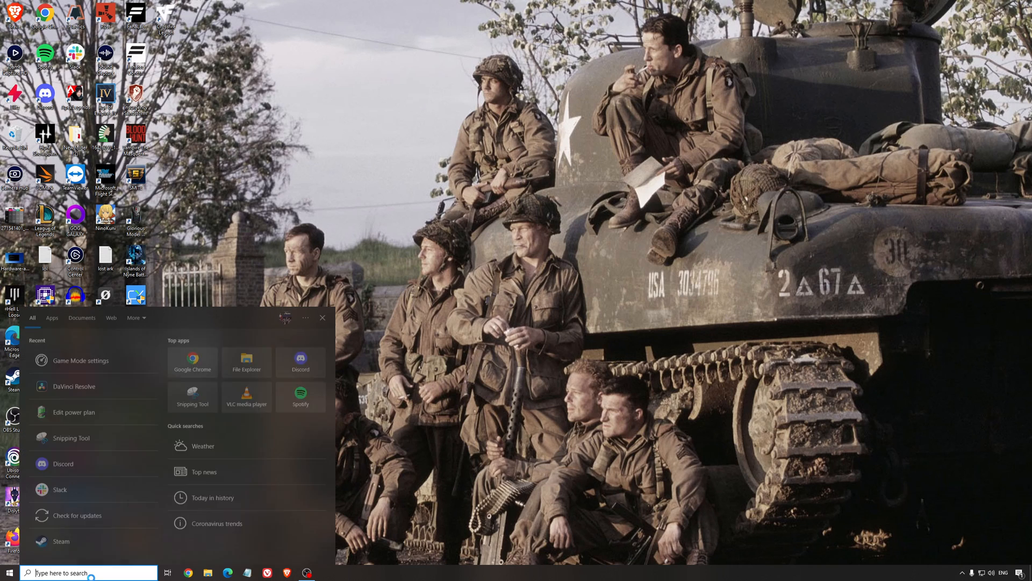
# Open Gaming > Game Mode from the Start search's recent items and confirm Game Mode is on
pyautogui.click(80, 360)
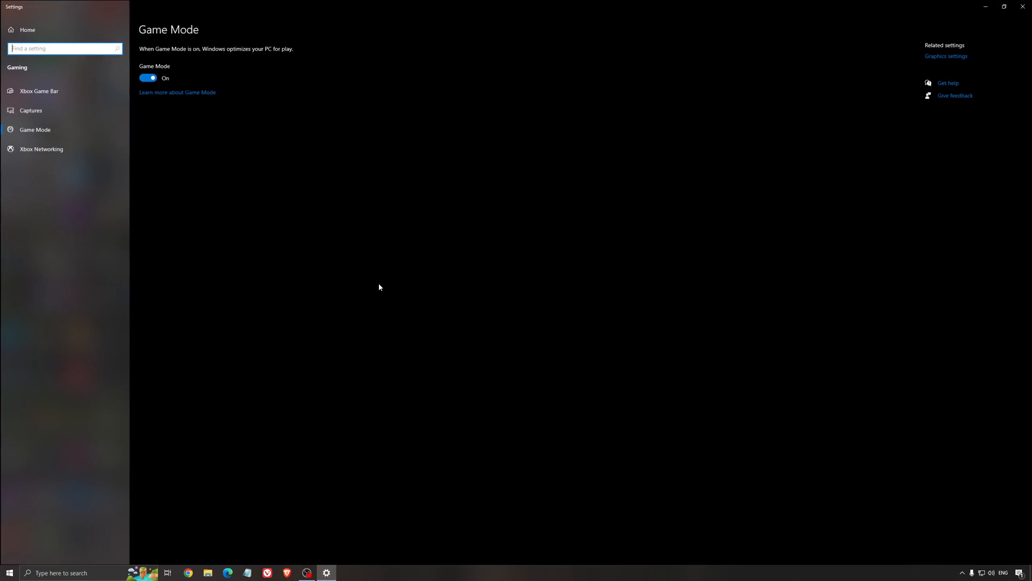
pyautogui.moveTo(320, 132)
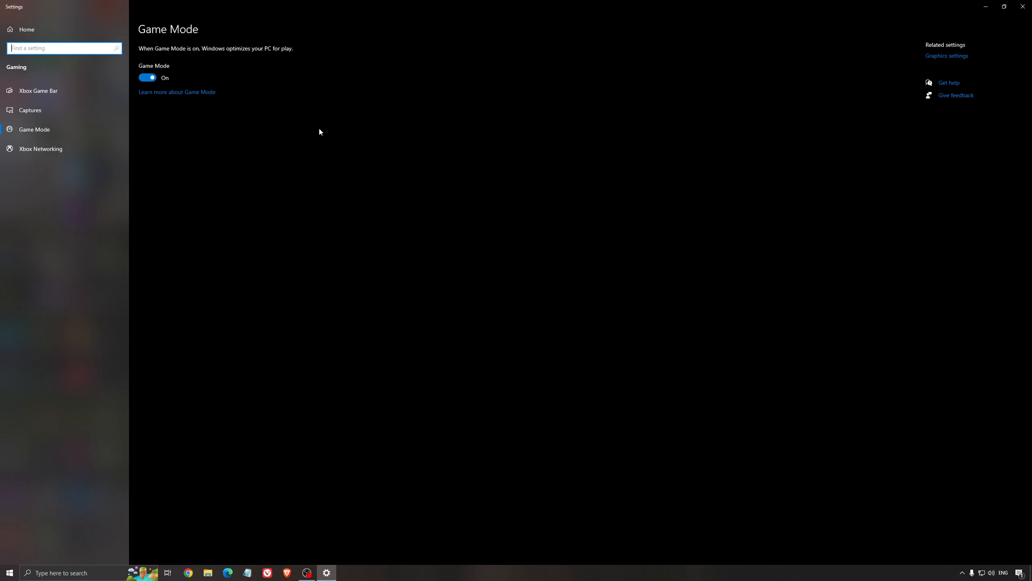
pyautogui.moveTo(401, 184)
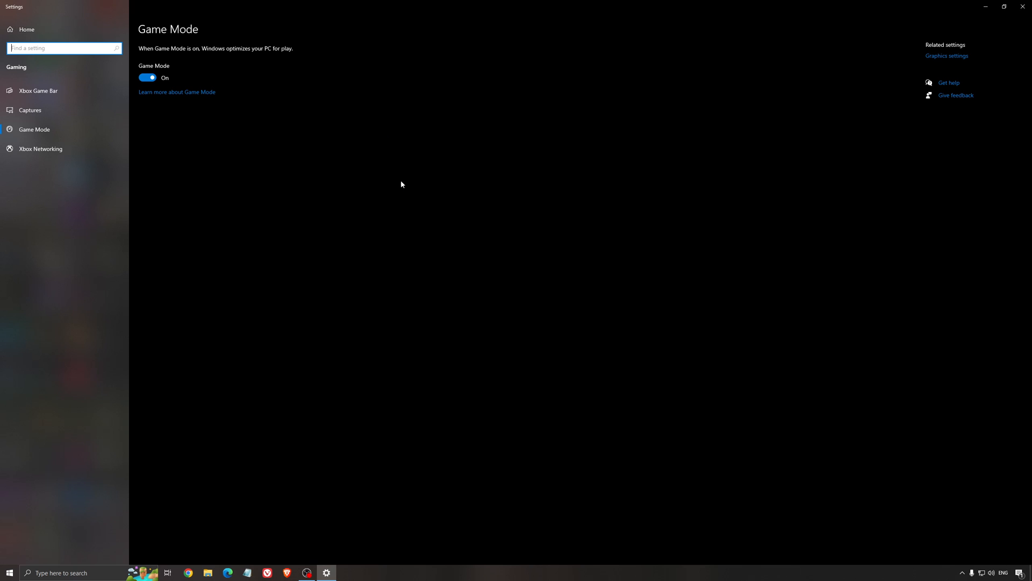
pyautogui.moveTo(337, 155)
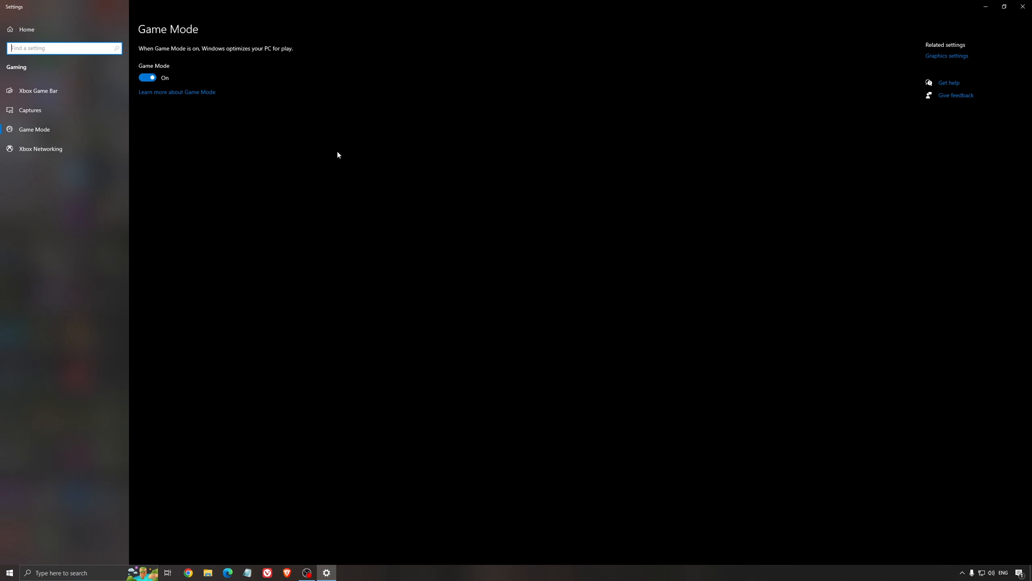
pyautogui.moveTo(319, 168)
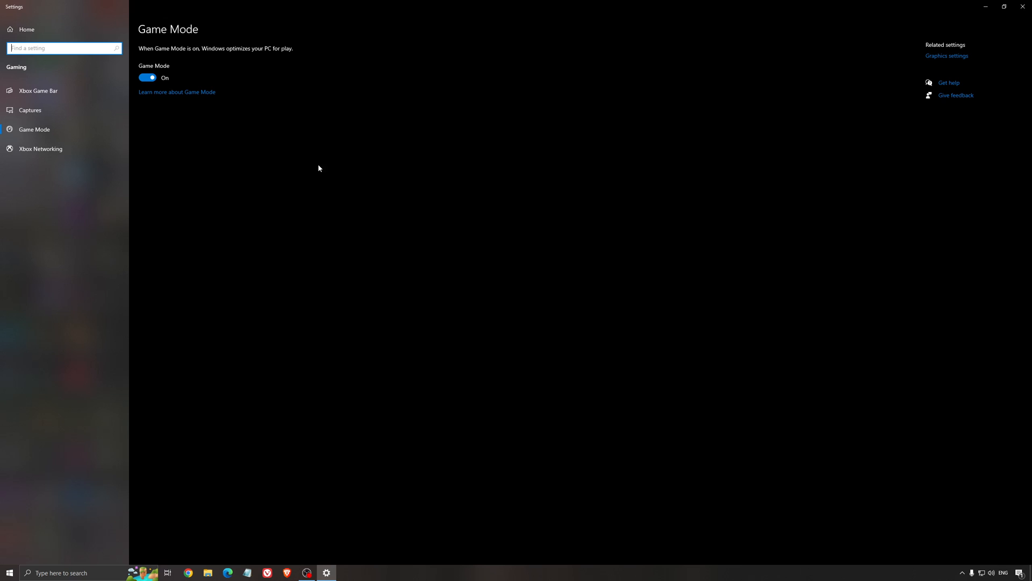
pyautogui.moveTo(297, 172)
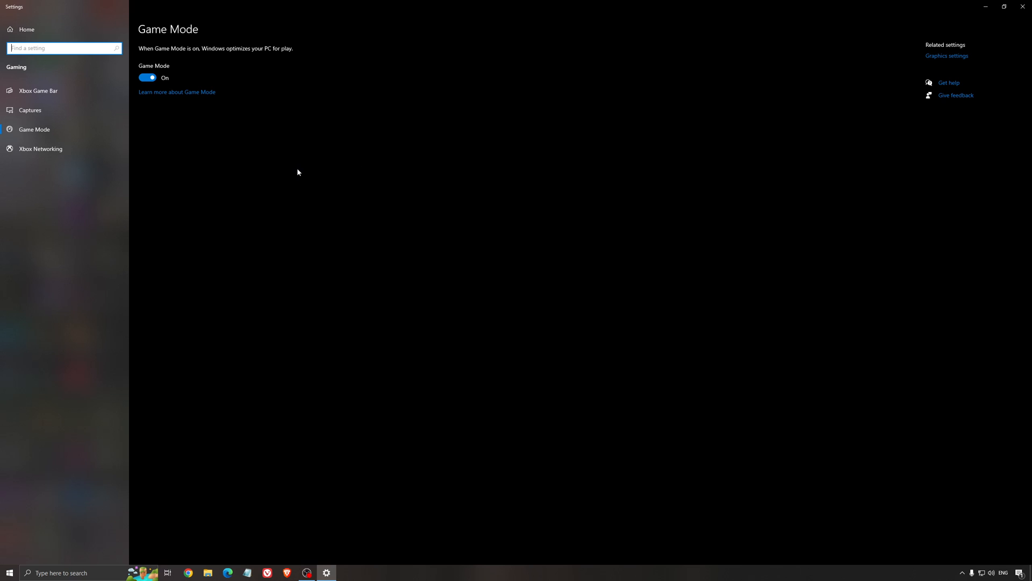
# Show the Xbox Game Bar page and confirm Xbox Game Bar is switched off
pyautogui.click(37, 90)
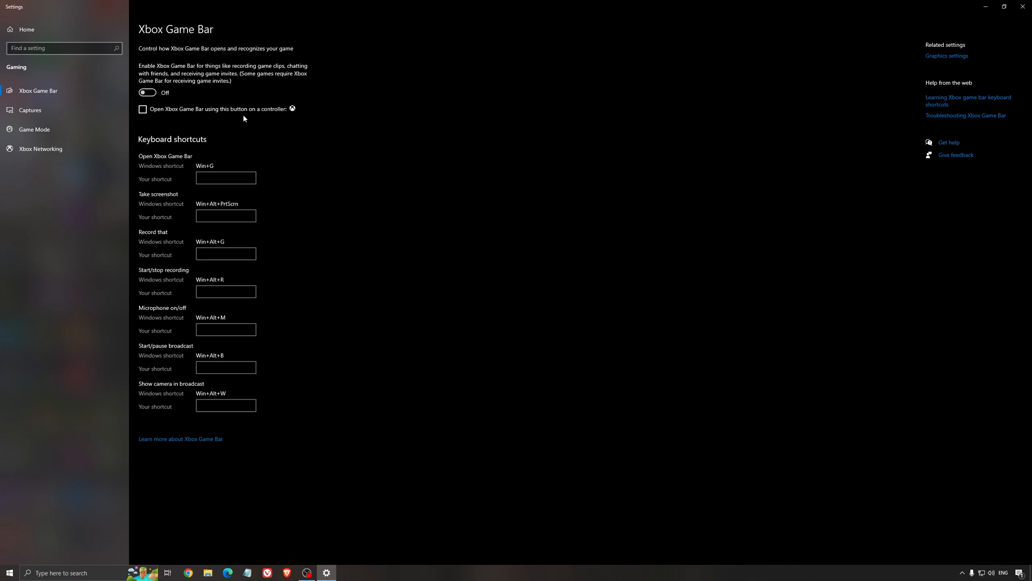
pyautogui.moveTo(359, 108)
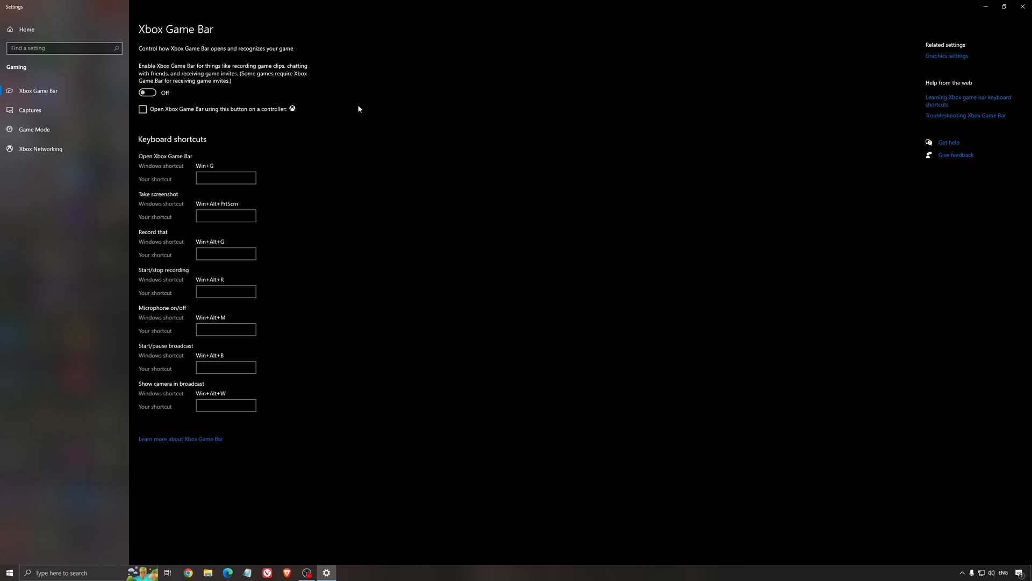
pyautogui.moveTo(469, 145)
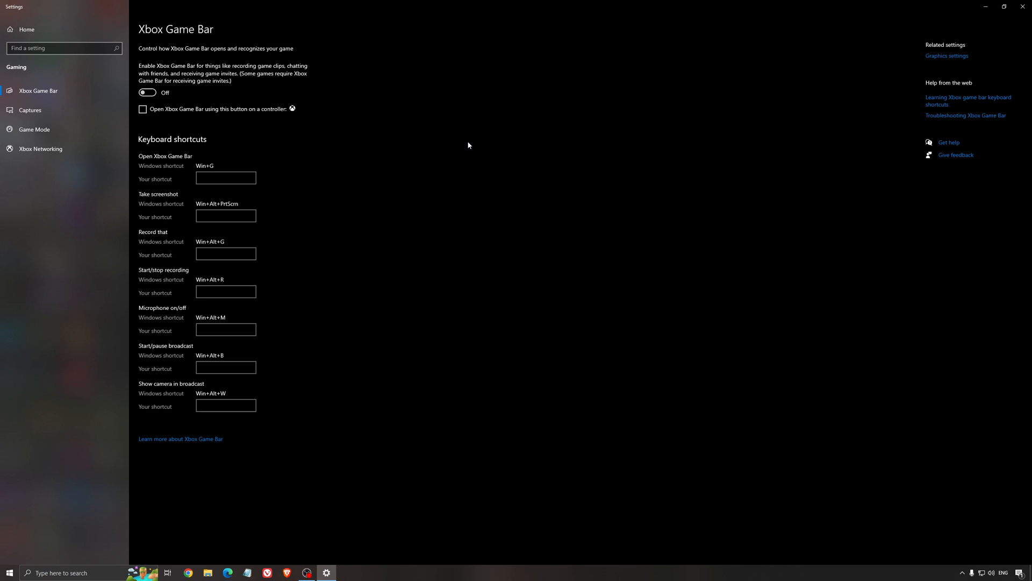
pyautogui.moveTo(362, 154)
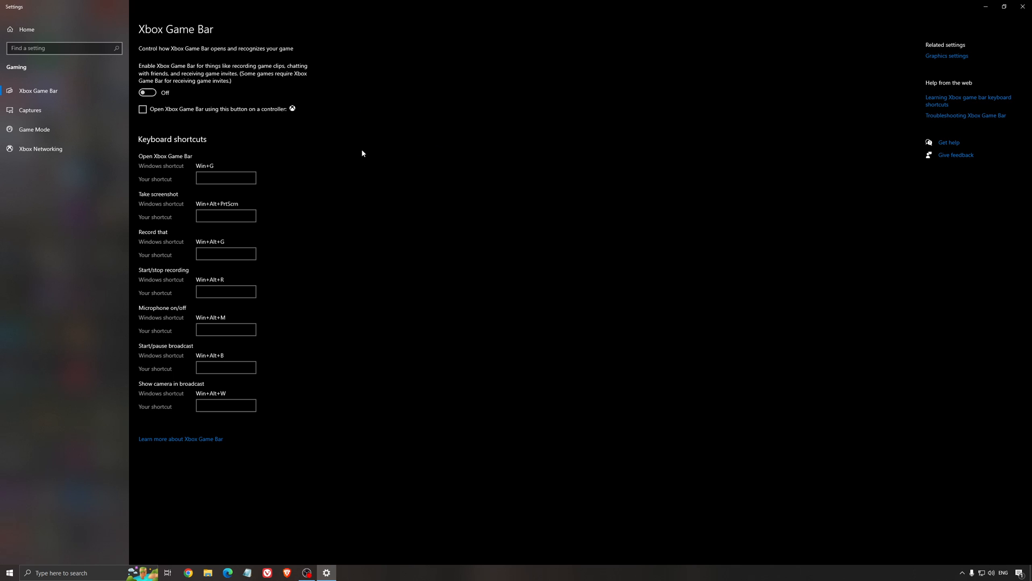
pyautogui.moveTo(59, 120)
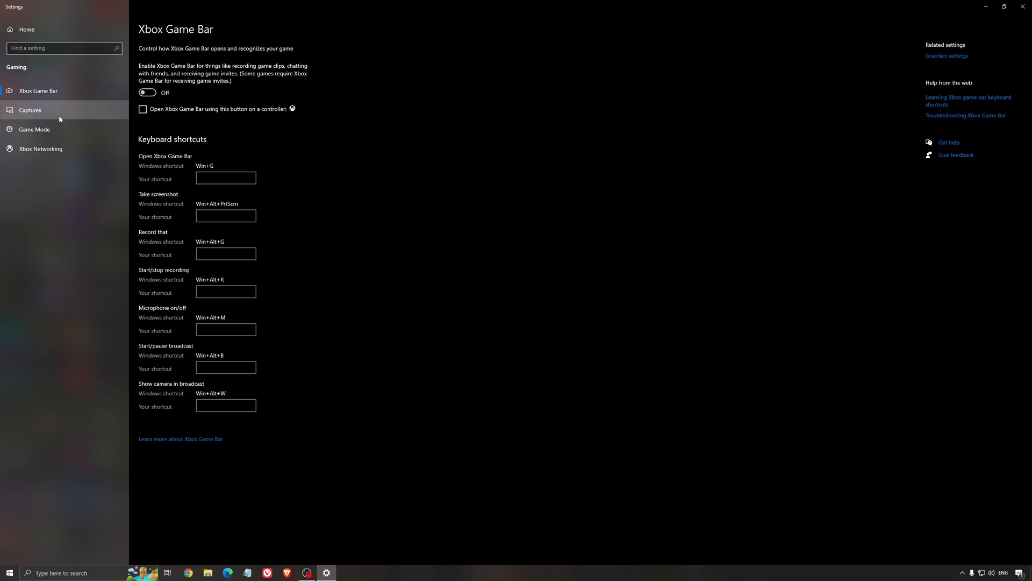
# Show the Captures page, with background recording and recorded audio both off
pyautogui.click(30, 110)
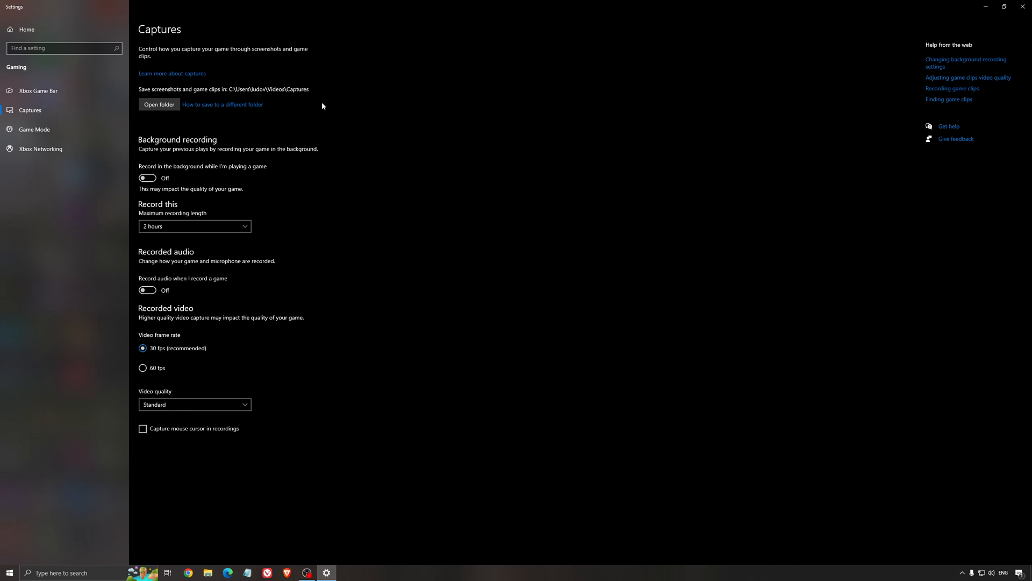
pyautogui.moveTo(238, 176)
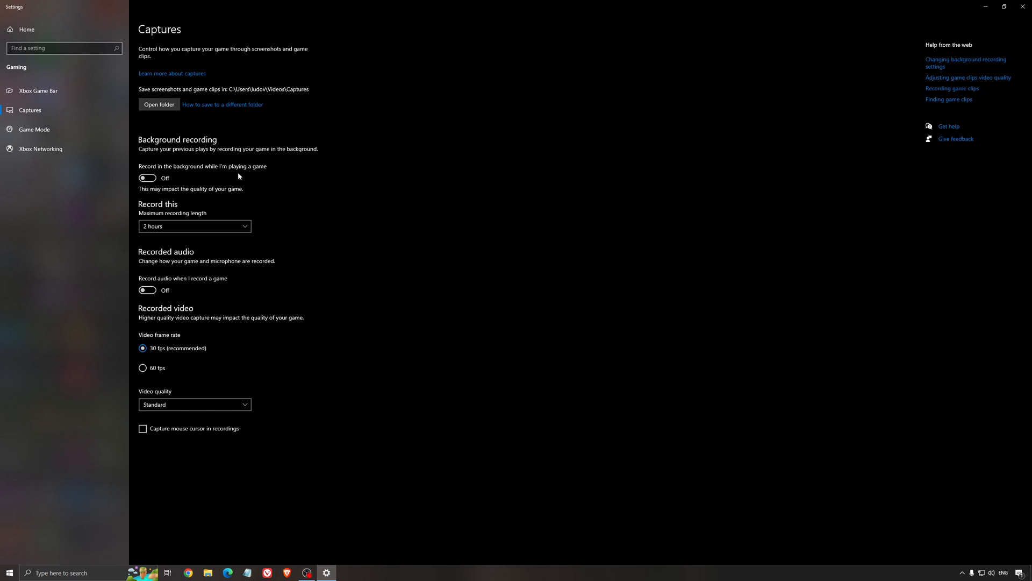
pyautogui.moveTo(164, 257)
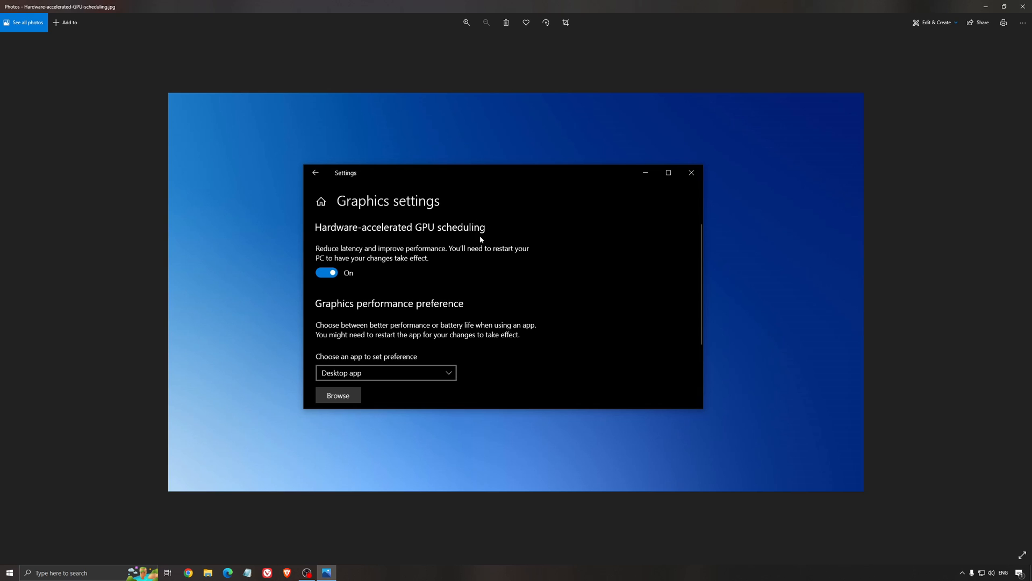
pyautogui.moveTo(411, 206)
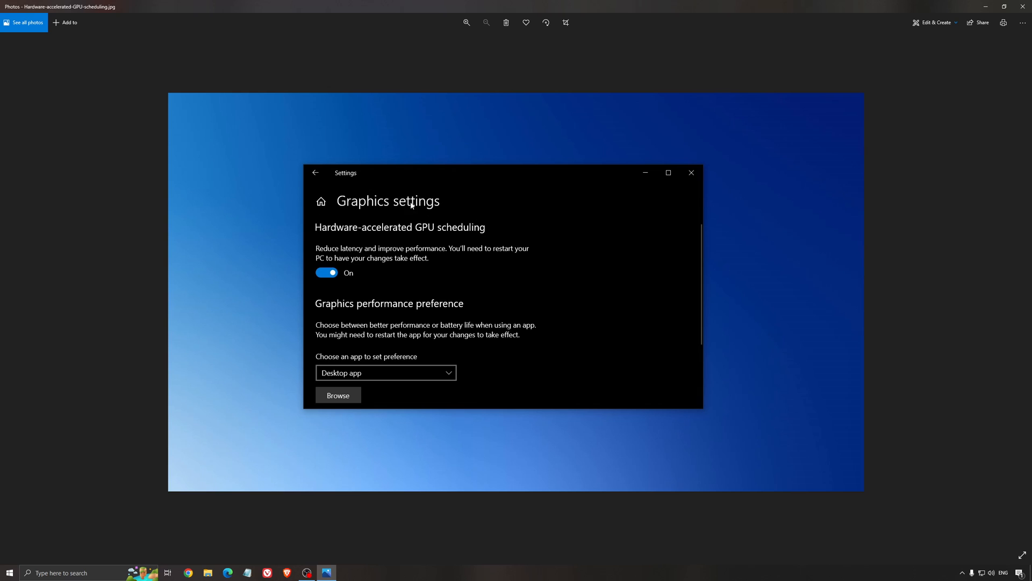
pyautogui.moveTo(557, 300)
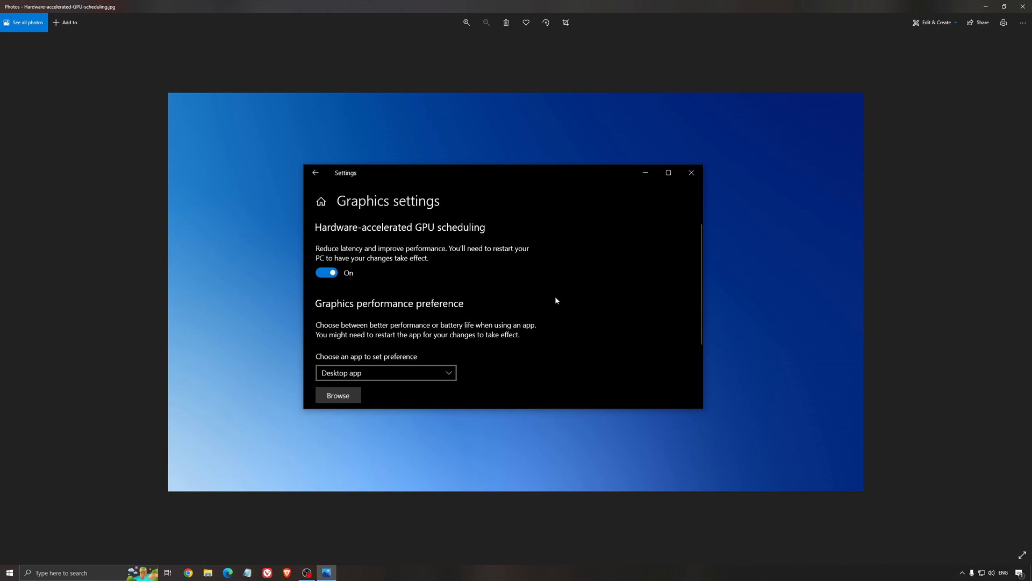
pyautogui.moveTo(527, 268)
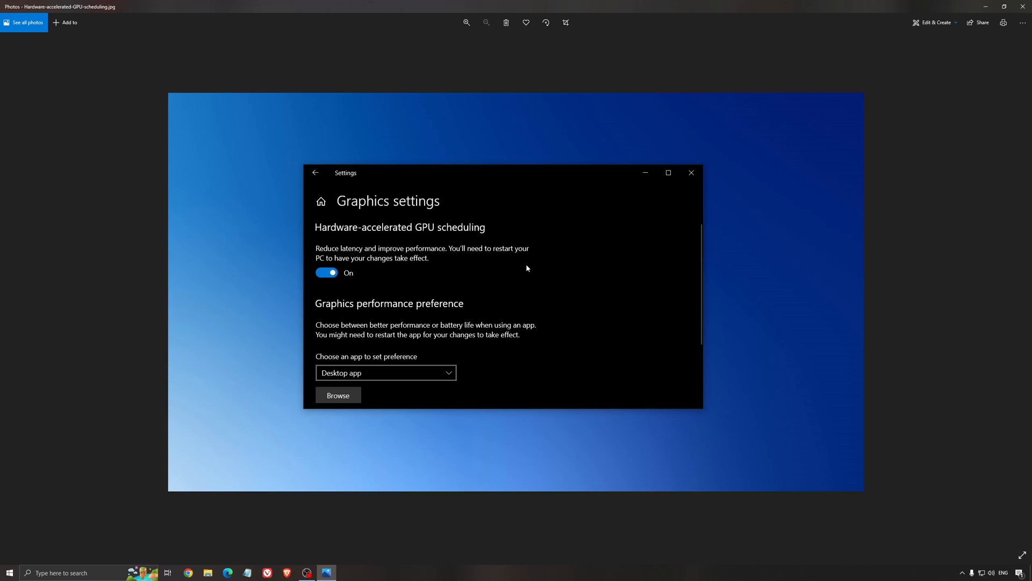
pyautogui.moveTo(562, 317)
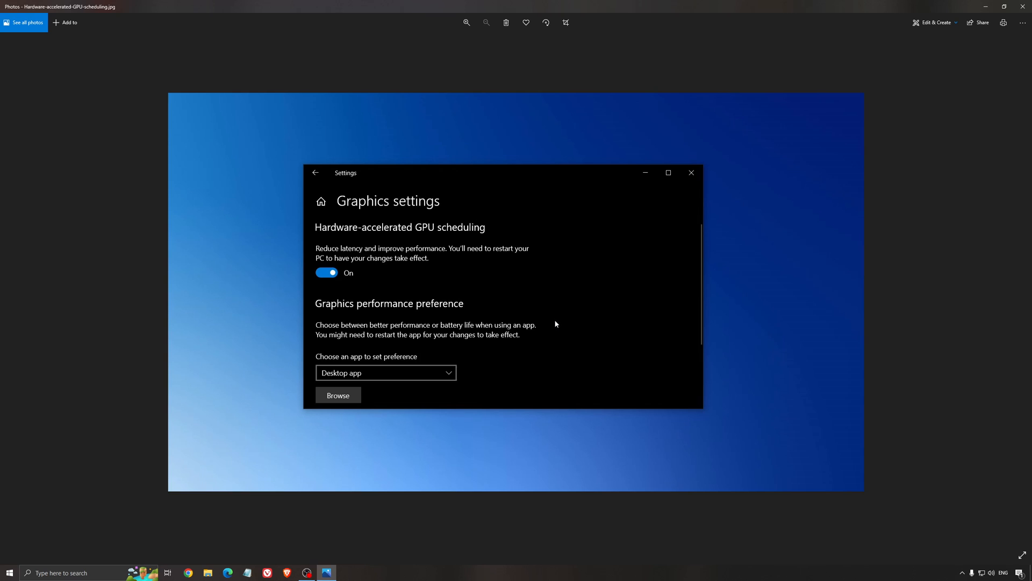
pyautogui.moveTo(537, 265)
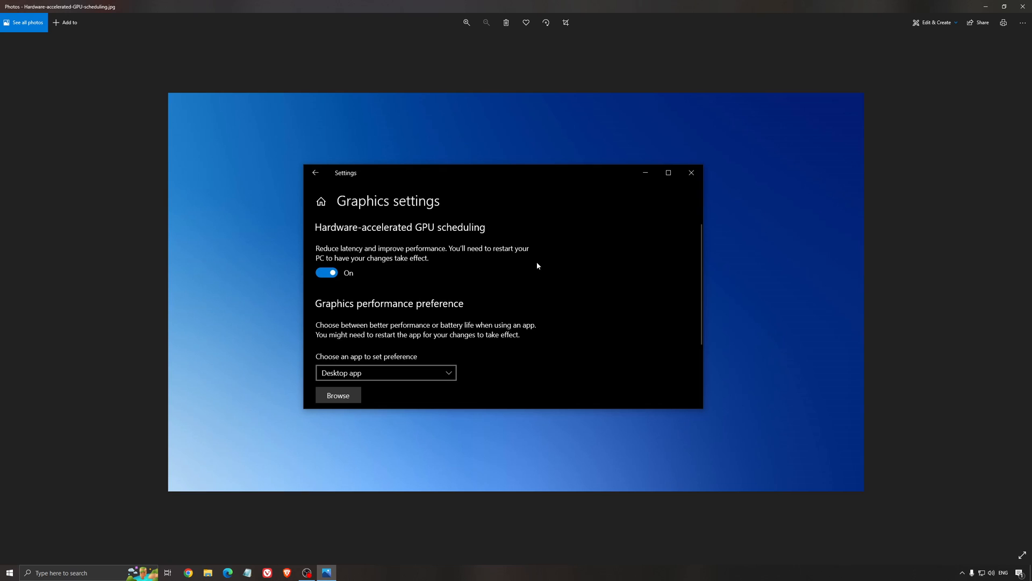
pyautogui.moveTo(387, 238)
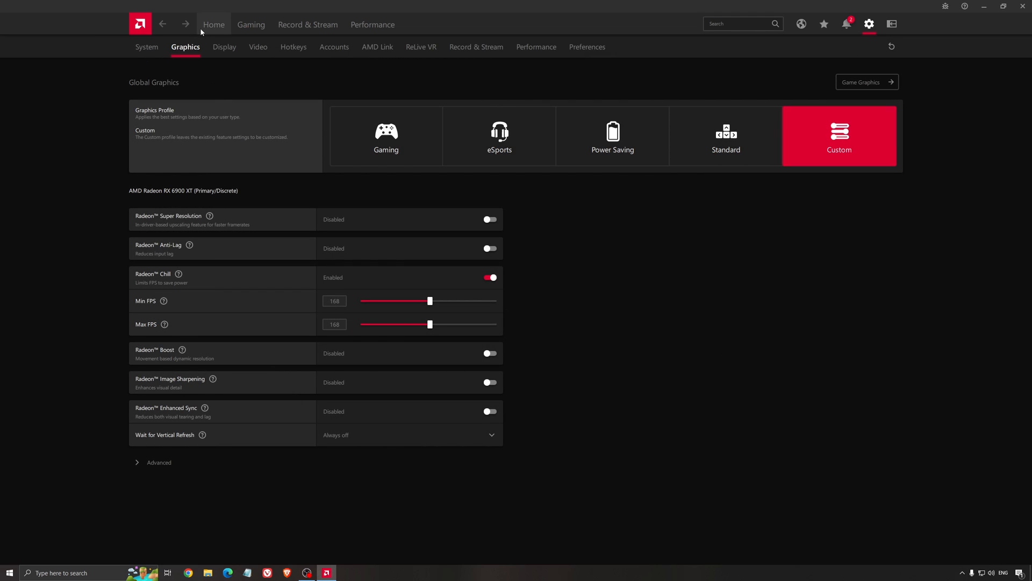
# Check the home dashboard (driver 22.5.2 up to date), then return to the Custom graphics profile
pyautogui.click(213, 24)
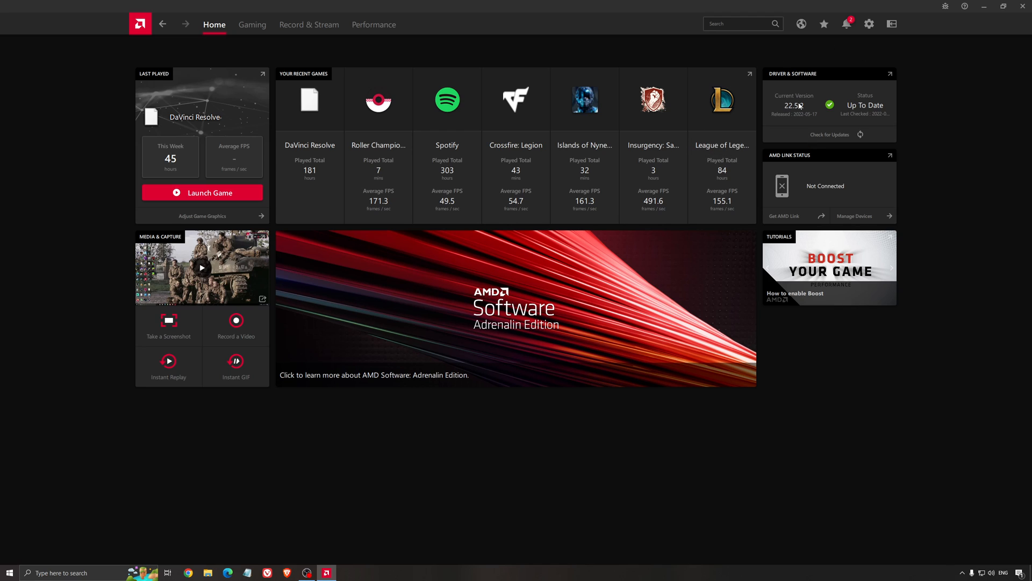
pyautogui.moveTo(846, 146)
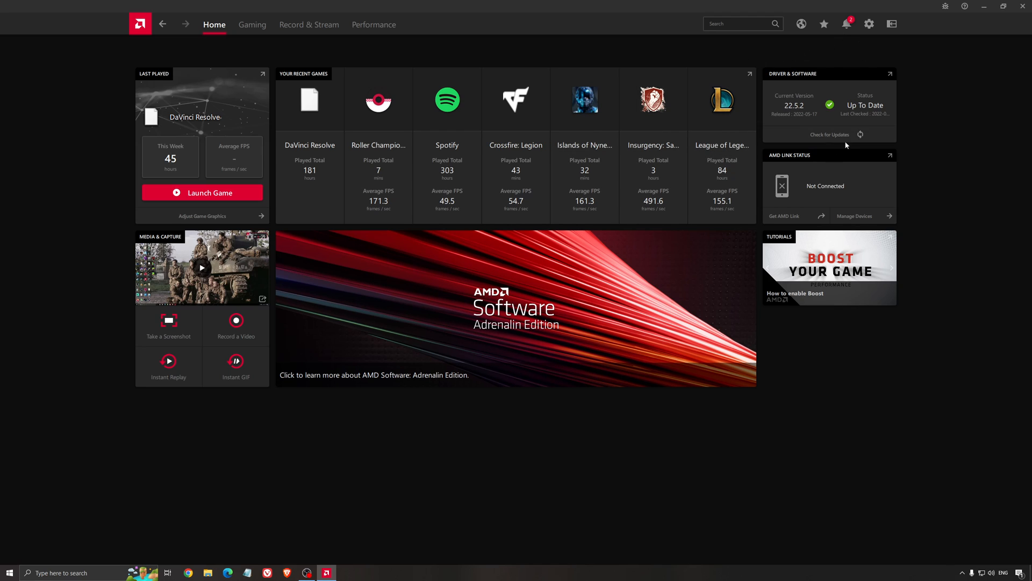
pyautogui.moveTo(812, 100)
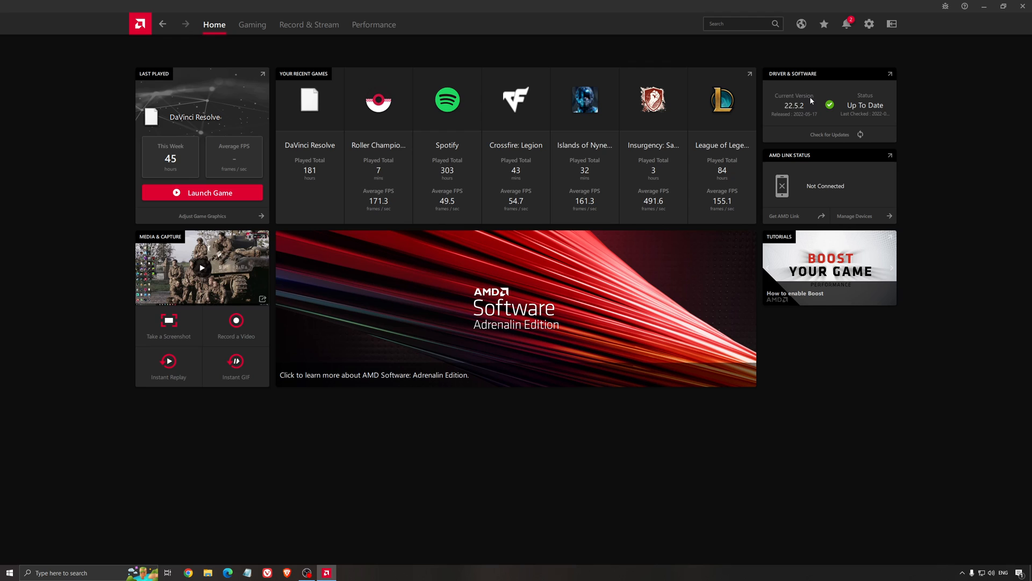
pyautogui.moveTo(809, 125)
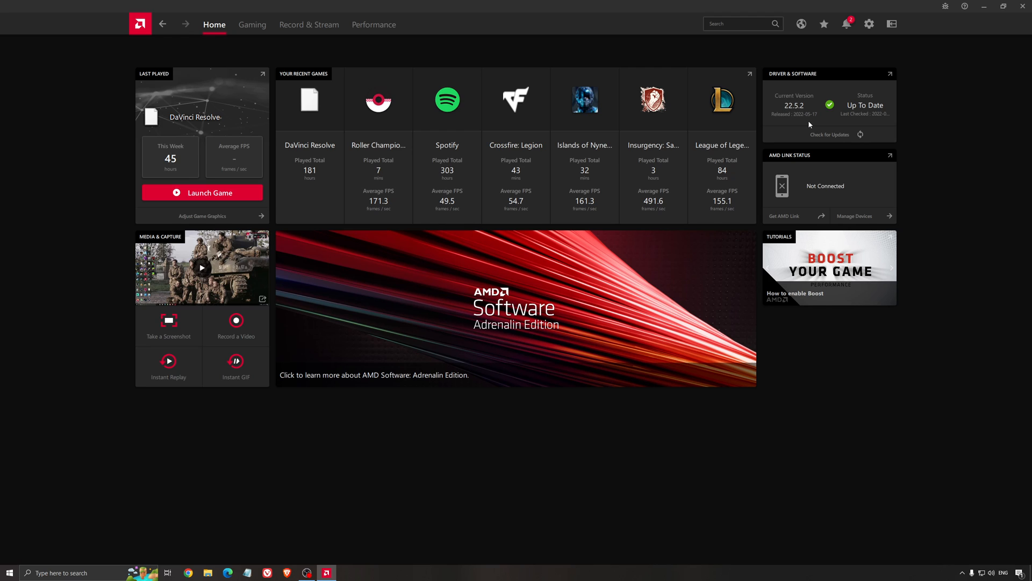
pyautogui.moveTo(287, 59)
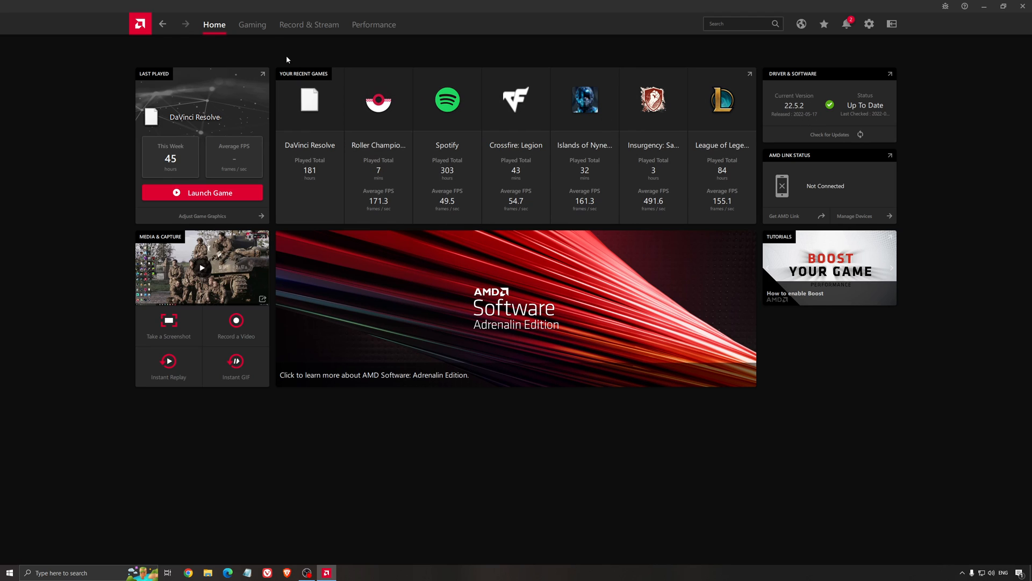
pyautogui.click(252, 24)
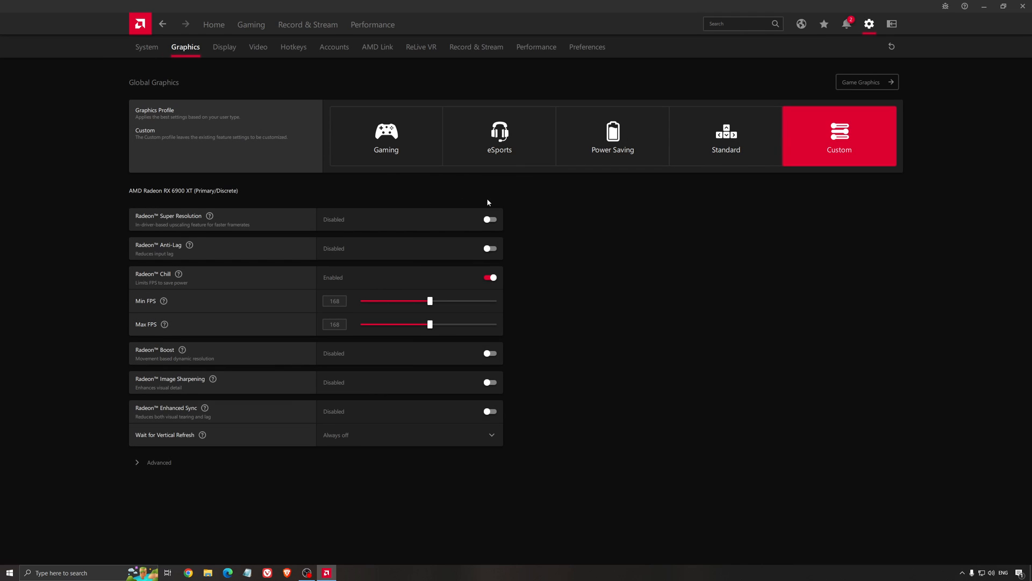
pyautogui.moveTo(384, 200)
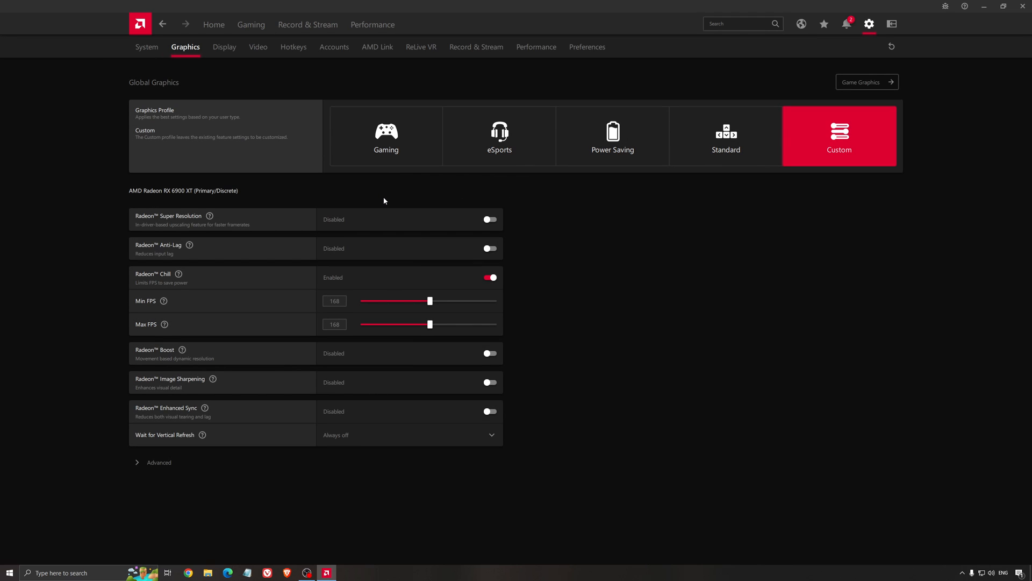
pyautogui.moveTo(166, 200)
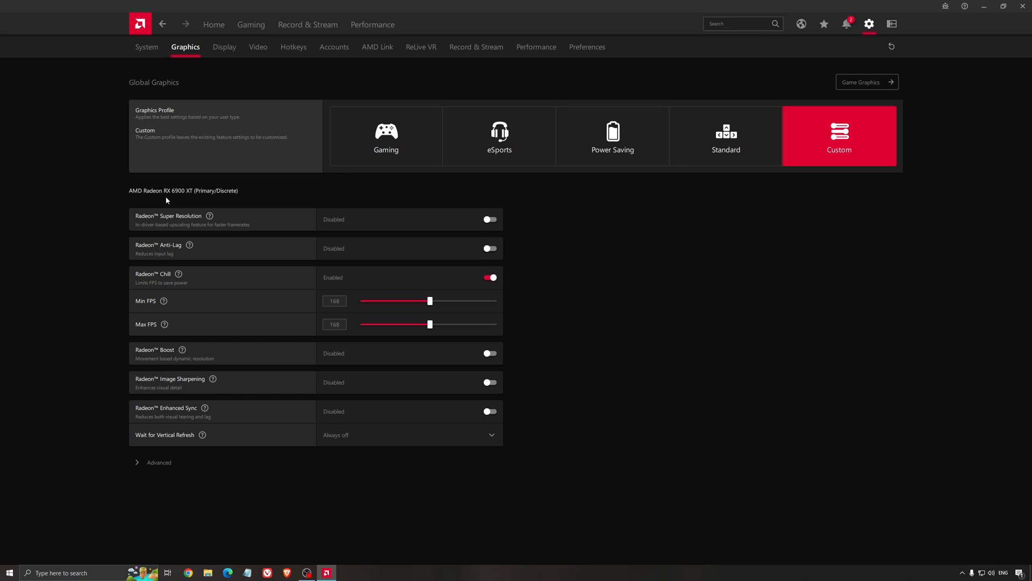
pyautogui.moveTo(152, 223)
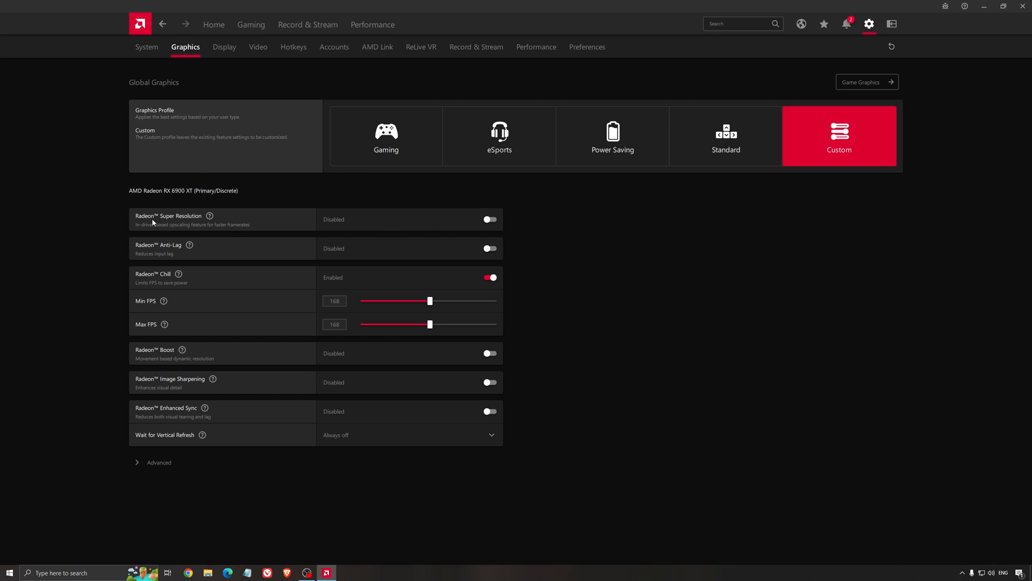
pyautogui.moveTo(279, 191)
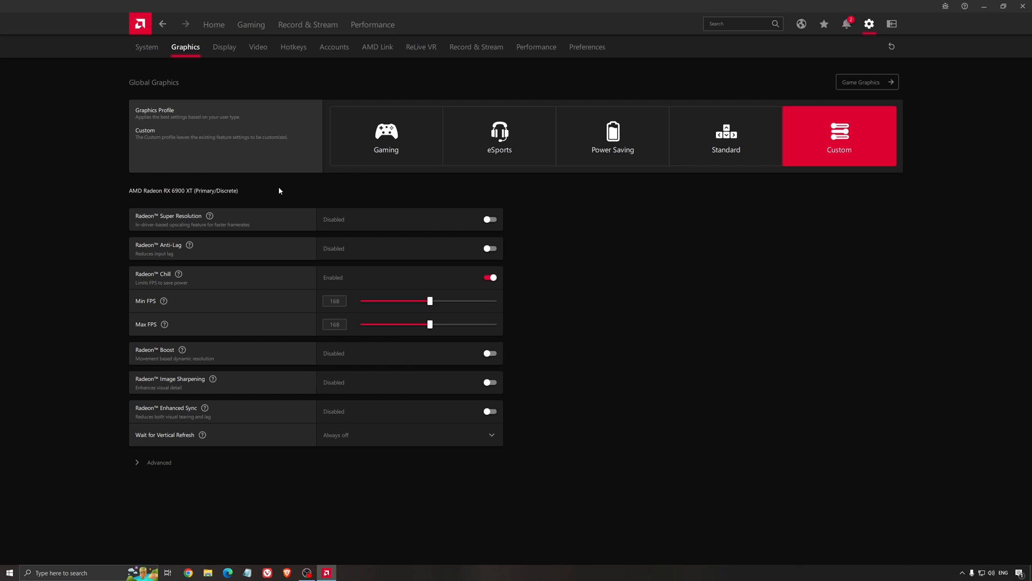
pyautogui.moveTo(289, 205)
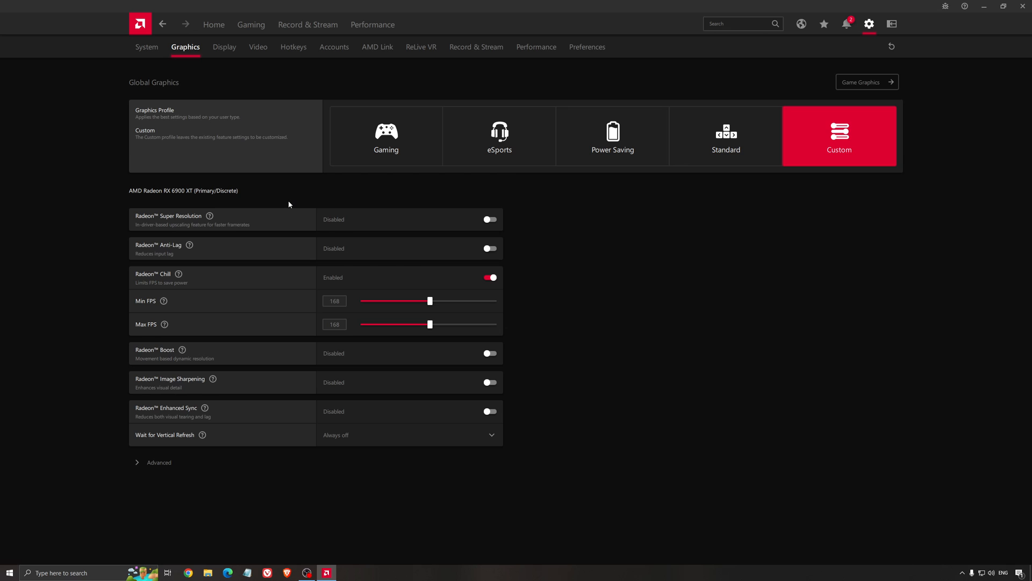
pyautogui.moveTo(291, 242)
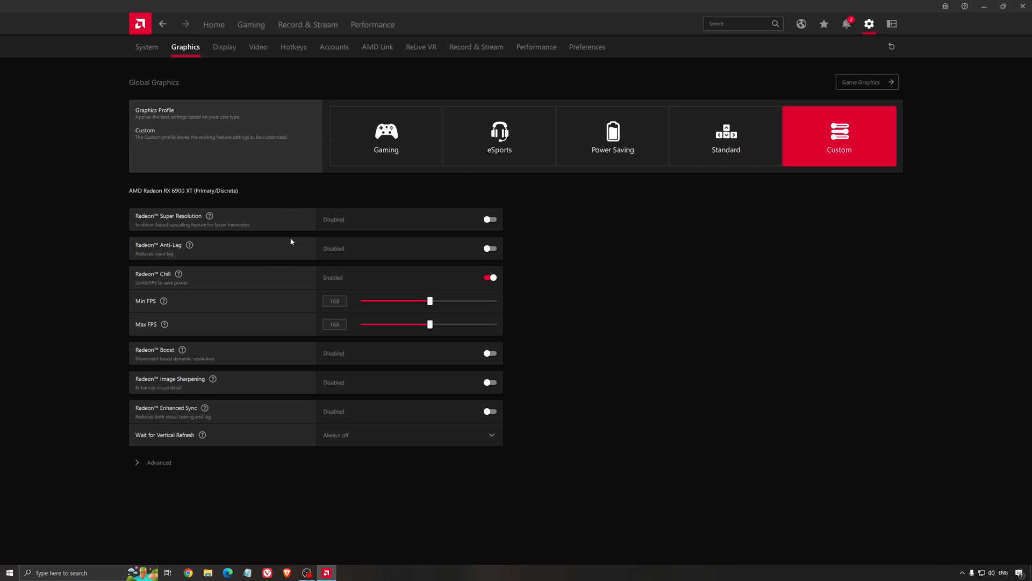
pyautogui.moveTo(173, 216)
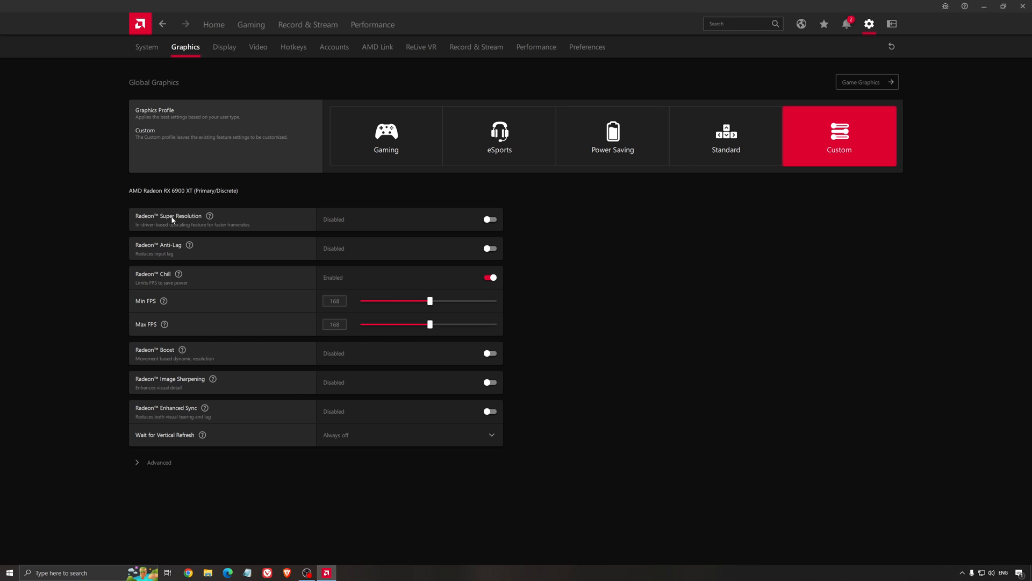
pyautogui.moveTo(479, 222)
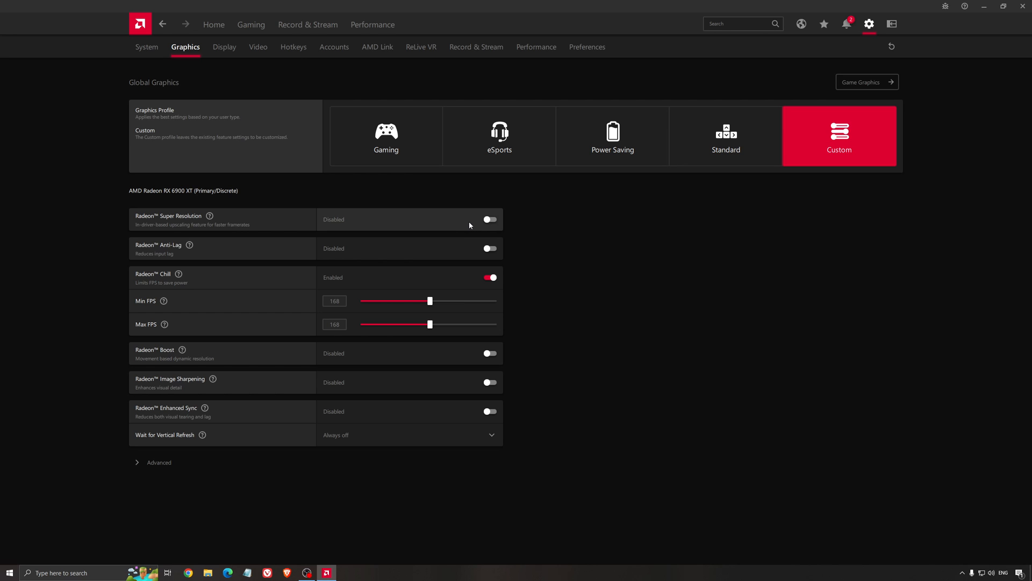
pyautogui.moveTo(203, 228)
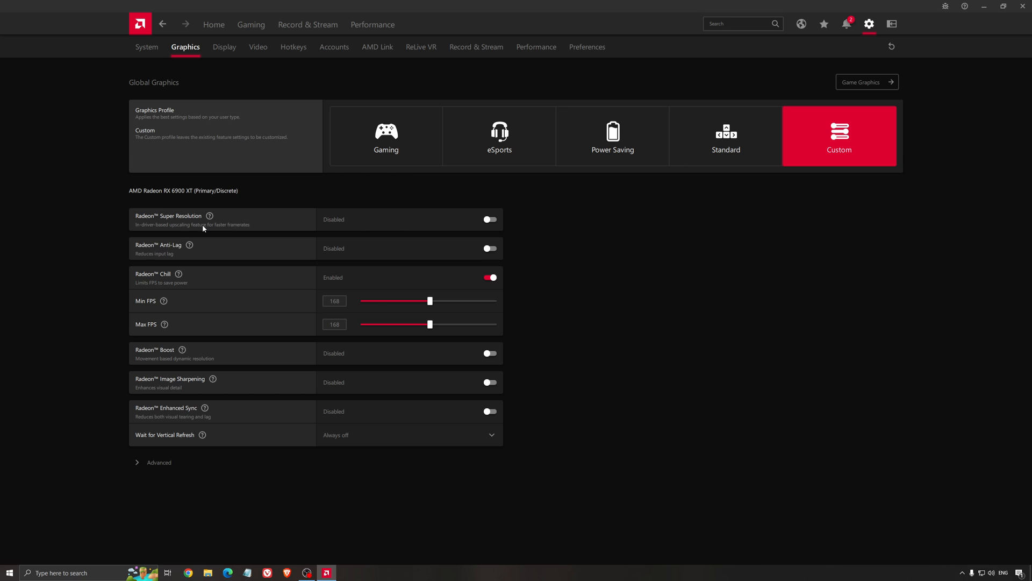
pyautogui.moveTo(250, 224)
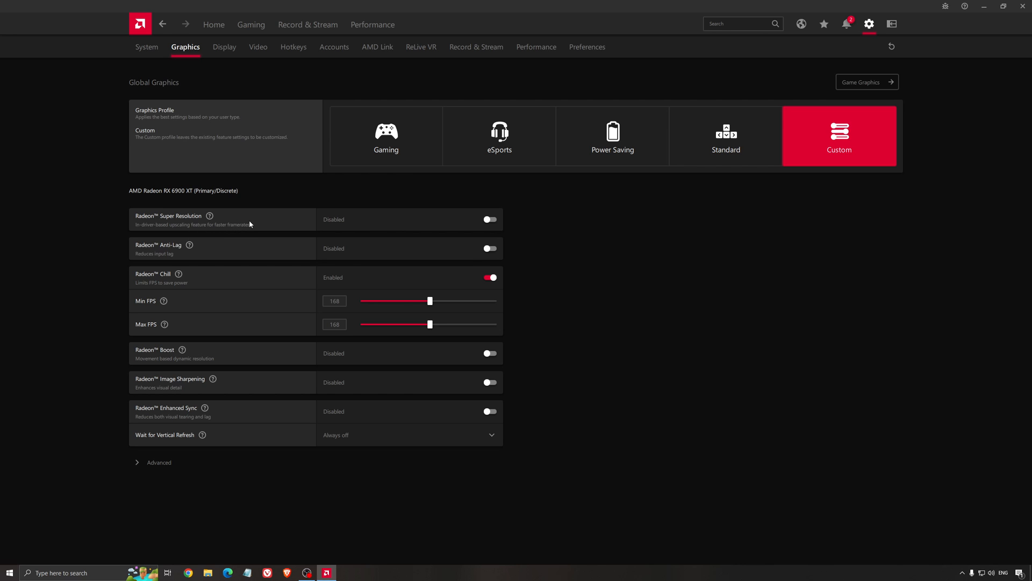
pyautogui.moveTo(335, 226)
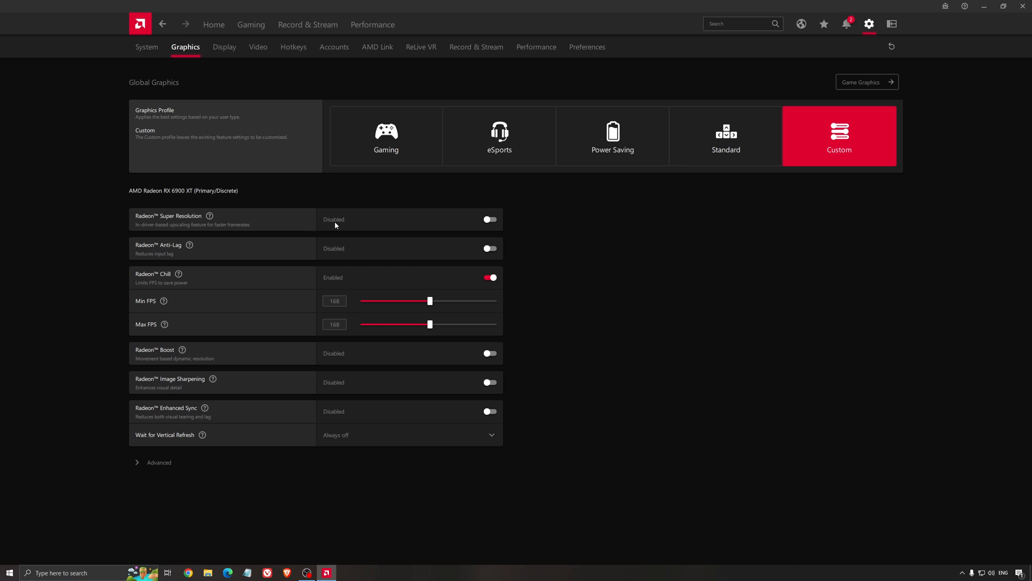
pyautogui.moveTo(581, 252)
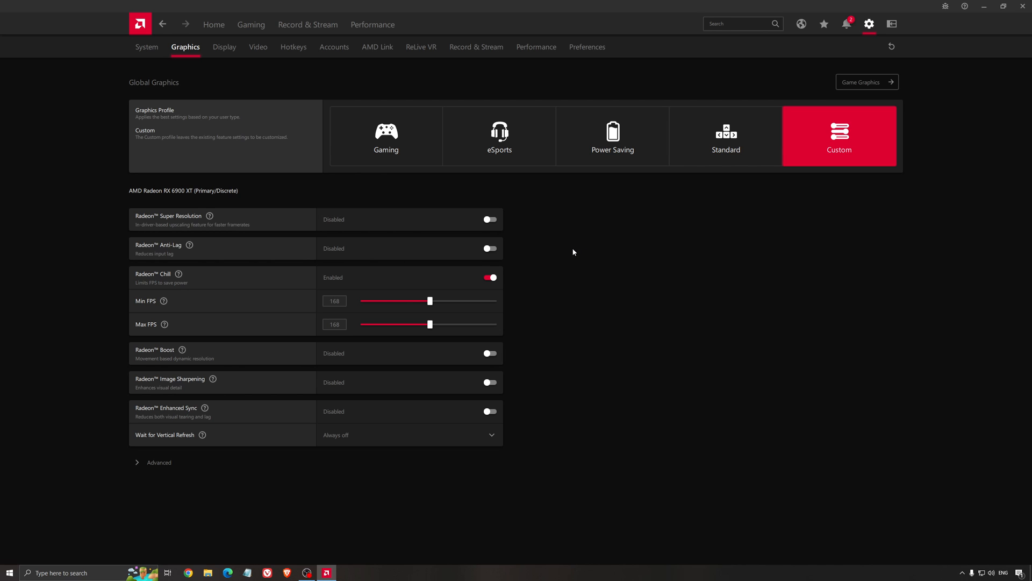
pyautogui.moveTo(569, 256)
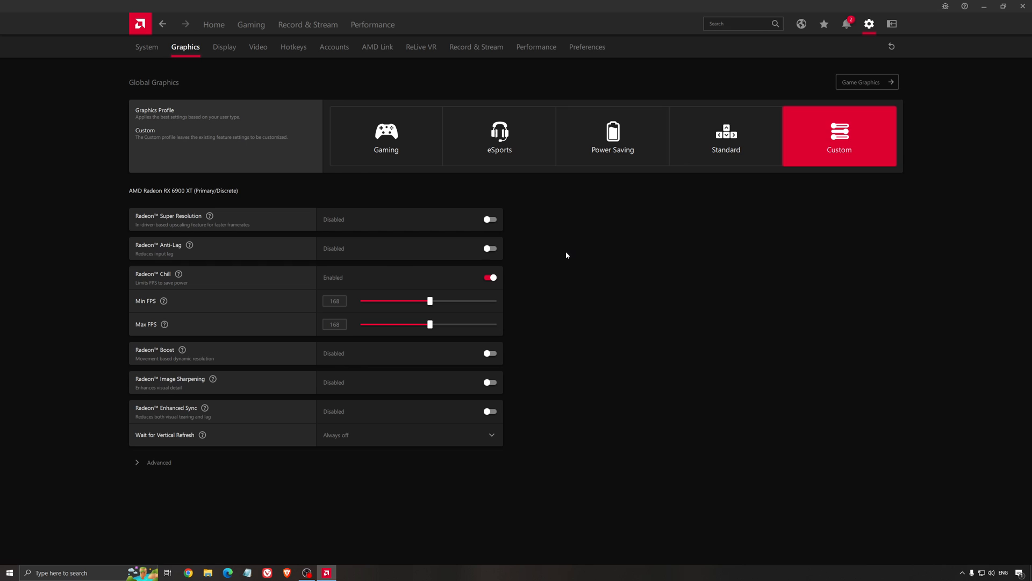
pyautogui.moveTo(575, 266)
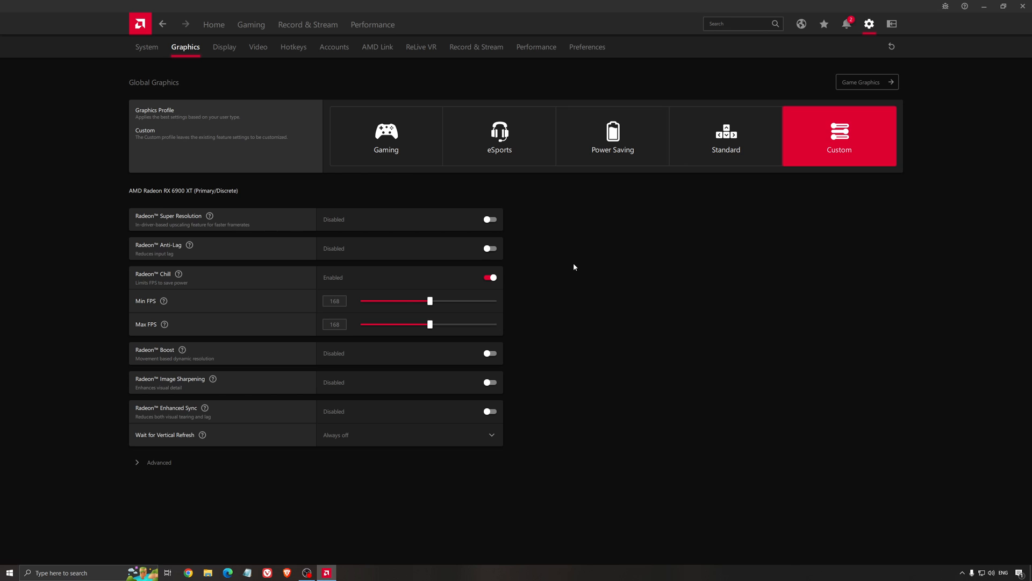
pyautogui.moveTo(568, 258)
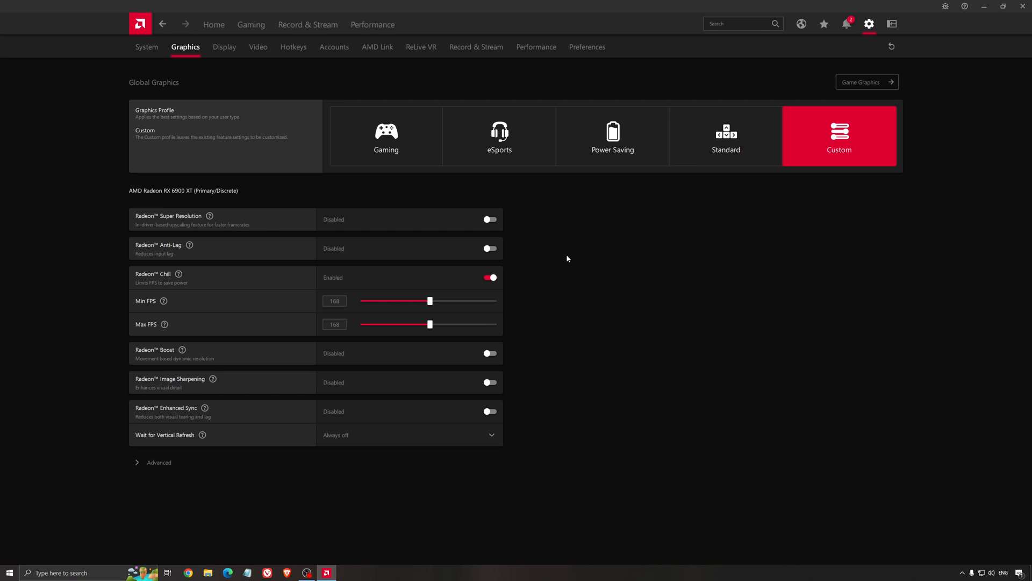
pyautogui.moveTo(620, 236)
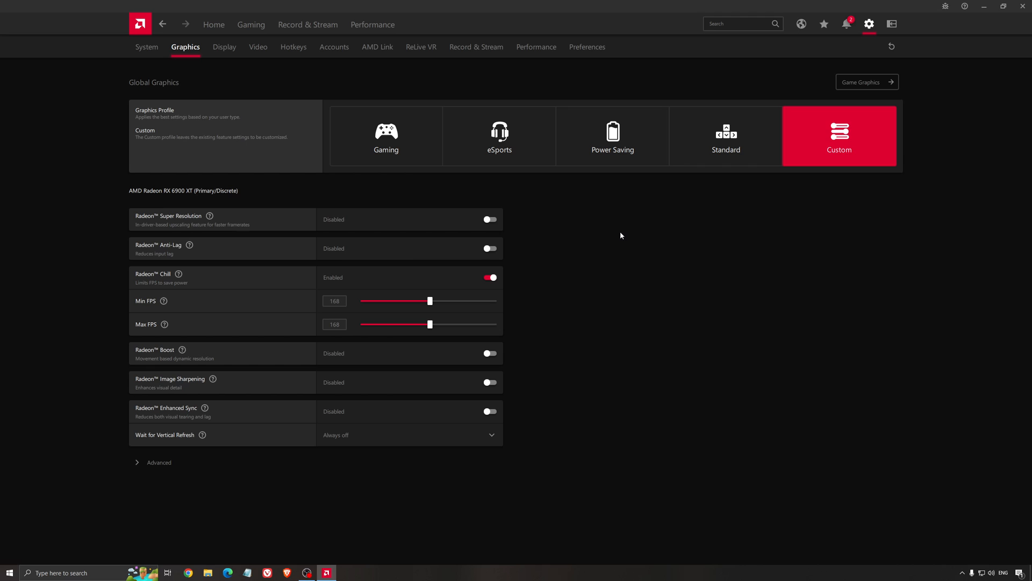
pyautogui.moveTo(1003, 58)
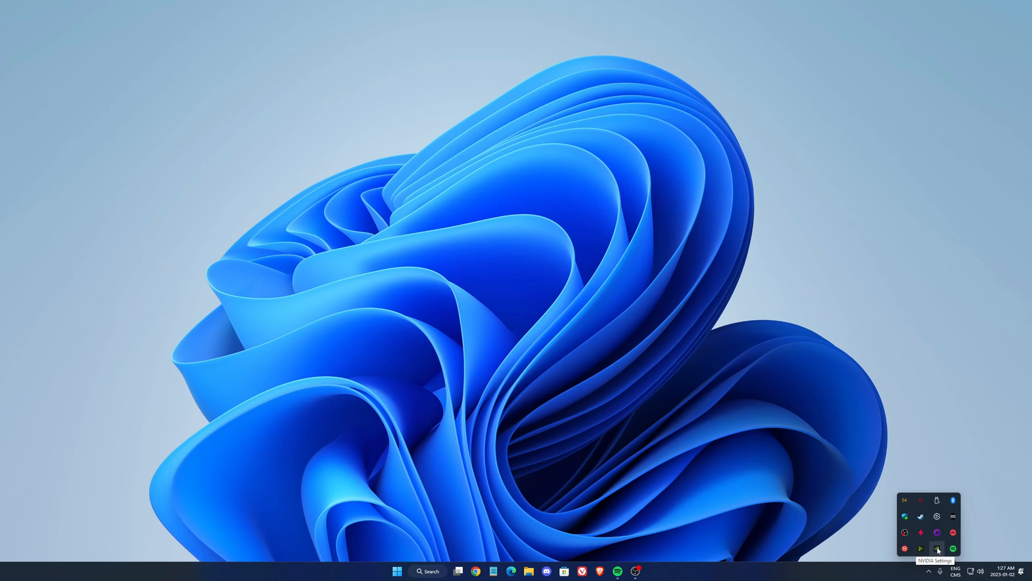
pyautogui.moveTo(937, 516)
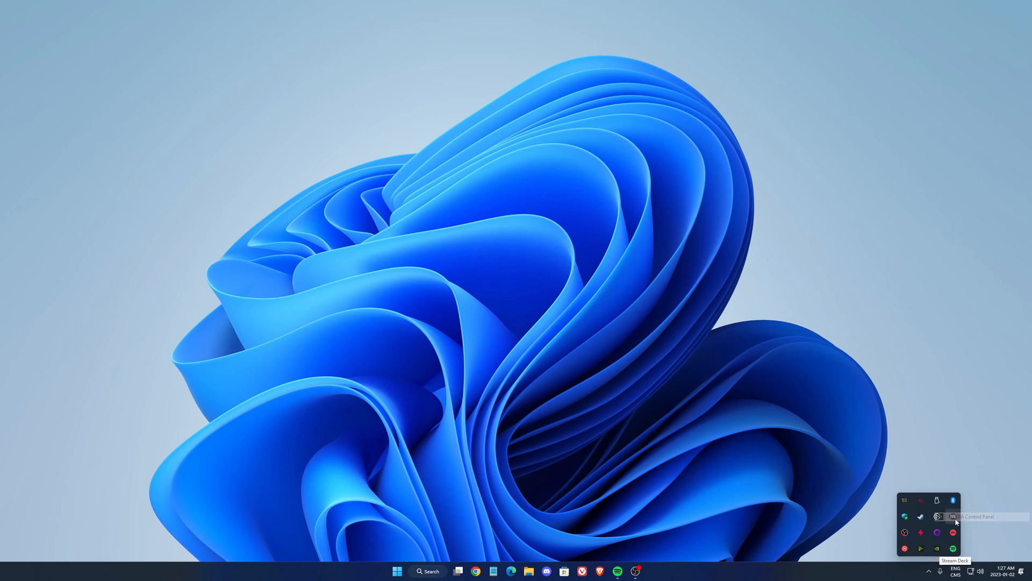
# Launch NVIDIA Control Panel from the tray icon, landing on Manage 3D Settings
pyautogui.click(938, 516)
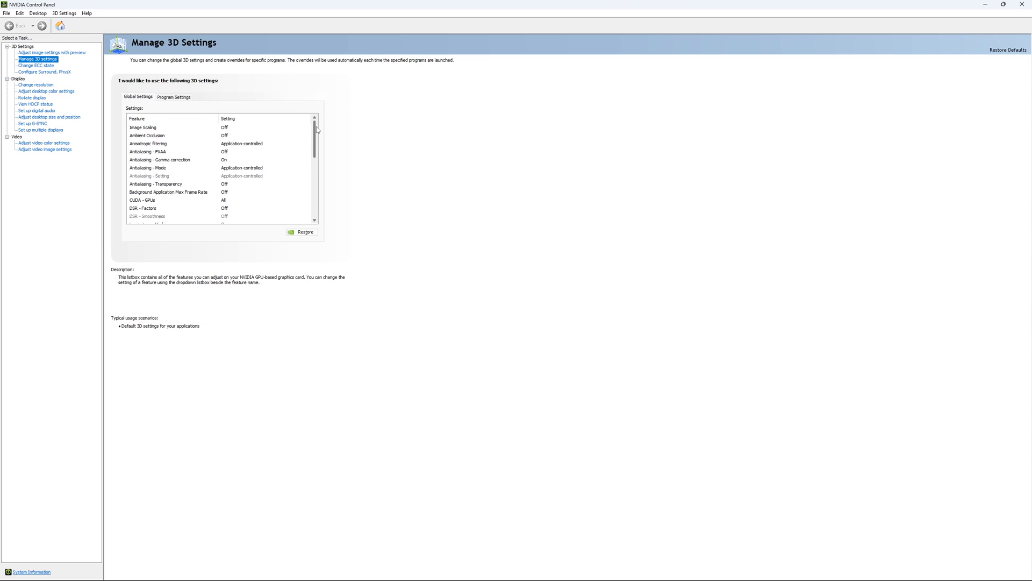
# Scroll the Global Settings list and open the Max Frame Rate options, currently Off
pyautogui.scroll(-3)
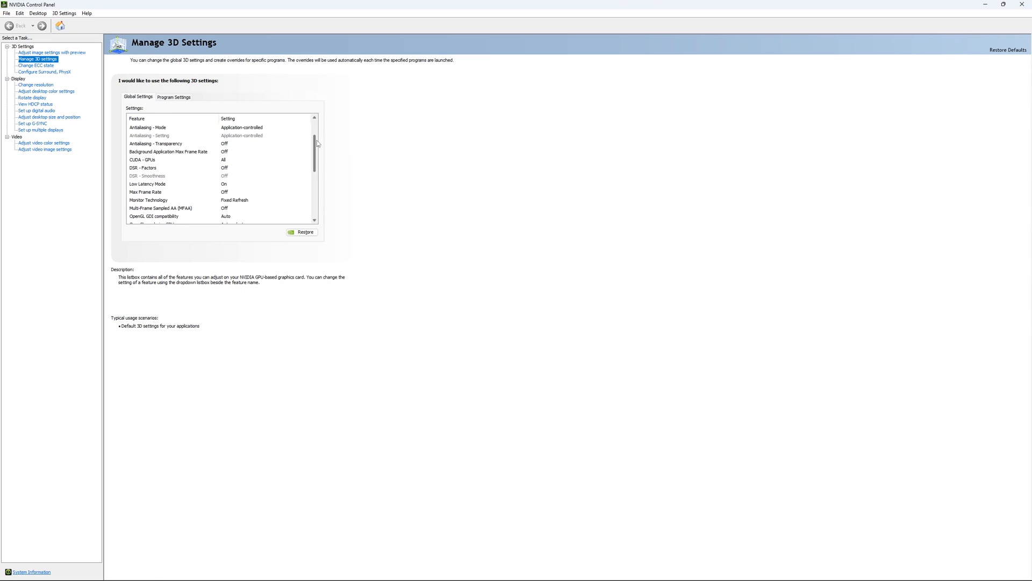
pyautogui.scroll(-3)
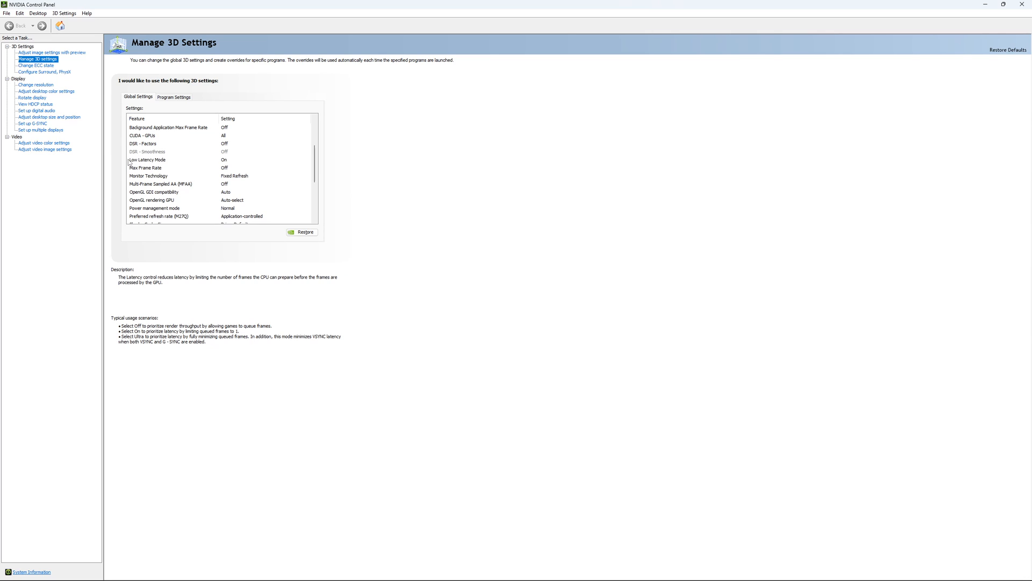
pyautogui.moveTo(235, 165)
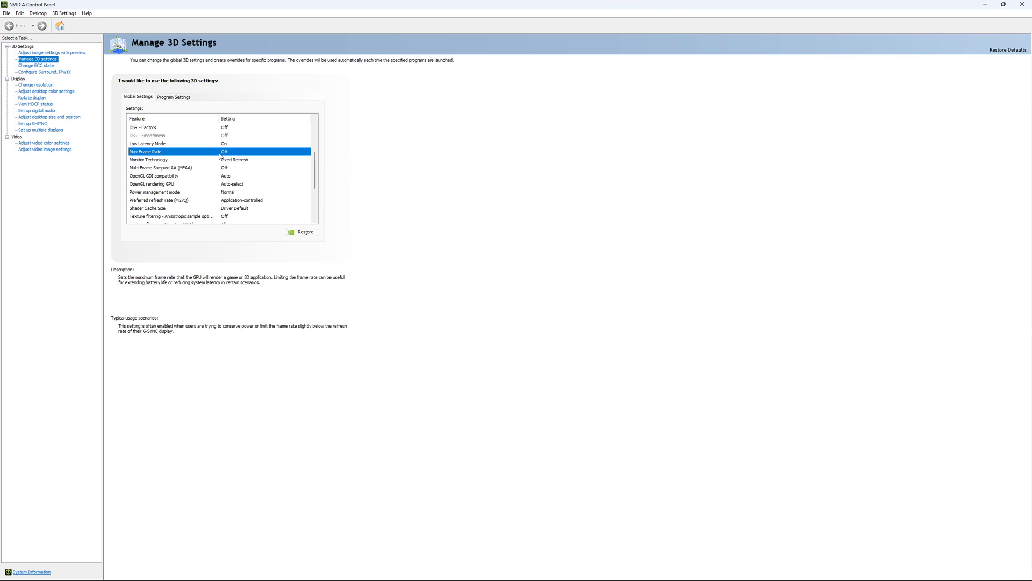
pyautogui.click(265, 152)
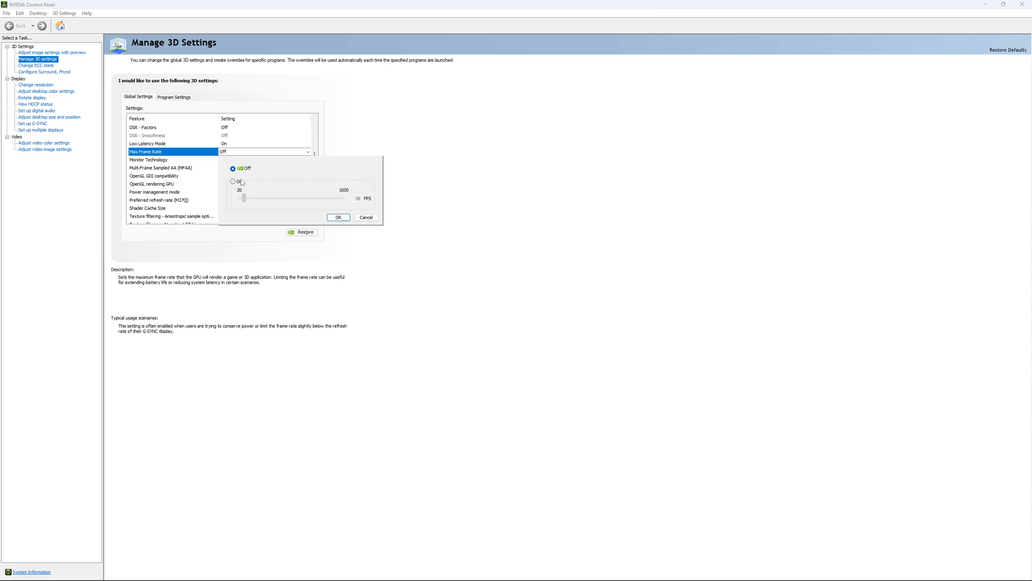
# Try a Max Frame Rate cap with the slider, then revert it to Off and confirm
pyautogui.click(233, 181)
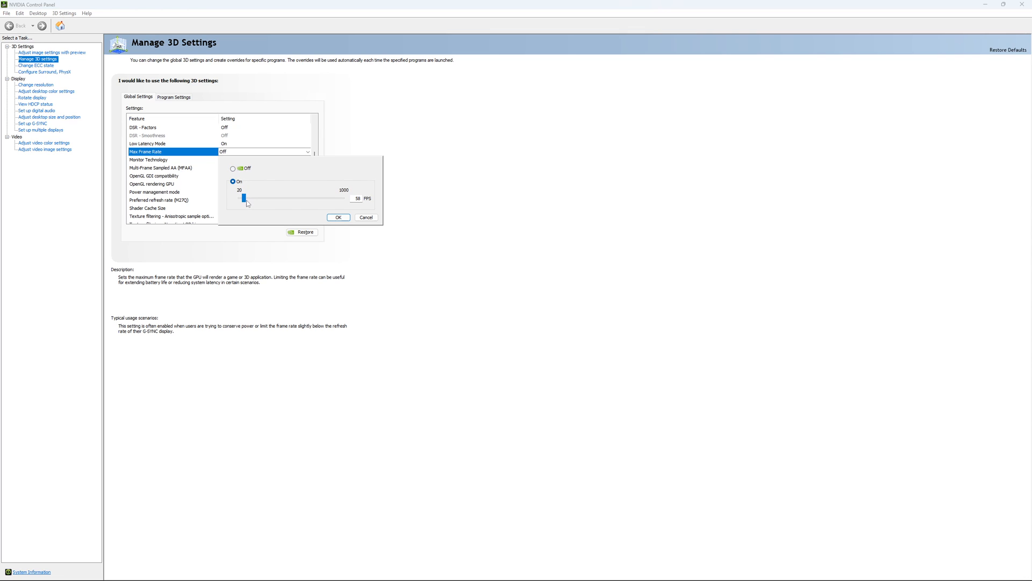
pyautogui.moveTo(244, 198); pyautogui.dragTo(257, 199)
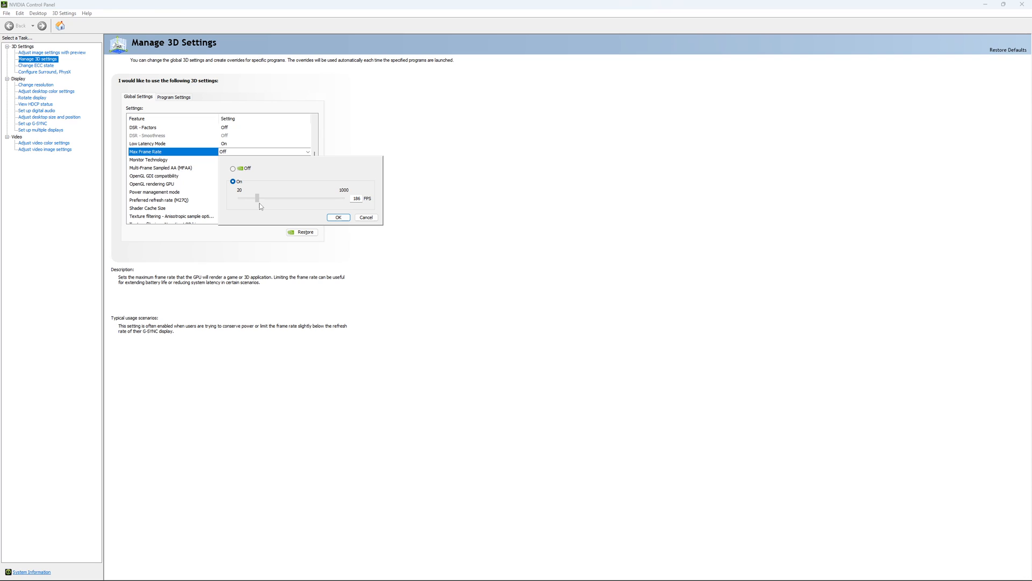
pyautogui.moveTo(258, 197); pyautogui.dragTo(256, 197)
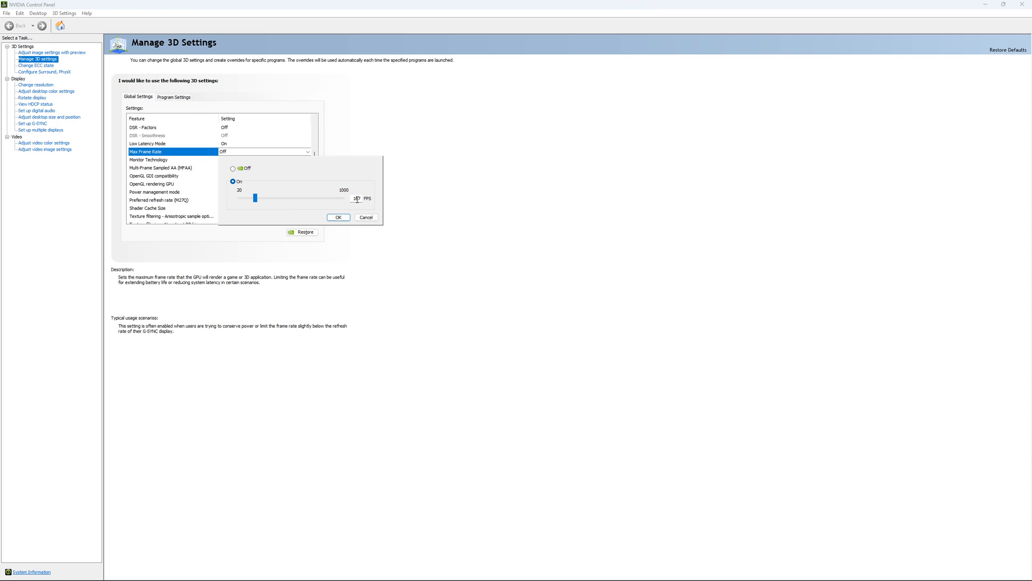
pyautogui.moveTo(349, 205)
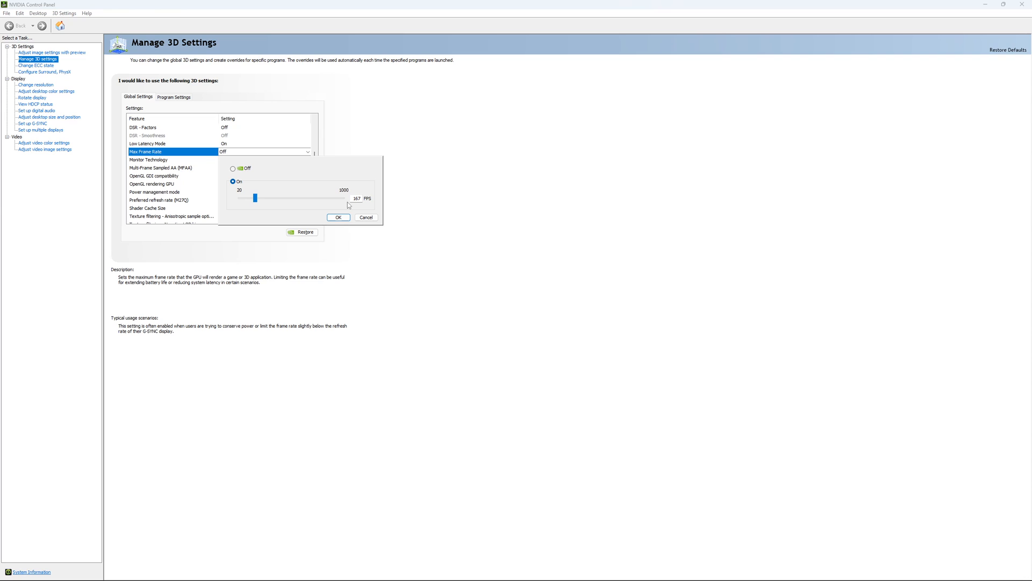
pyautogui.moveTo(334, 206)
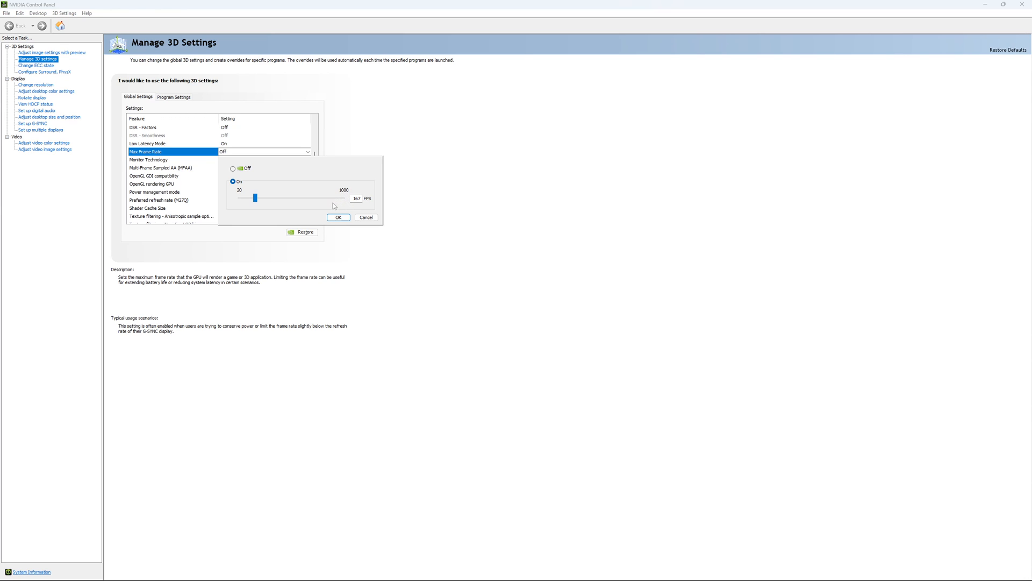
pyautogui.moveTo(258, 187)
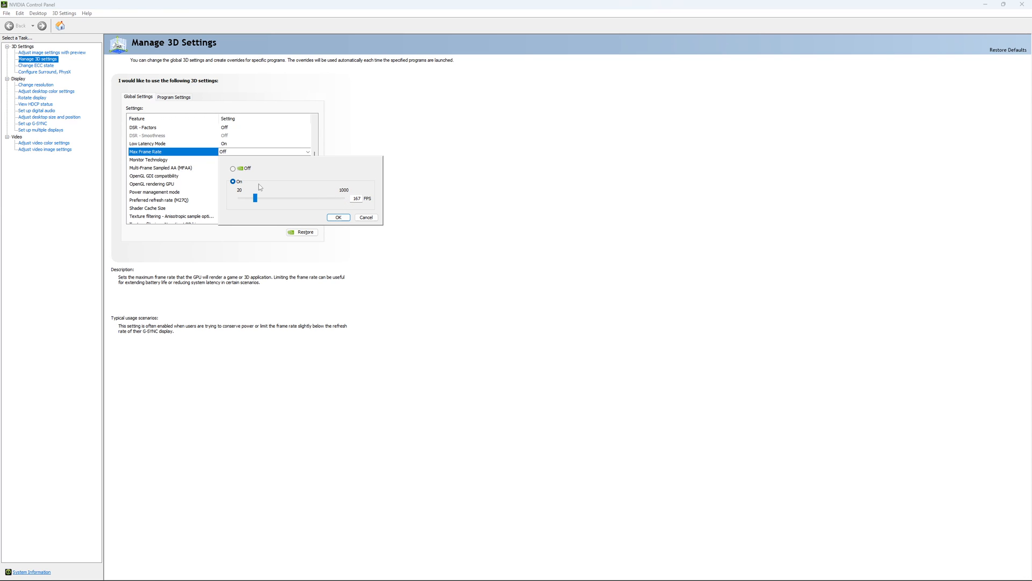
pyautogui.moveTo(278, 201)
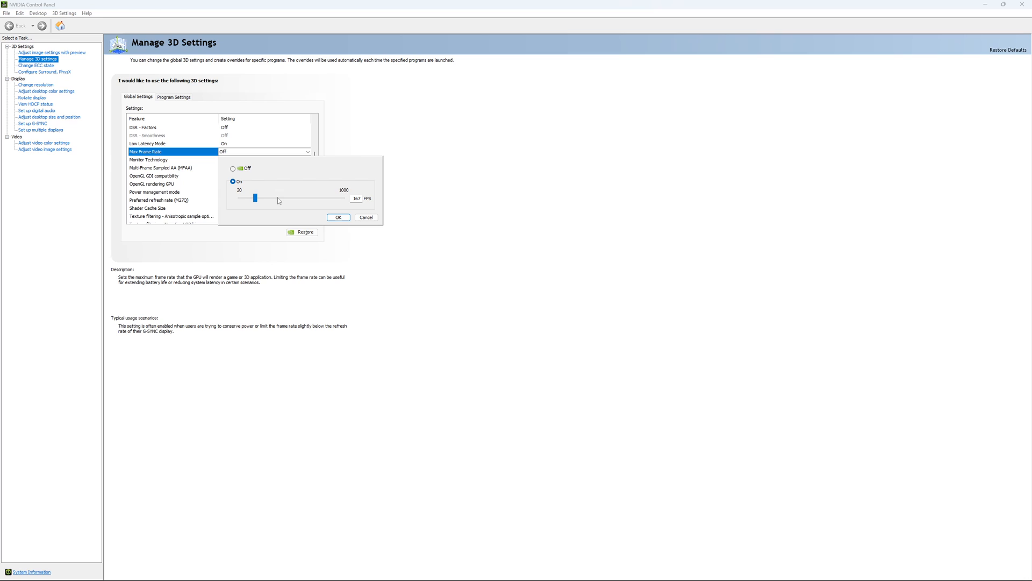
pyautogui.moveTo(261, 190)
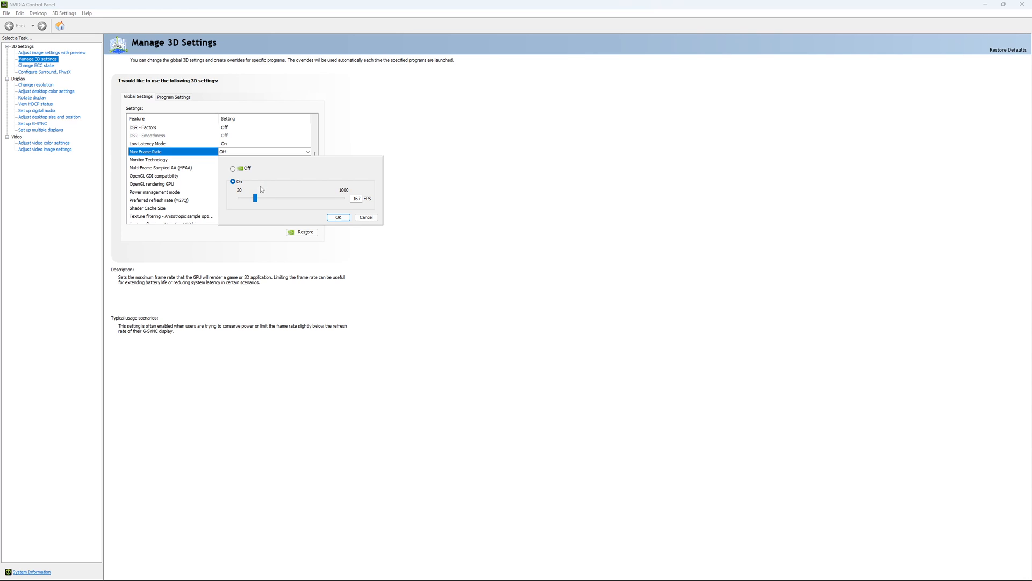
pyautogui.click(233, 169)
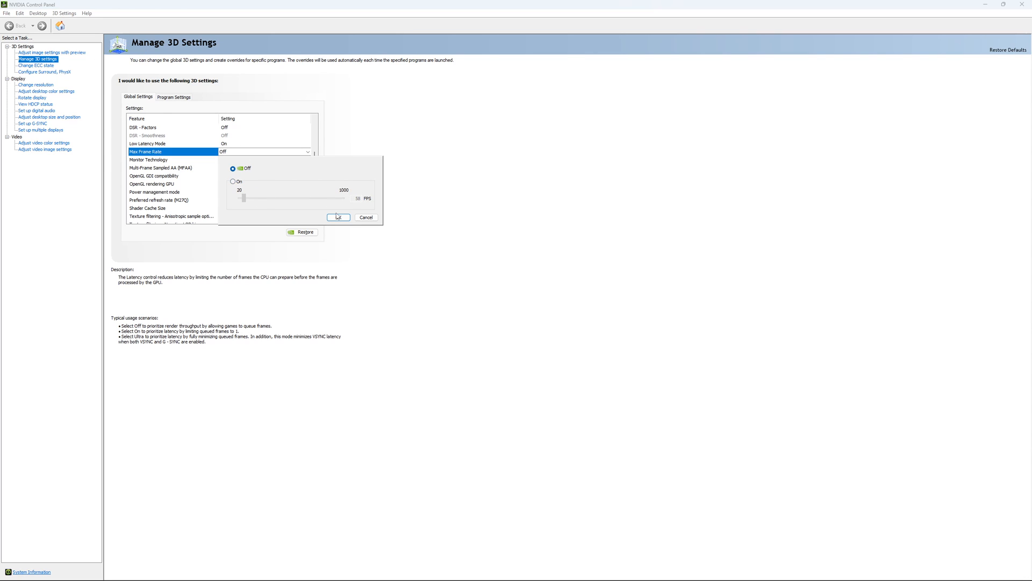
pyautogui.click(337, 216)
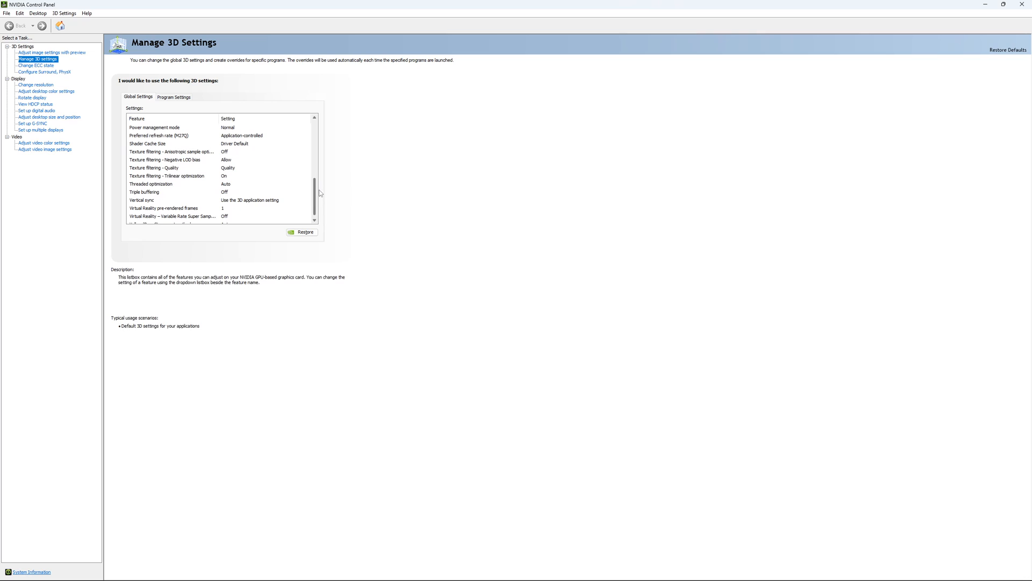
# View the Change ECC state page, then the resolution page showing 2560 × 1440 at 170Hz
pyautogui.click(36, 65)
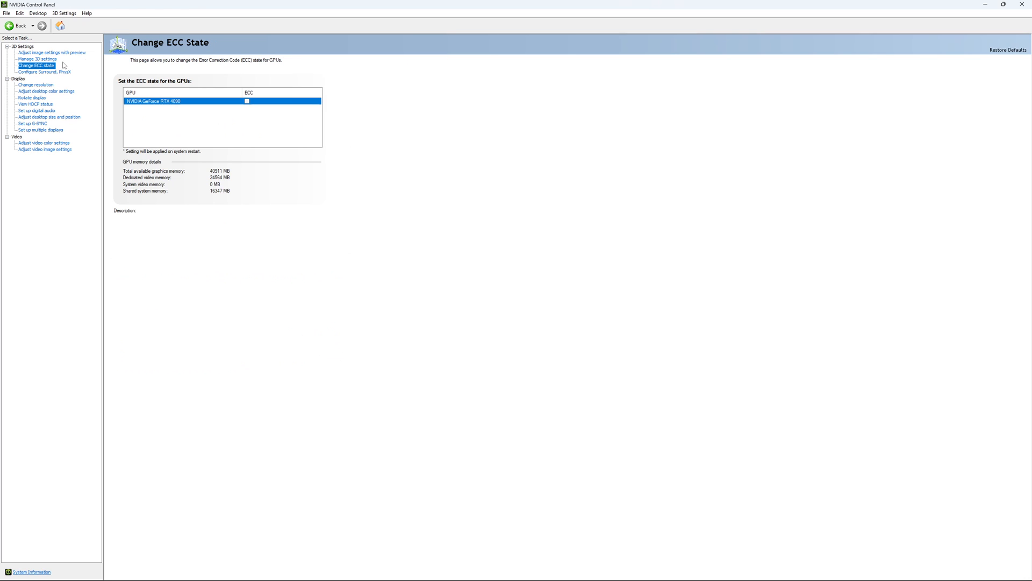
pyautogui.moveTo(240, 101)
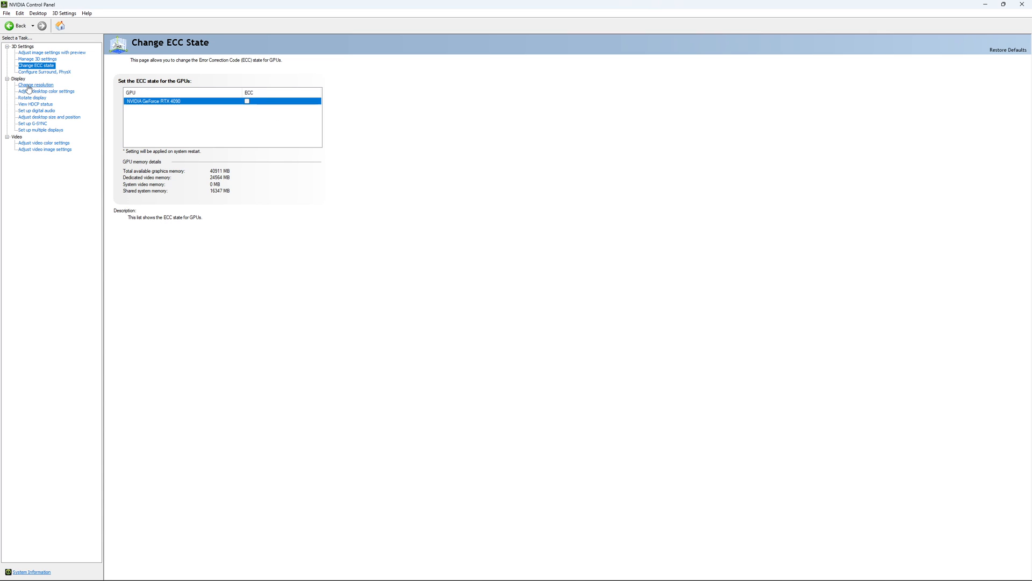
pyautogui.click(34, 85)
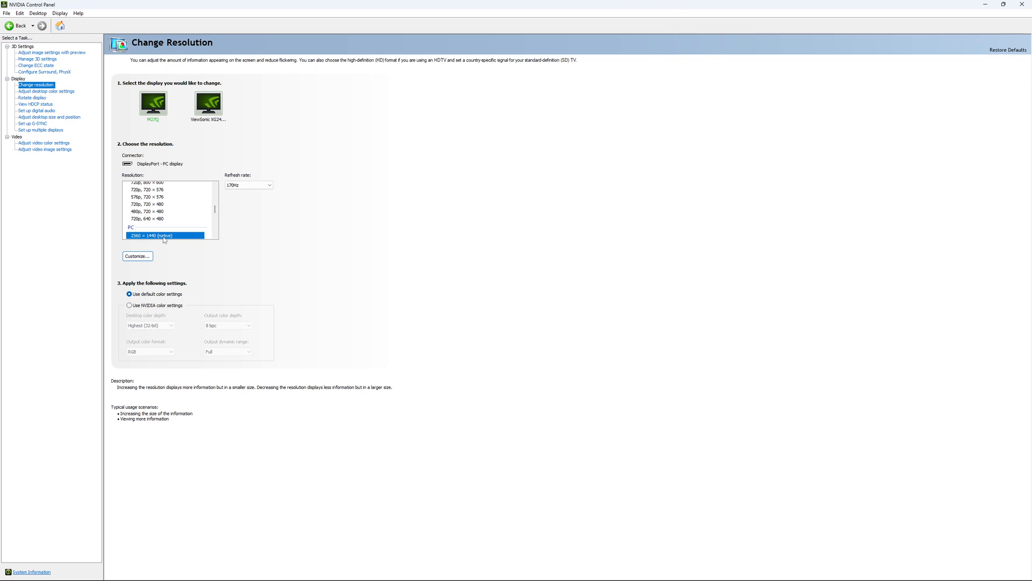
pyautogui.moveTo(168, 237)
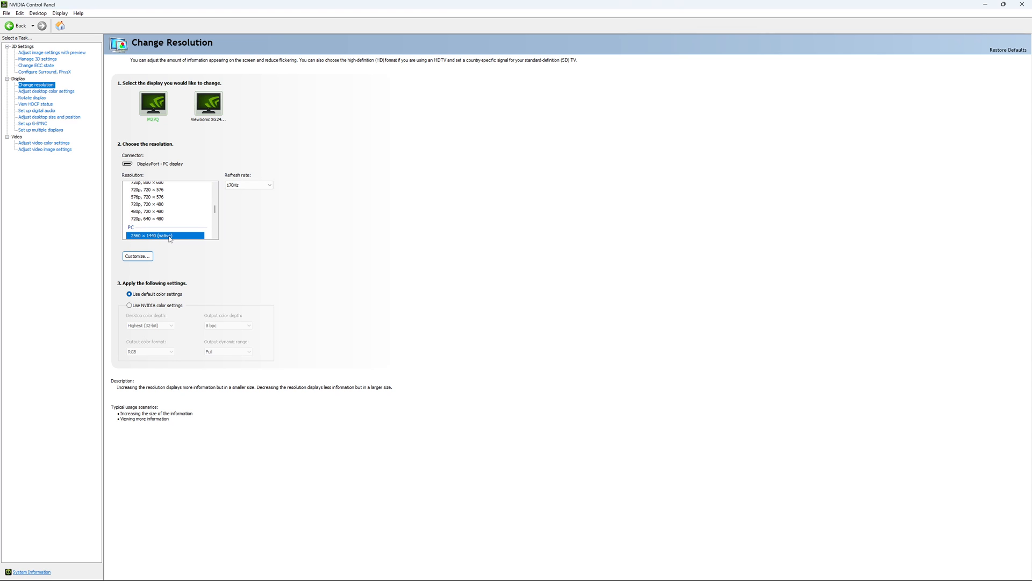
pyautogui.moveTo(158, 243)
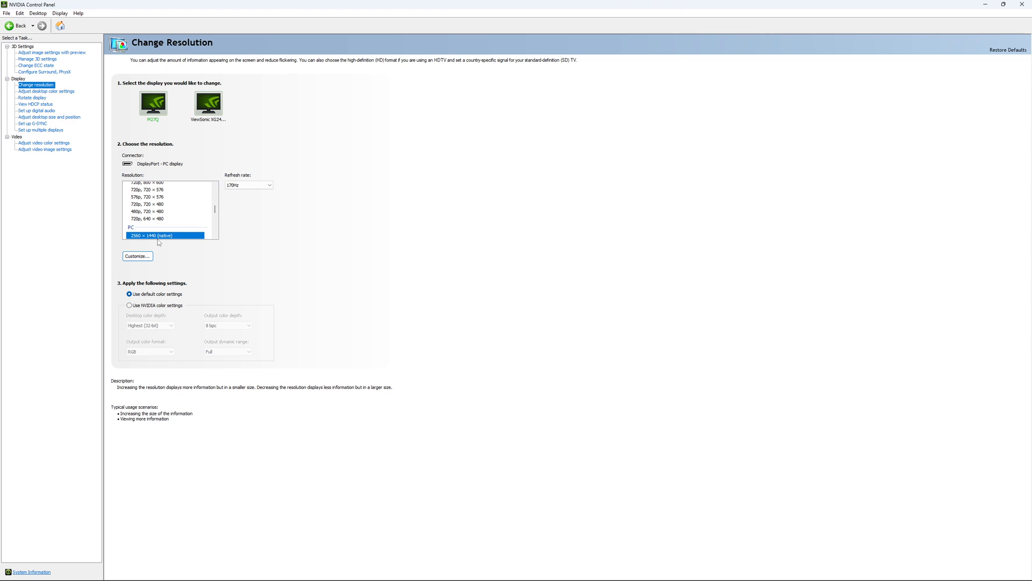
pyautogui.moveTo(240, 146)
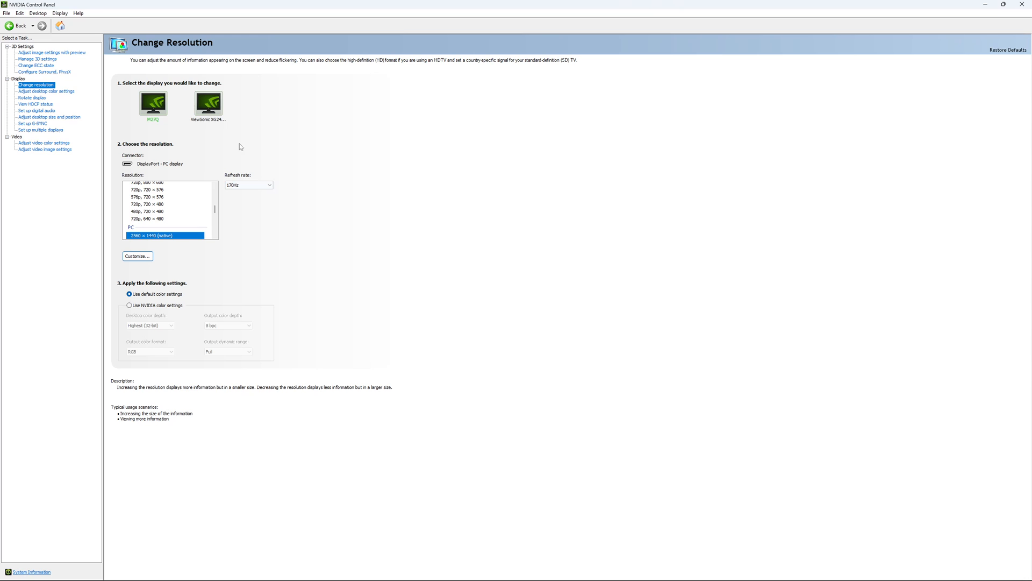
pyautogui.moveTo(275, 210)
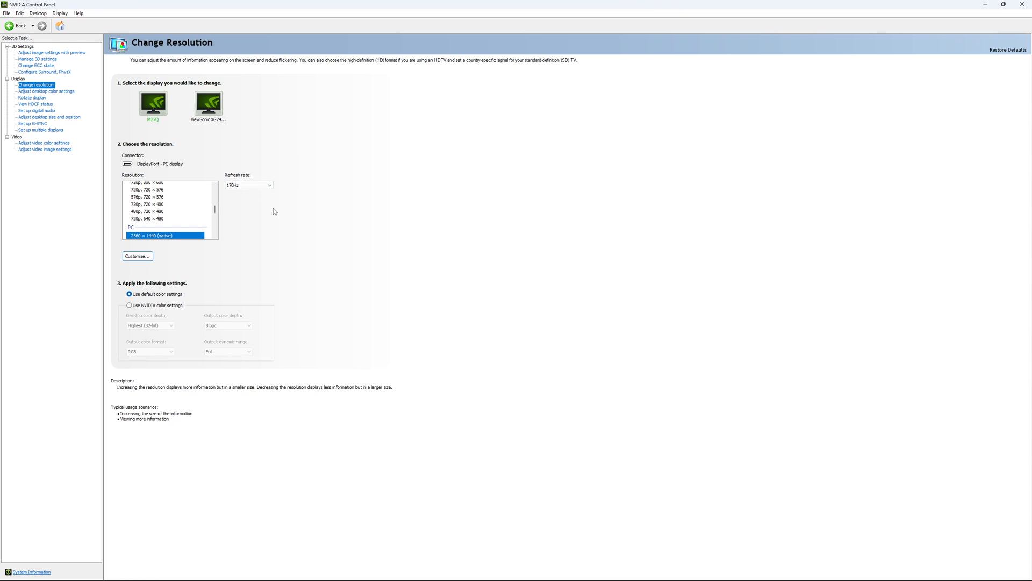
# Open the refresh rate list offering 170, 165, 144, 120 and 60Hz
pyautogui.click(269, 185)
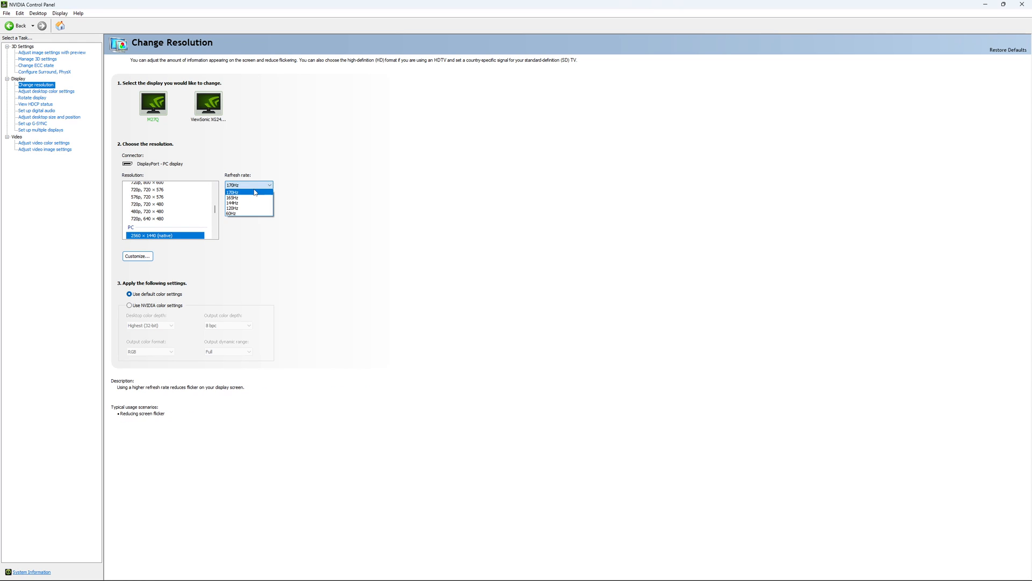
pyautogui.moveTo(231, 214)
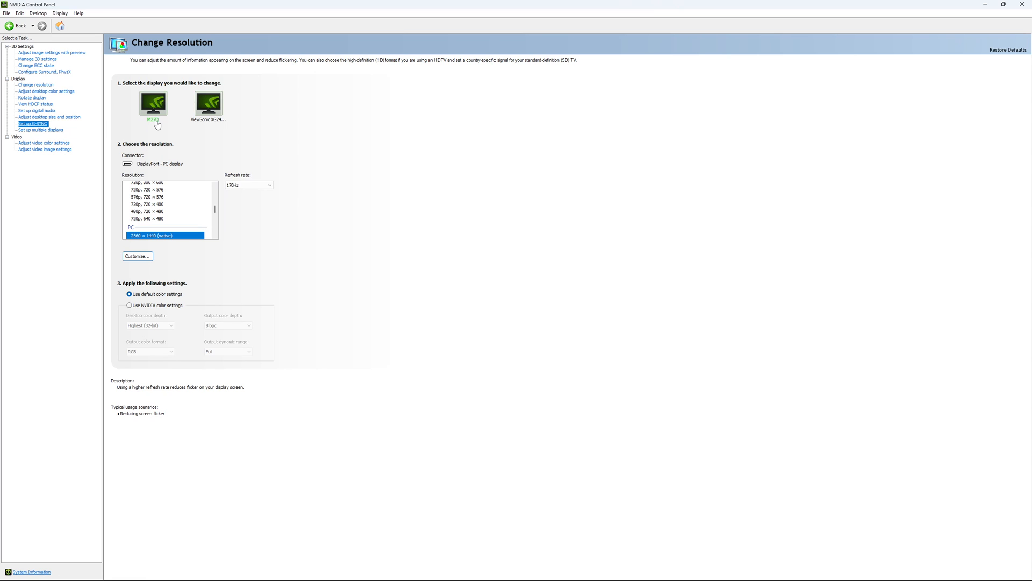
pyautogui.click(31, 123)
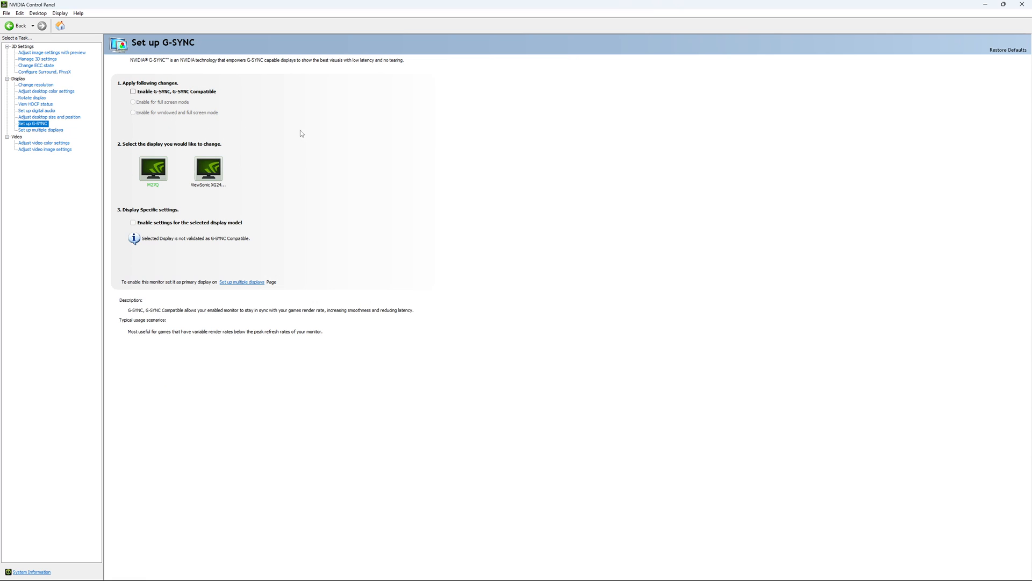
pyautogui.moveTo(168, 100)
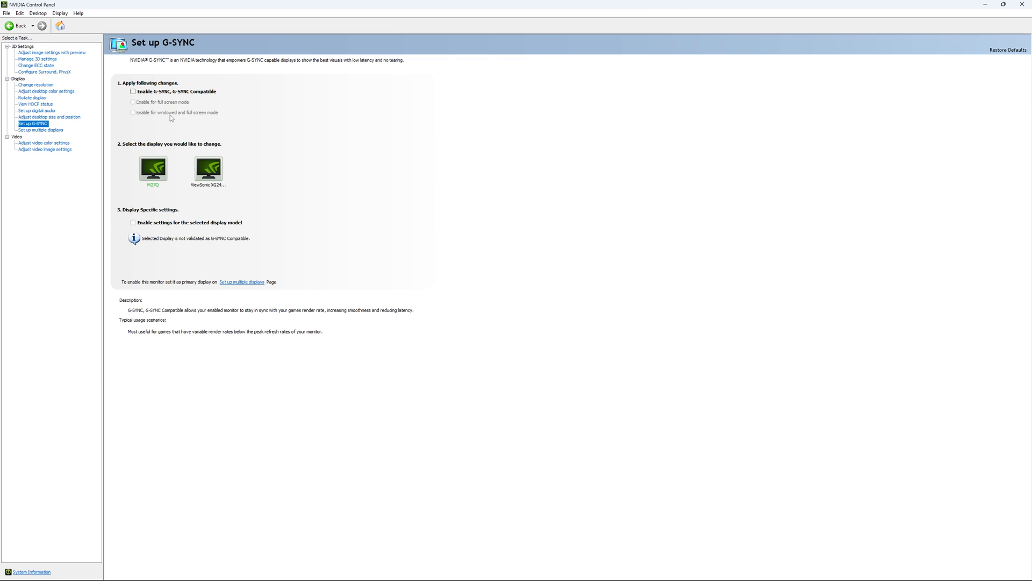
pyautogui.moveTo(160, 115)
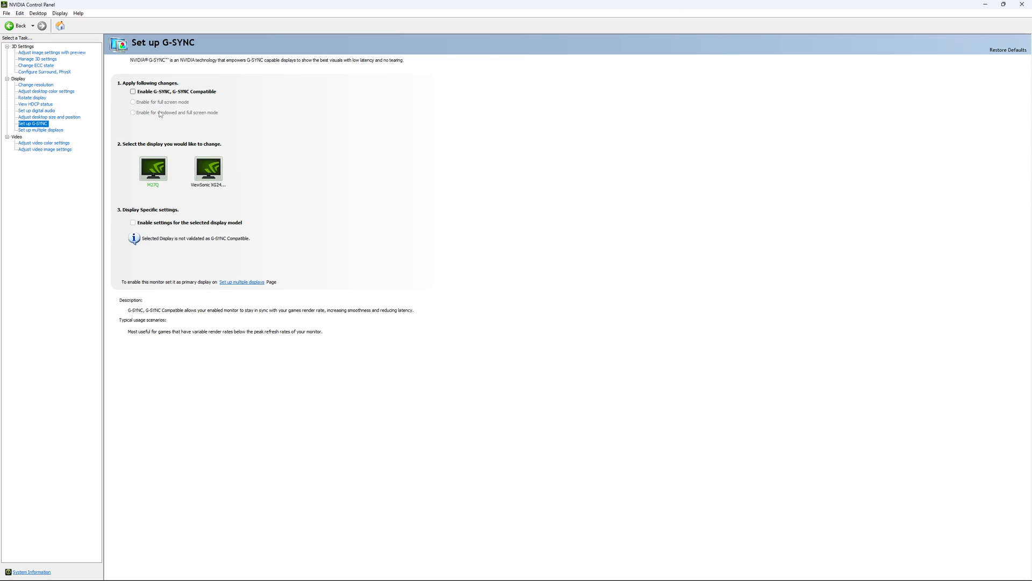
pyautogui.moveTo(164, 114)
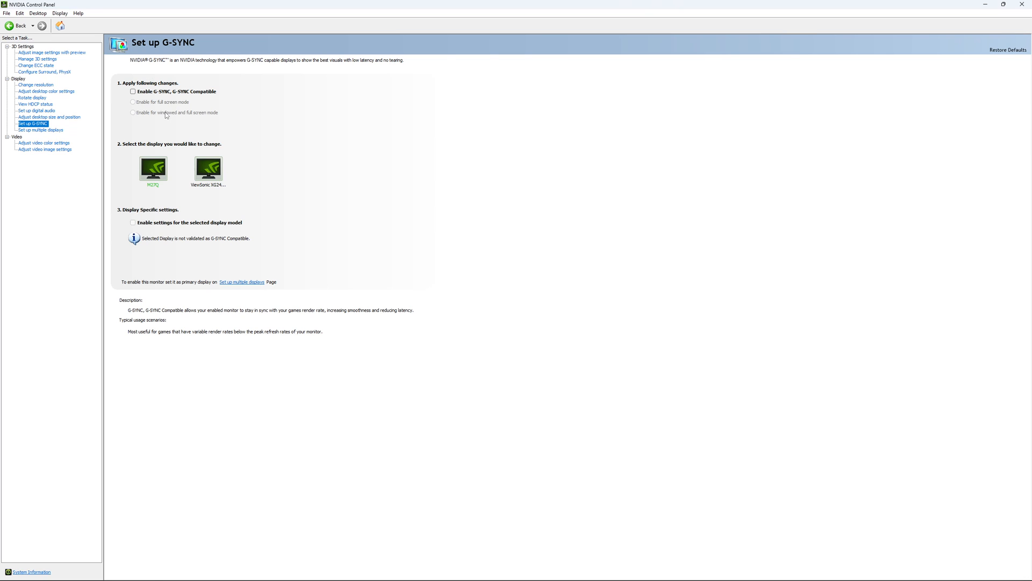
pyautogui.moveTo(209, 222)
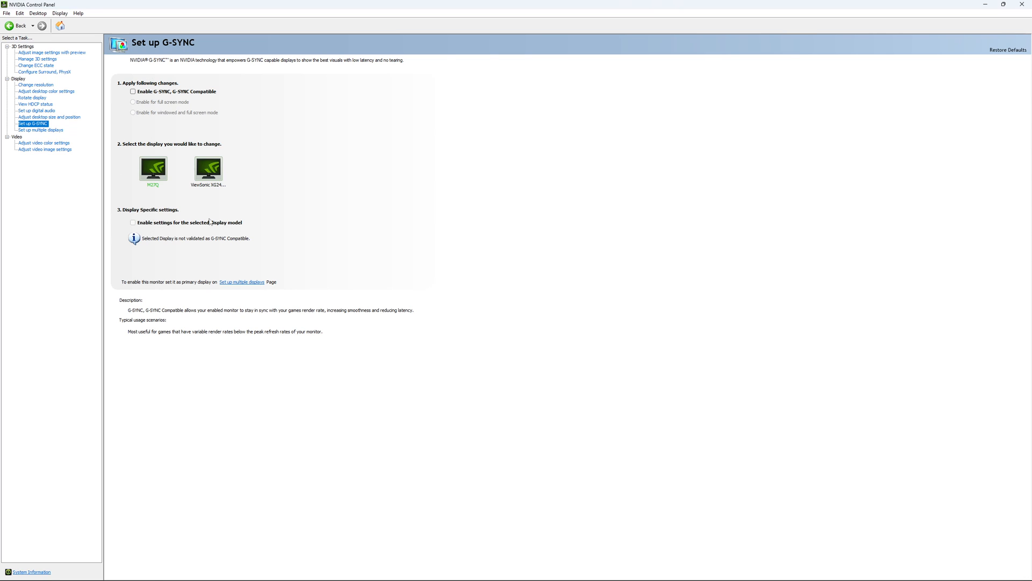
pyautogui.moveTo(232, 194)
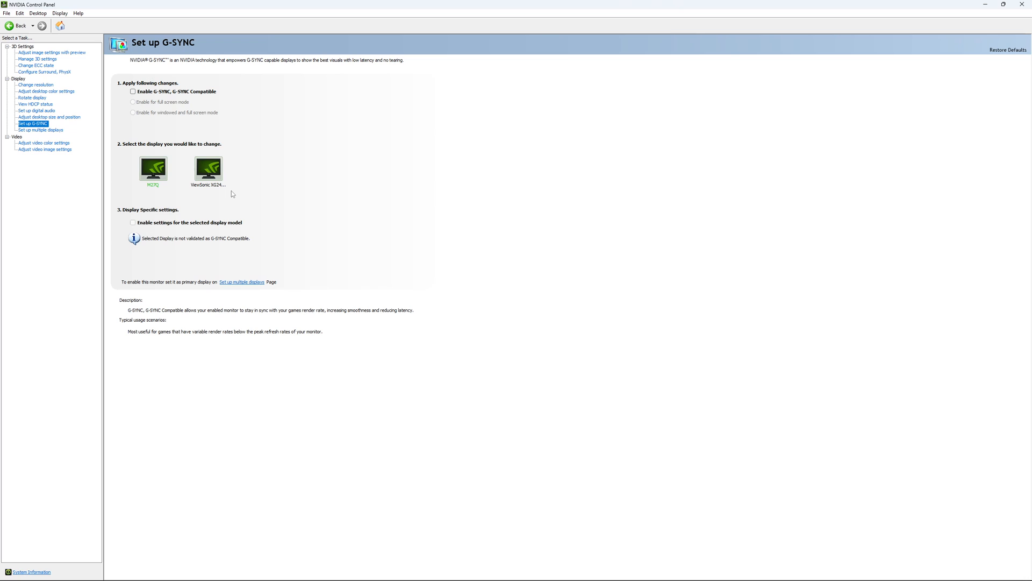
pyautogui.moveTo(231, 172)
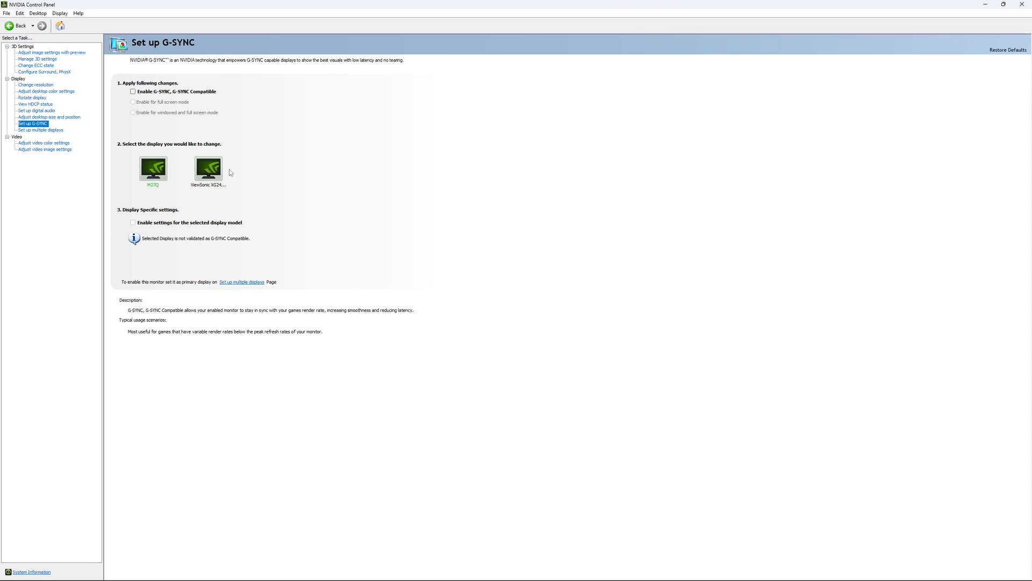
pyautogui.moveTo(150, 176)
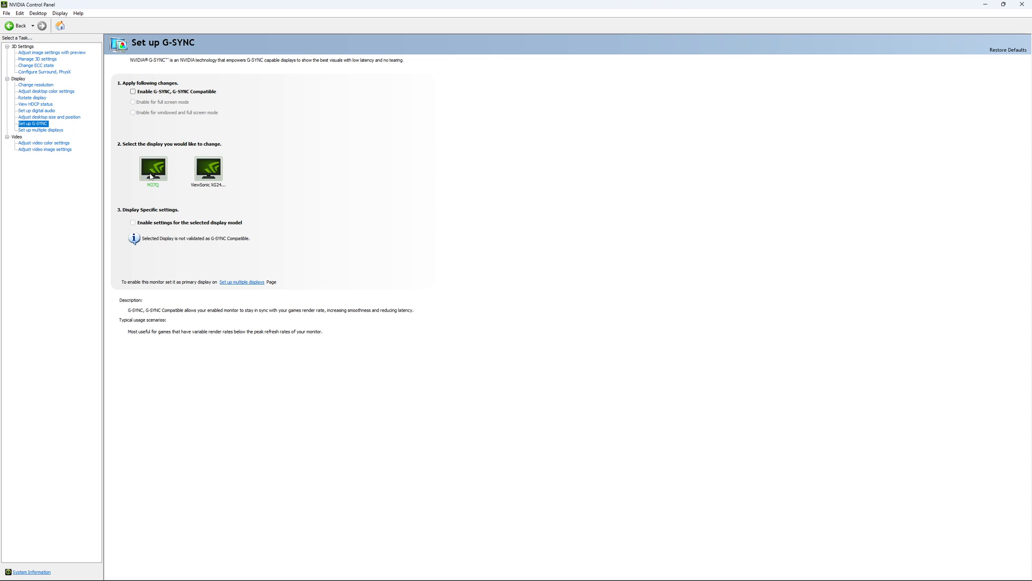
pyautogui.moveTo(322, 218)
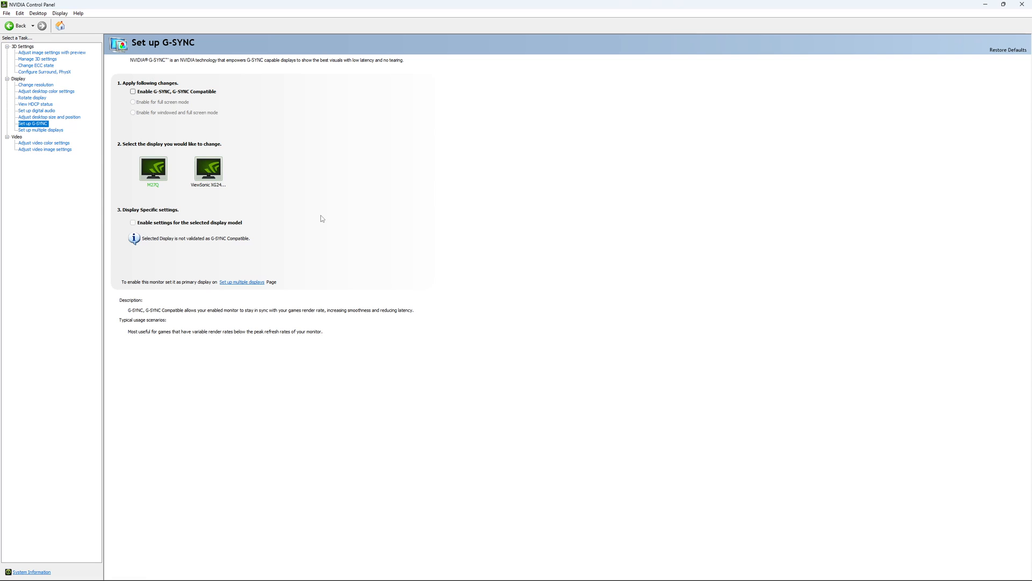
pyautogui.moveTo(315, 237)
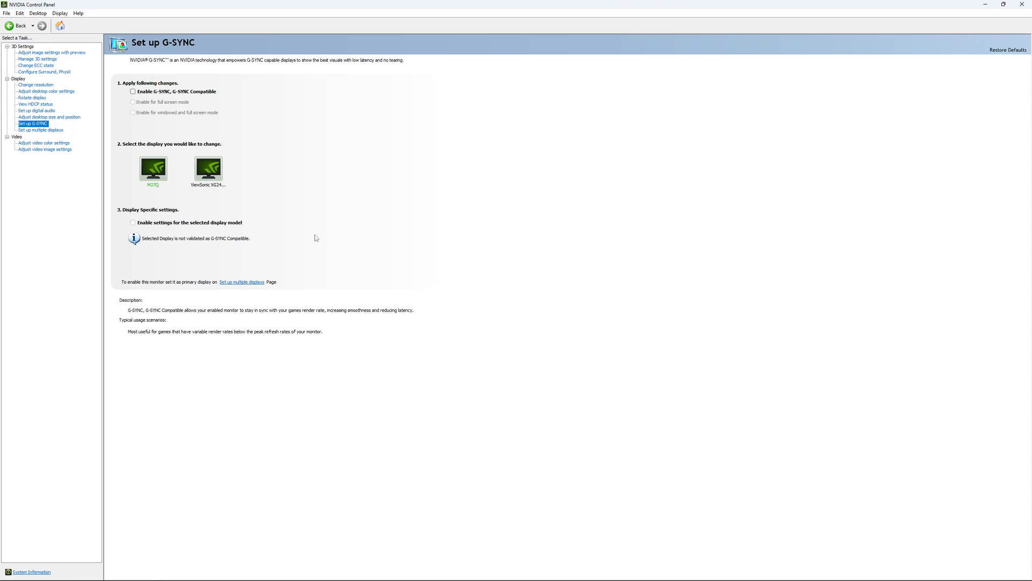
pyautogui.moveTo(297, 224)
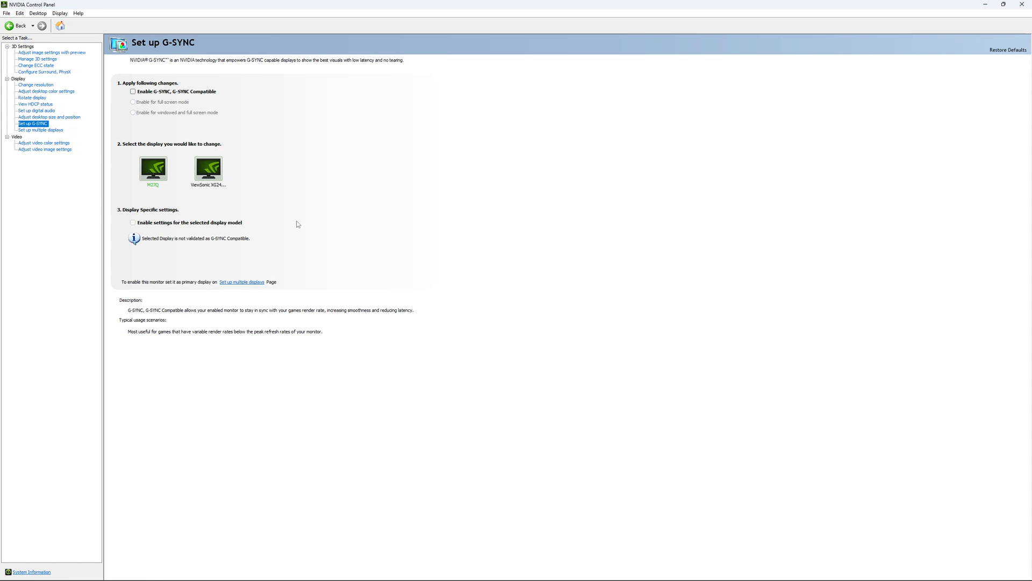
pyautogui.moveTo(288, 205)
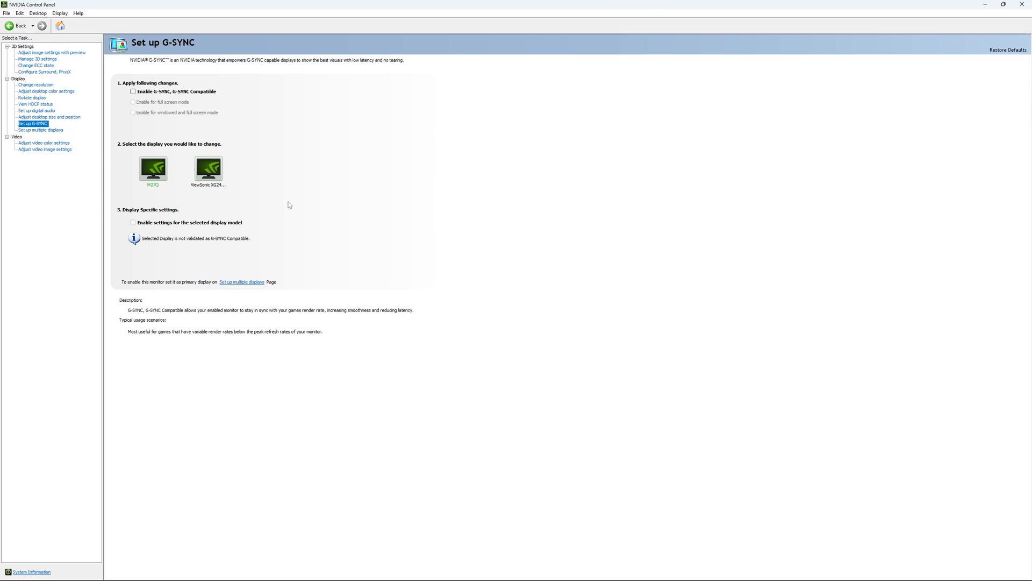
pyautogui.moveTo(290, 193)
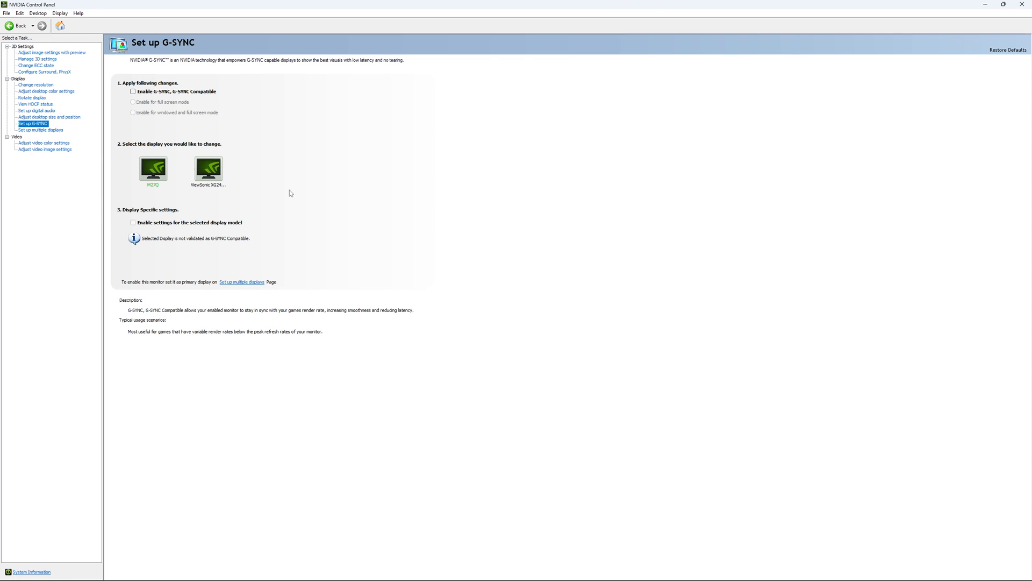
pyautogui.moveTo(287, 199)
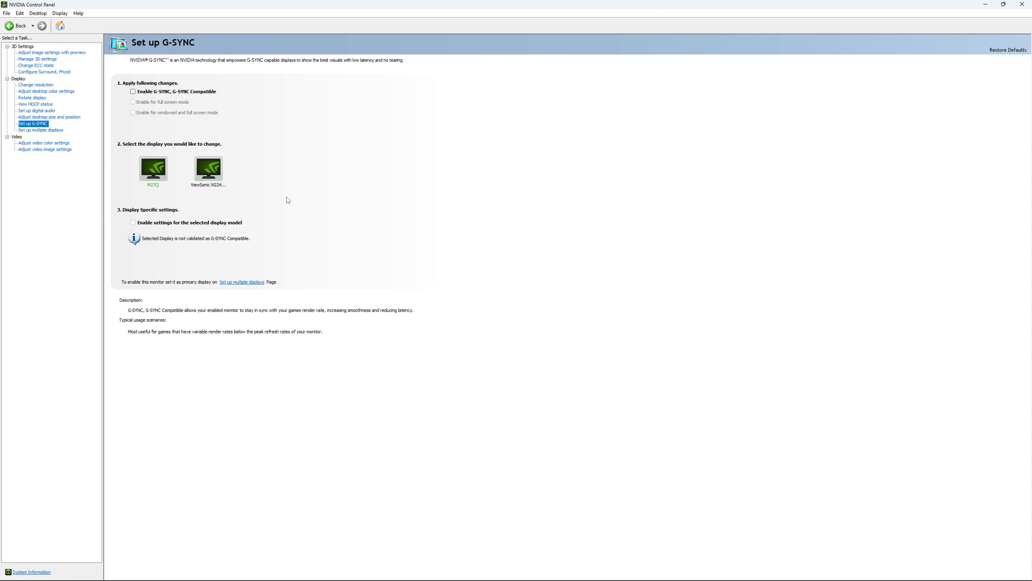
pyautogui.moveTo(294, 190)
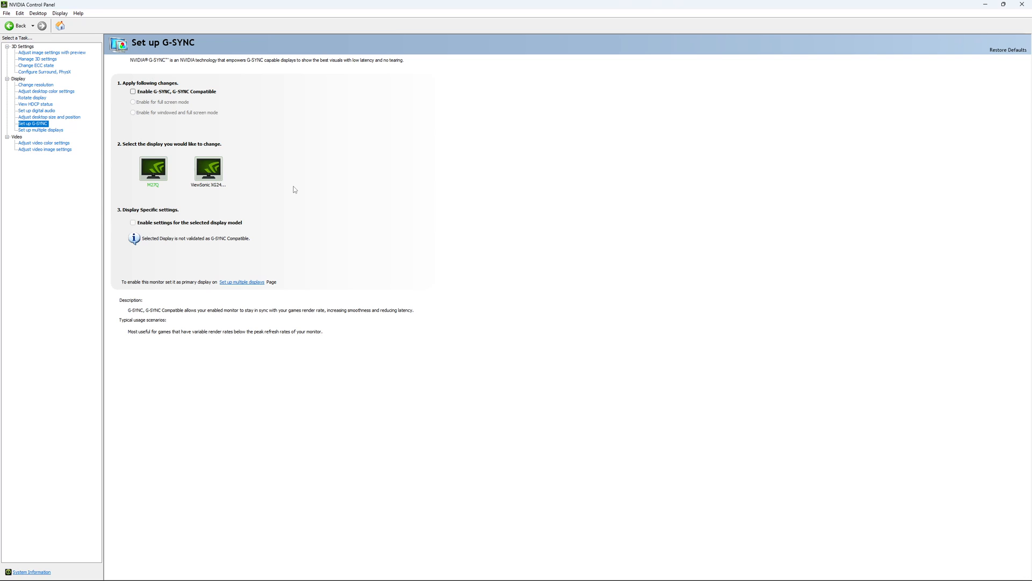
pyautogui.moveTo(299, 191)
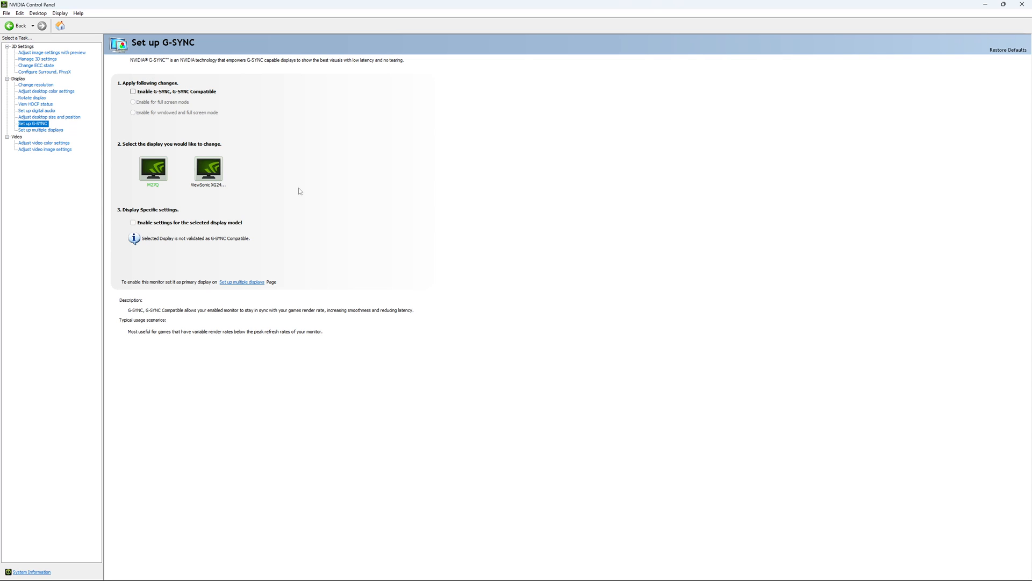
pyautogui.moveTo(309, 196)
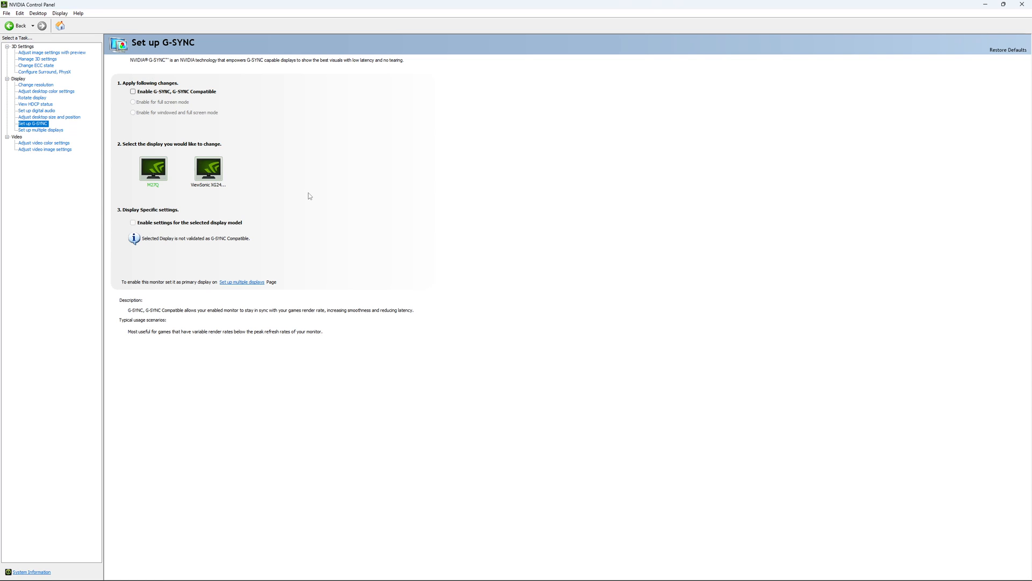
pyautogui.moveTo(313, 199)
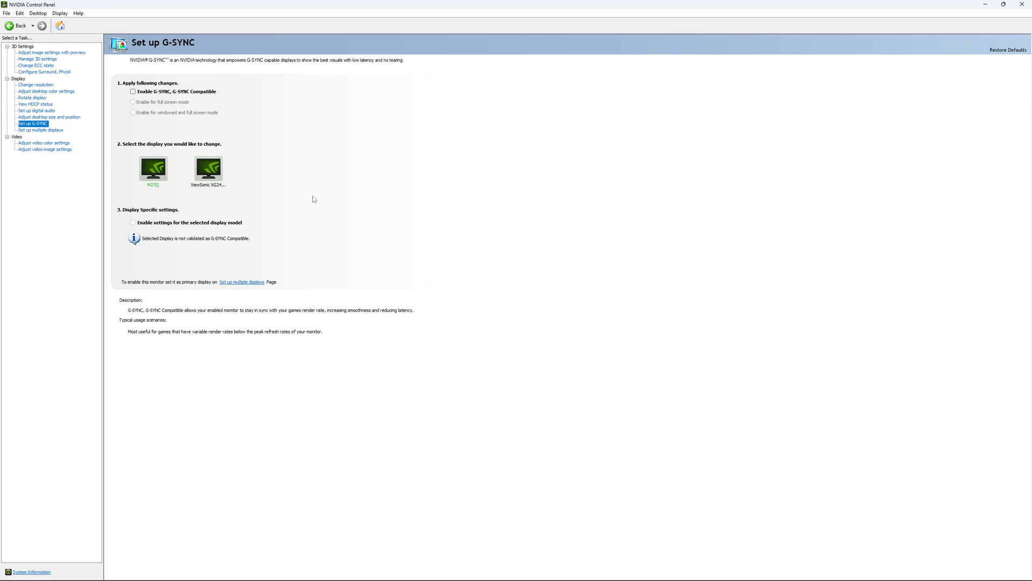
pyautogui.moveTo(306, 205)
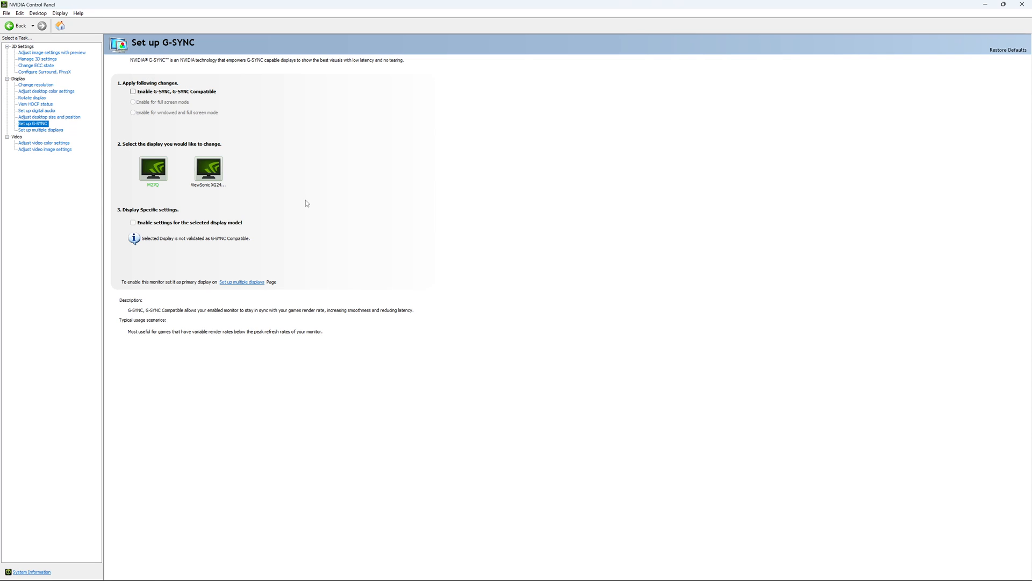
pyautogui.moveTo(349, 316)
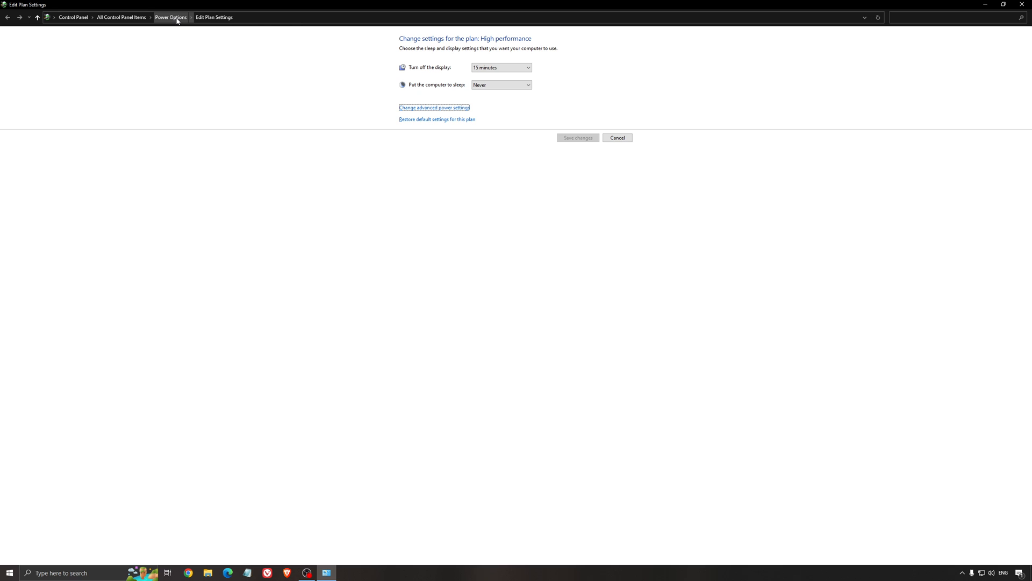
# Return to the power plans list, make High performance active, and close Power Options
pyautogui.click(170, 18)
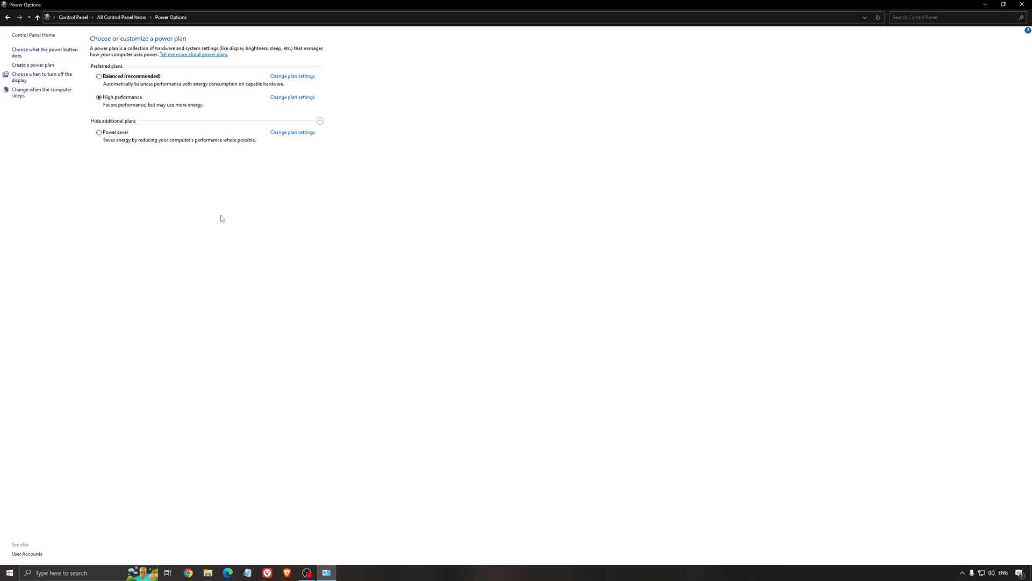
pyautogui.moveTo(294, 259)
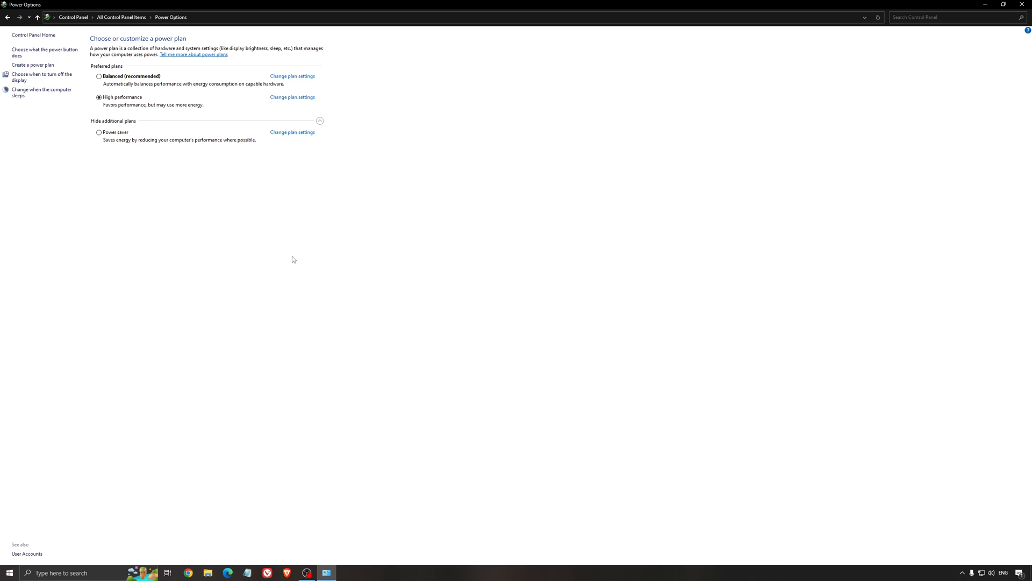
pyautogui.moveTo(153, 97)
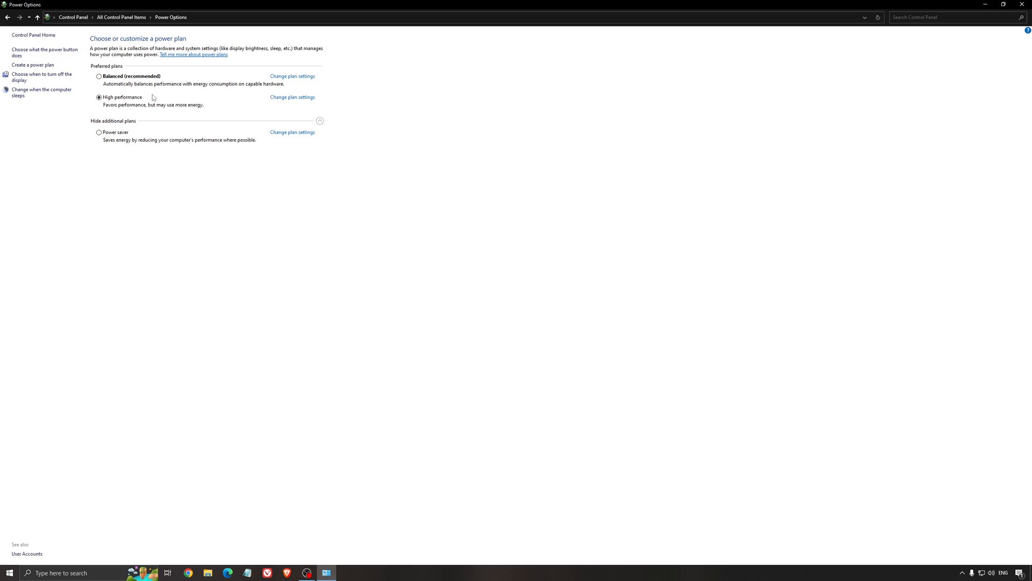
pyautogui.click(985, 5)
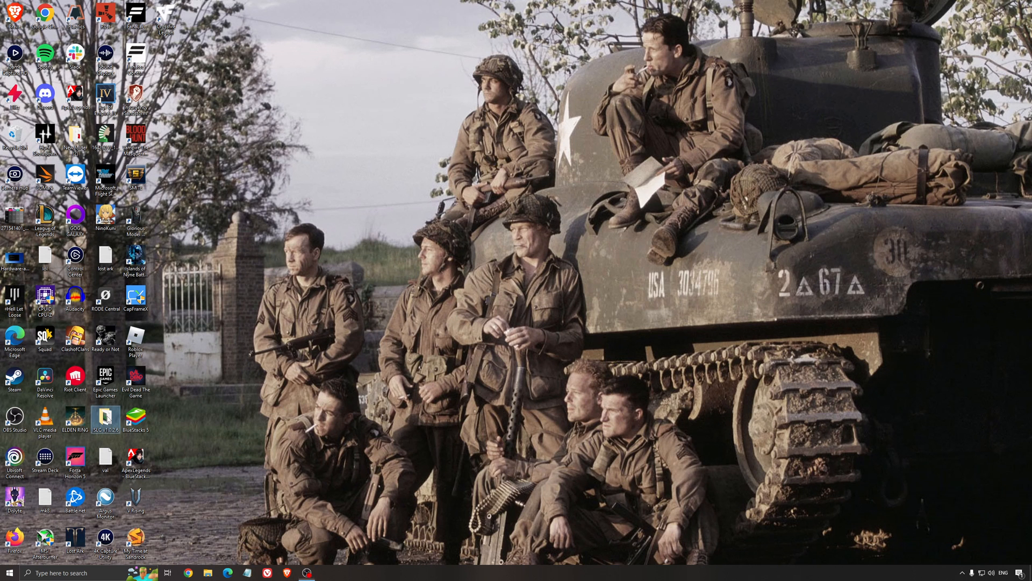
# Launch ISLC, start monitoring at 1024 MB list size and 16000 MB free memory, and minimize it
pyautogui.doubleClick(104, 417)
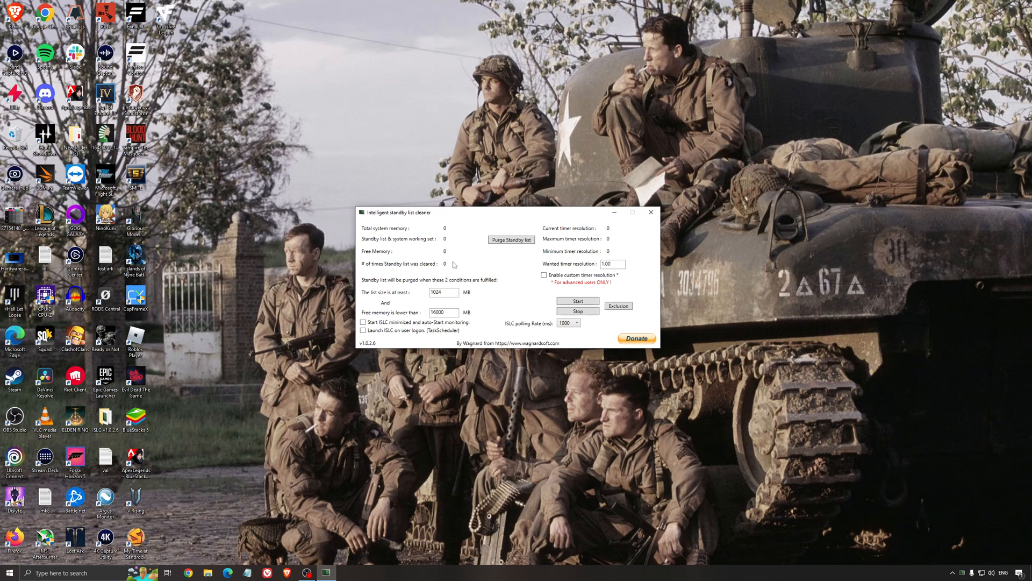
pyautogui.click(578, 301)
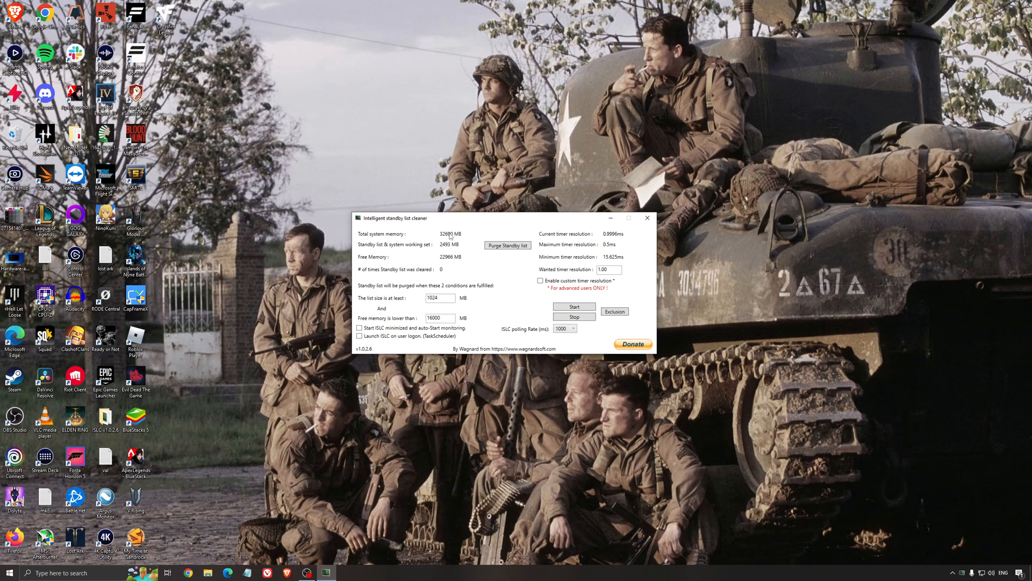
pyautogui.tripleClick(440, 317)
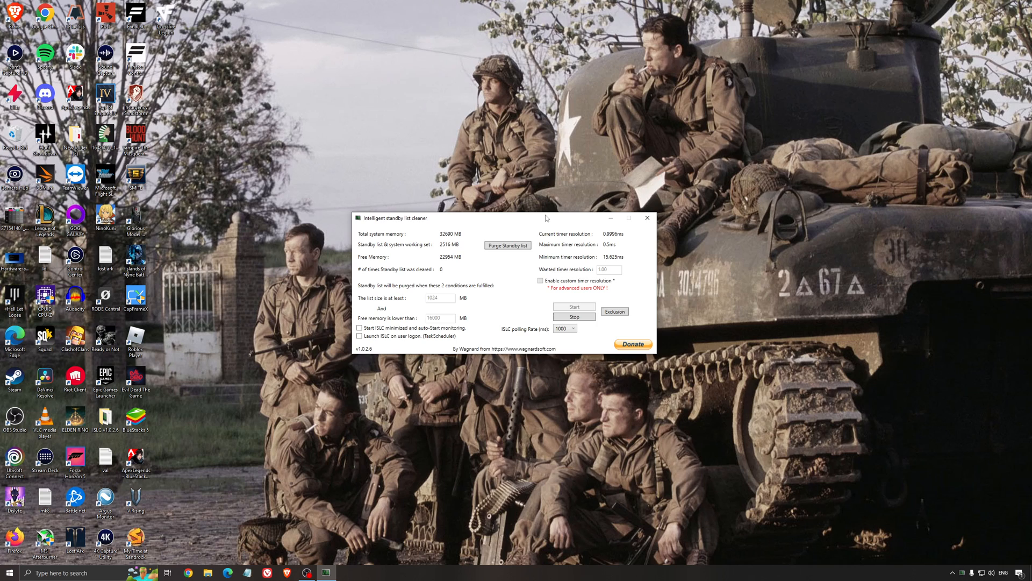
pyautogui.click(647, 218)
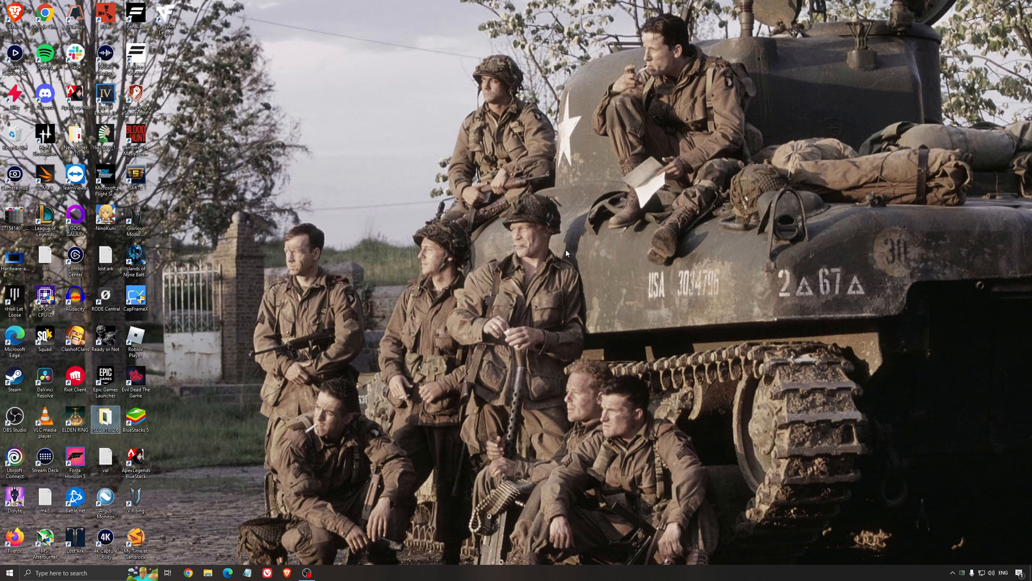
pyautogui.moveTo(554, 285)
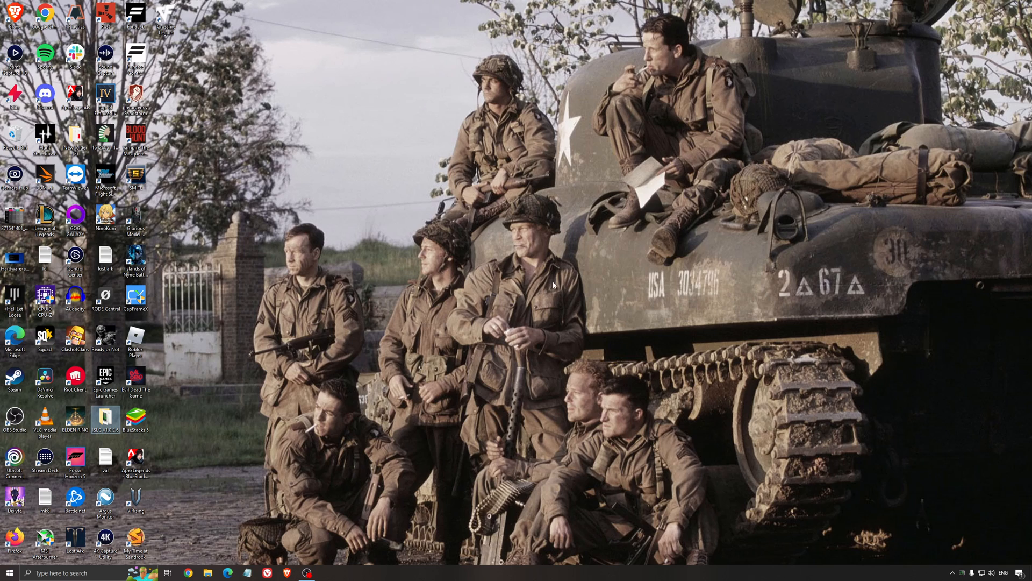
pyautogui.moveTo(592, 389)
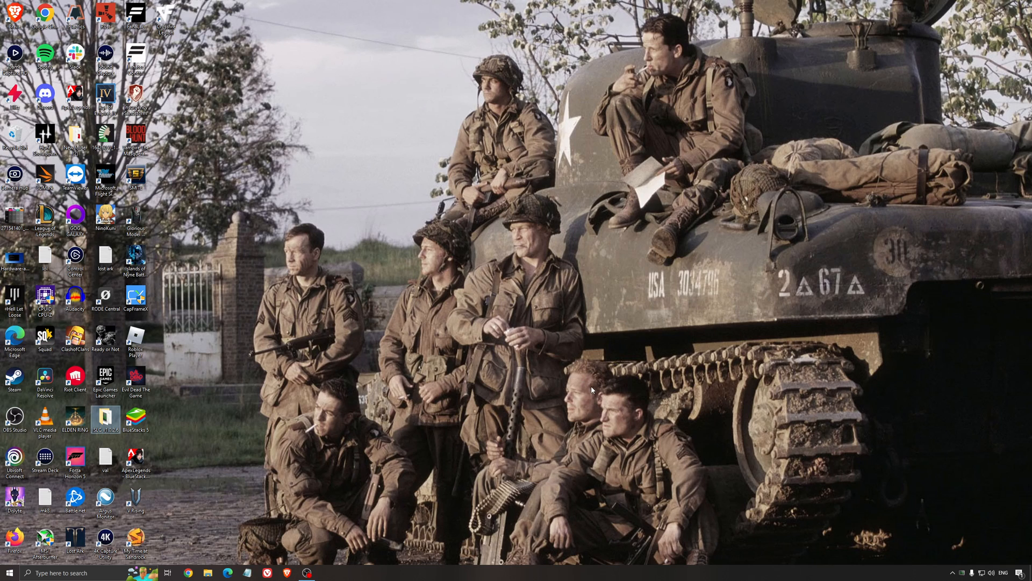
pyautogui.moveTo(519, 328)
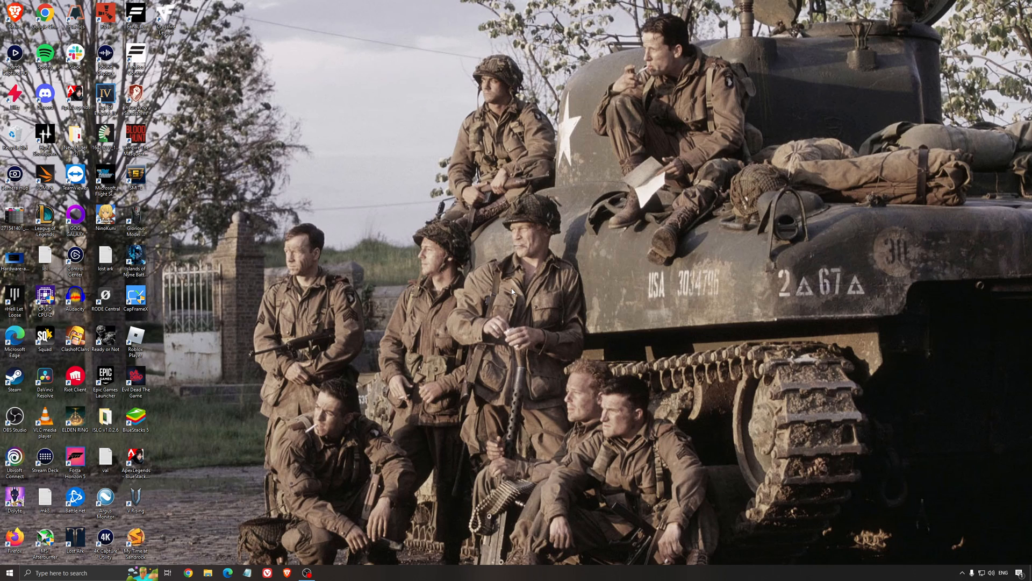
pyautogui.moveTo(490, 279)
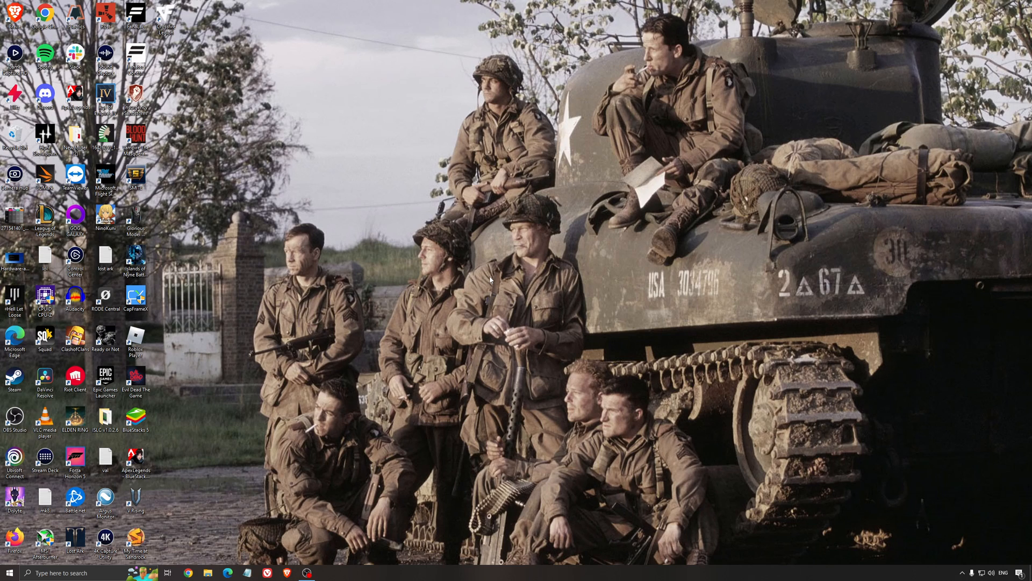
pyautogui.moveTo(476, 262)
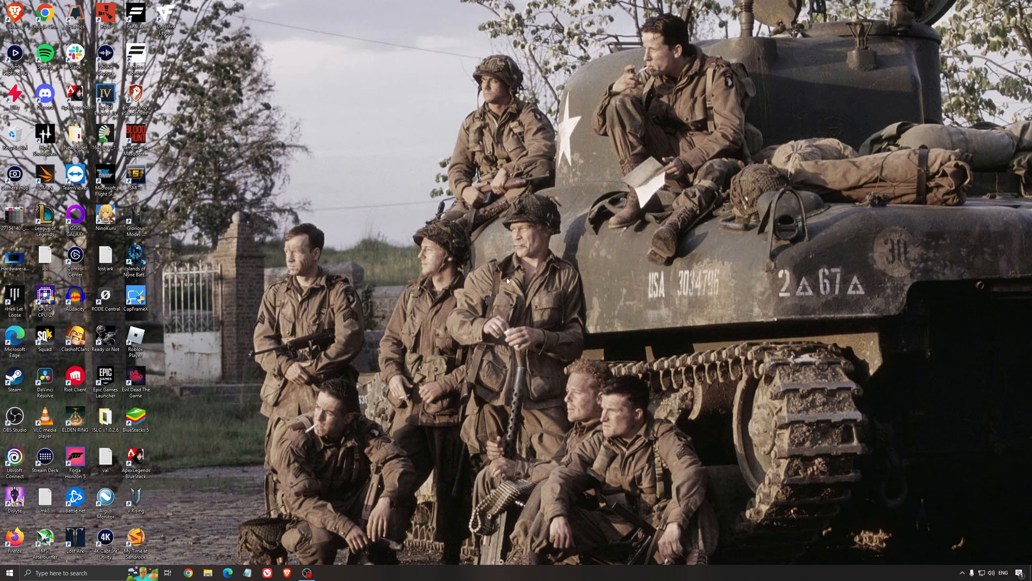
pyautogui.moveTo(531, 290)
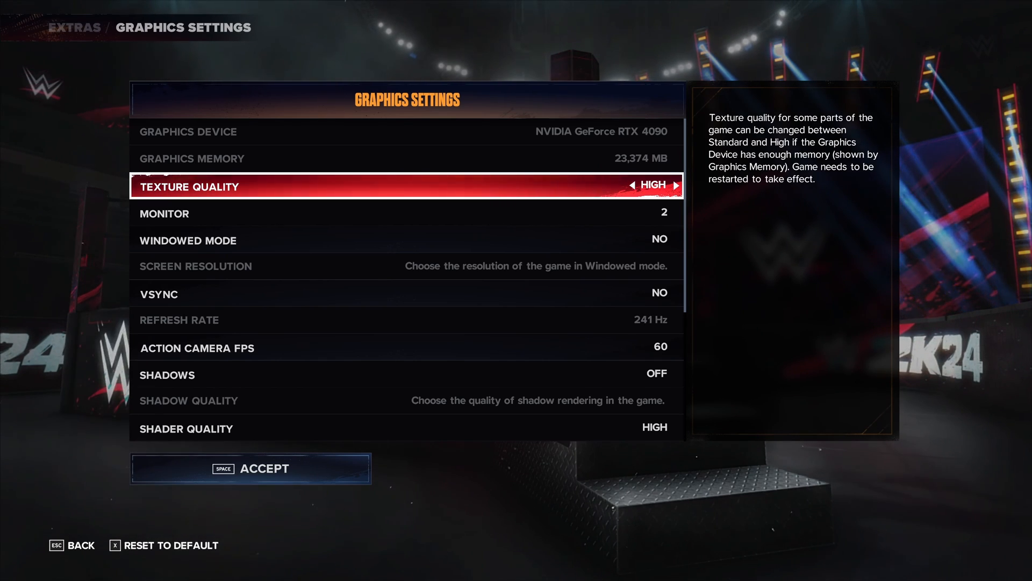
# Switch shadows on in WWE 2K24's graphics settings, leaving shadow quality at Low
pyautogui.click(633, 185)
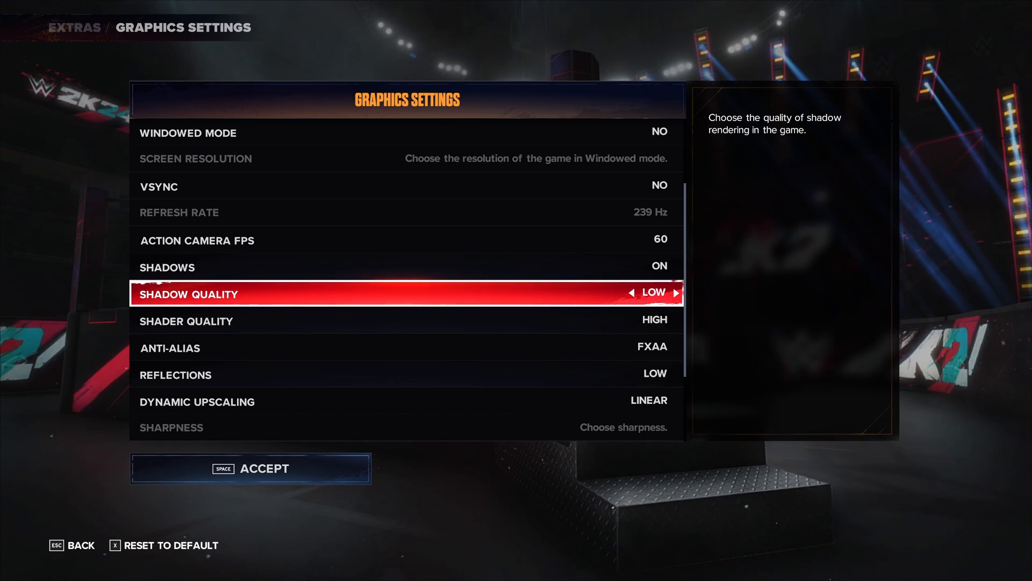
pyautogui.click(677, 293)
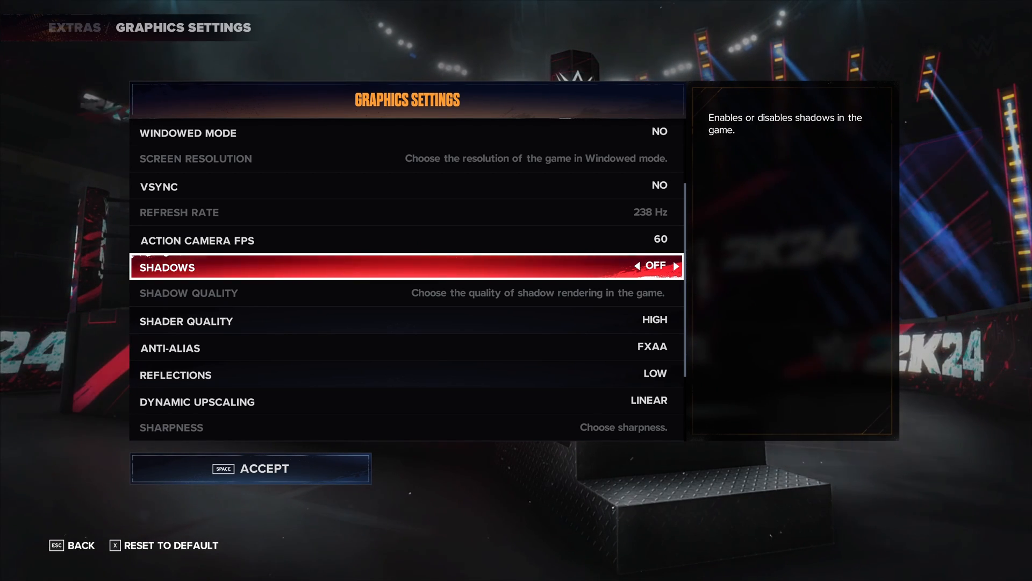
pyautogui.click(677, 265)
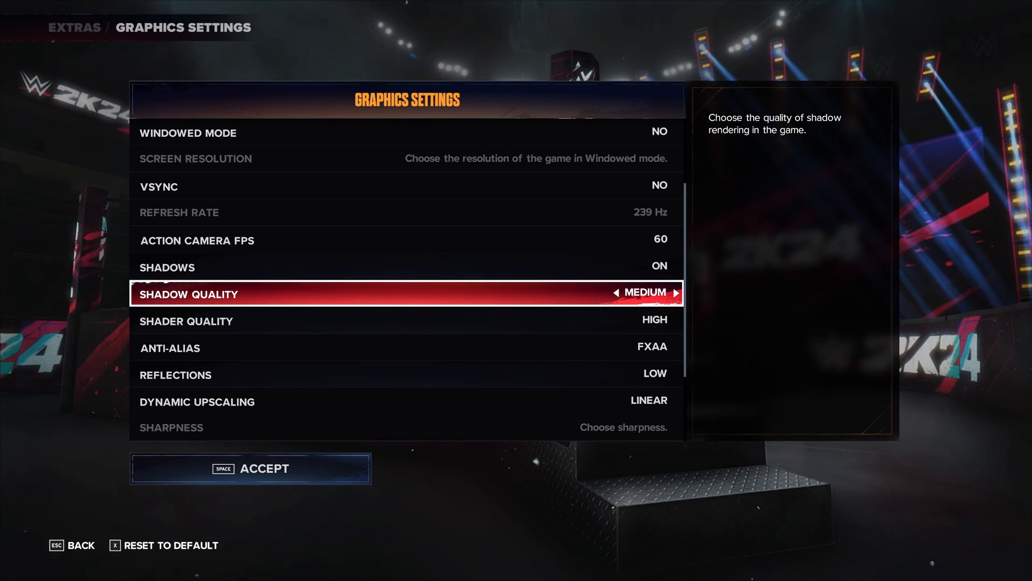
pyautogui.press('down')
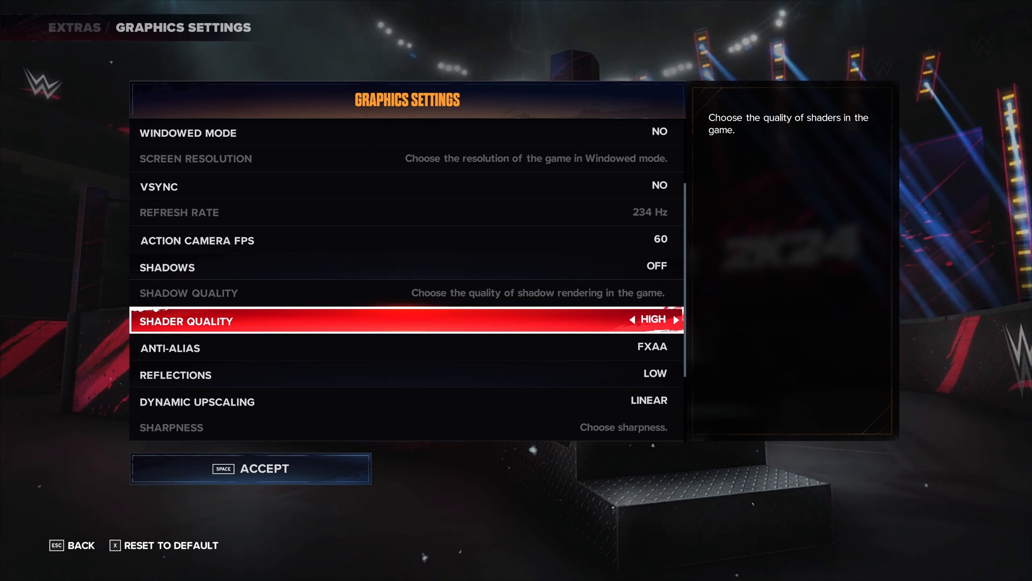
pyautogui.click(633, 319)
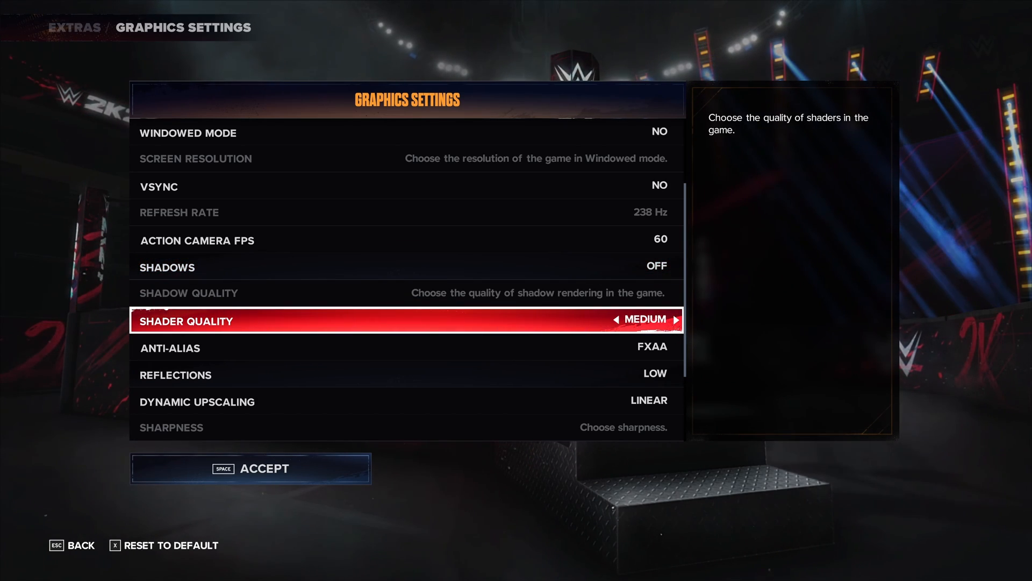
pyautogui.click(616, 320)
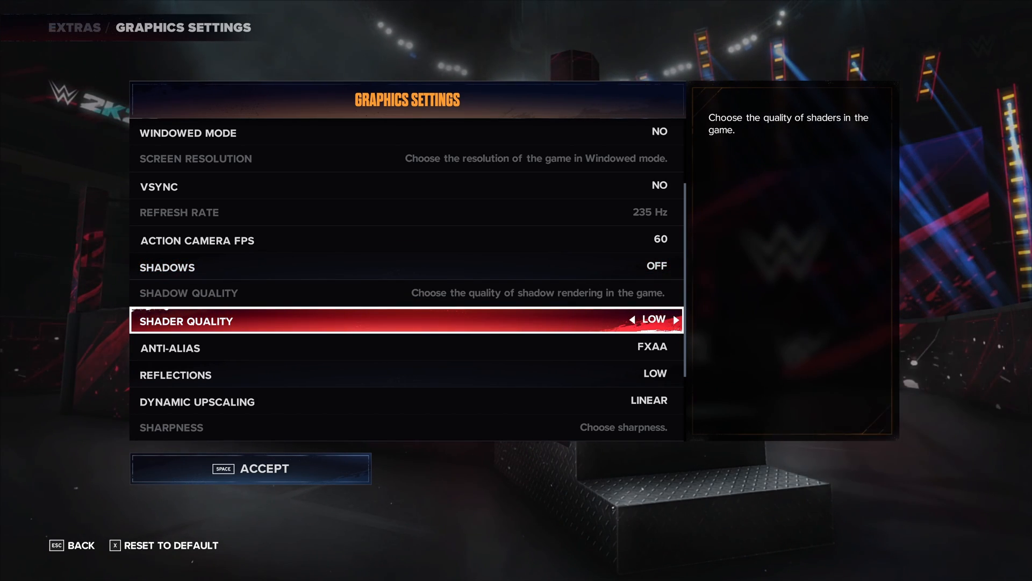
pyautogui.click(676, 319)
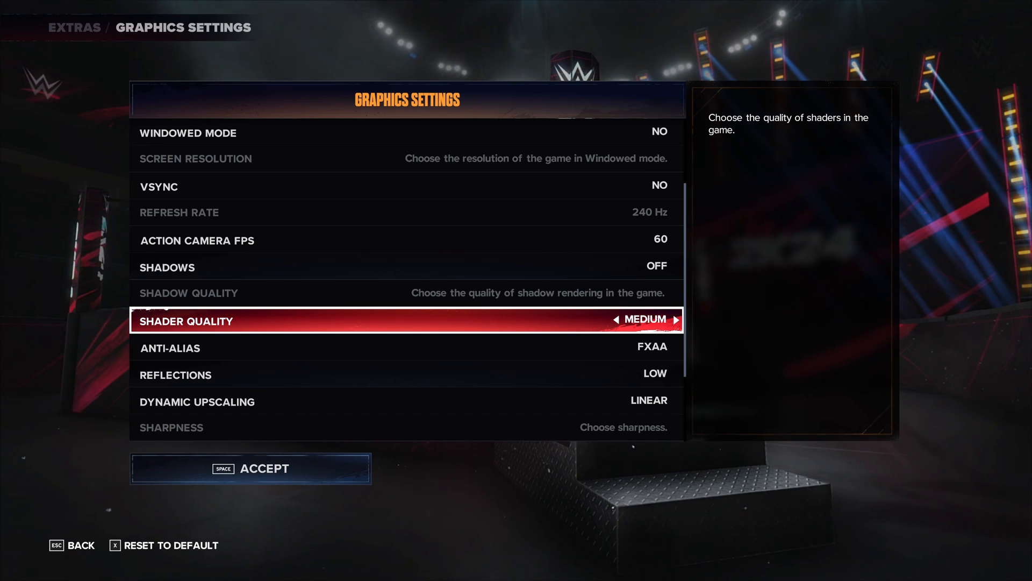
pyautogui.click(675, 319)
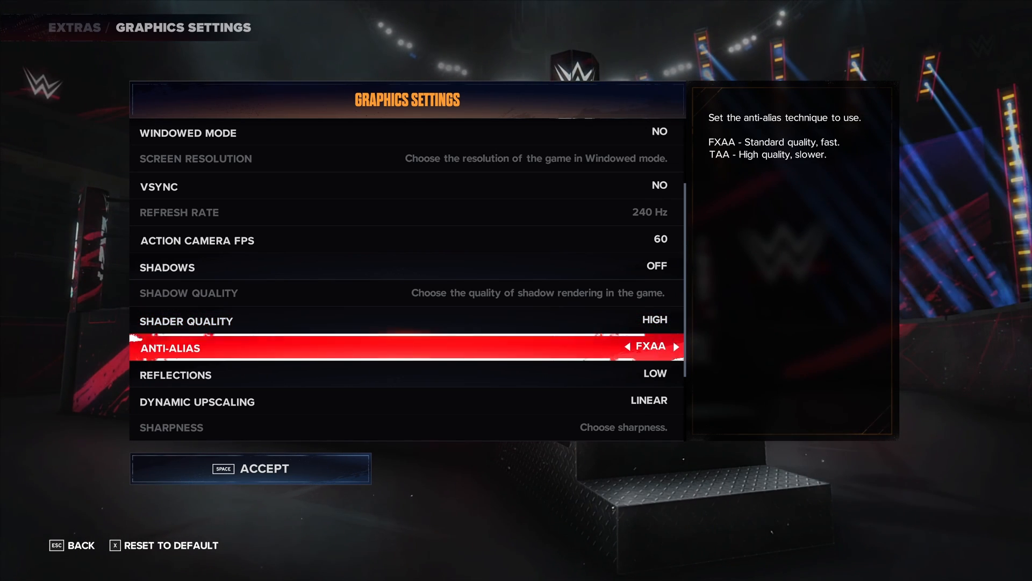
pyautogui.click(676, 347)
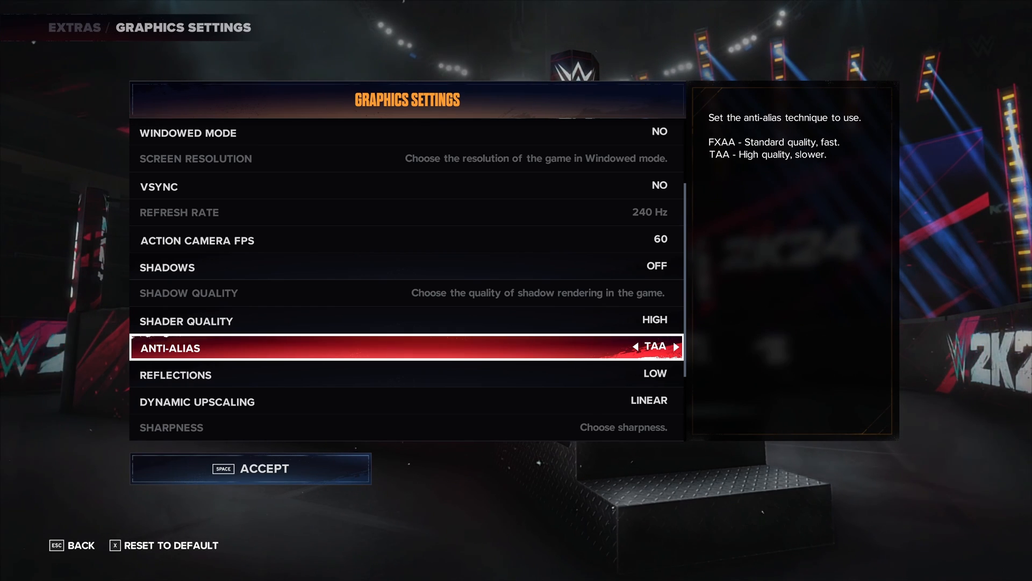
pyautogui.click(633, 347)
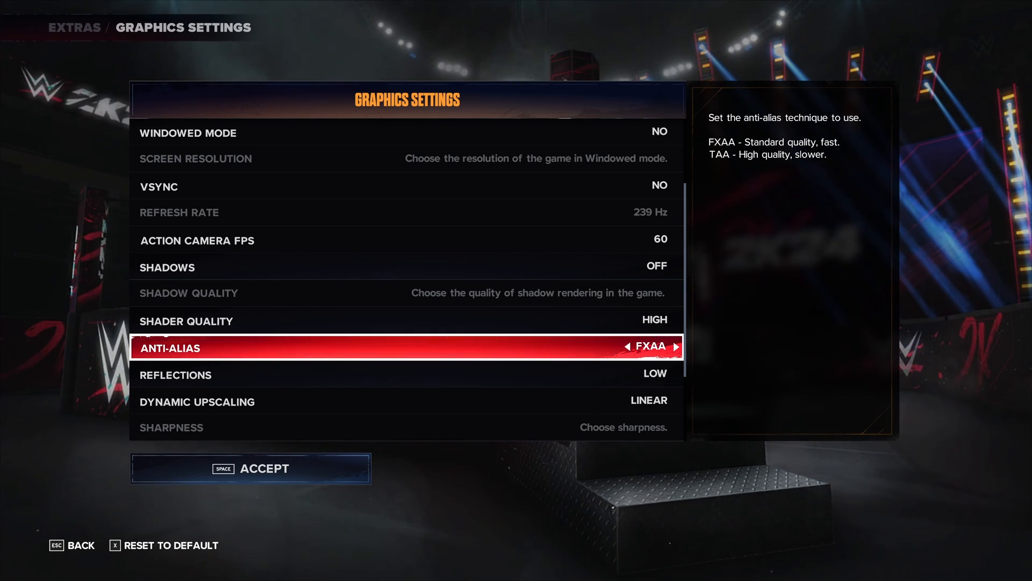
pyautogui.click(622, 346)
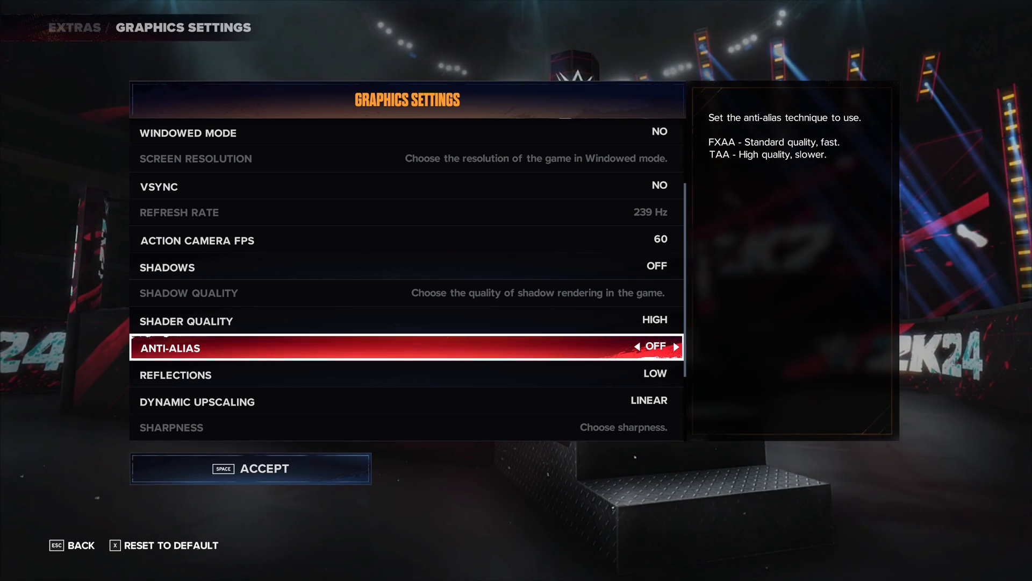
pyautogui.press('down')
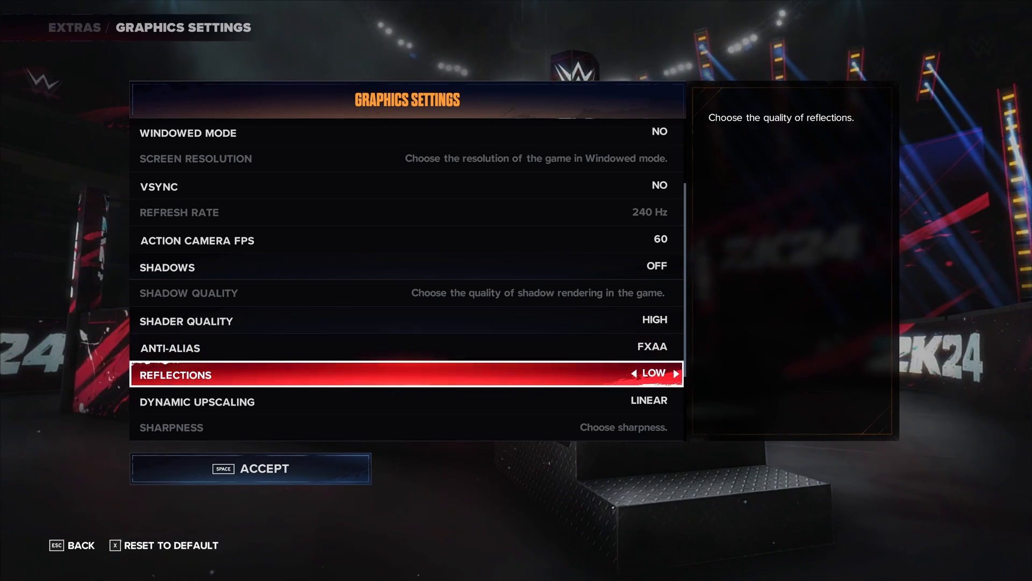
pyautogui.click(634, 373)
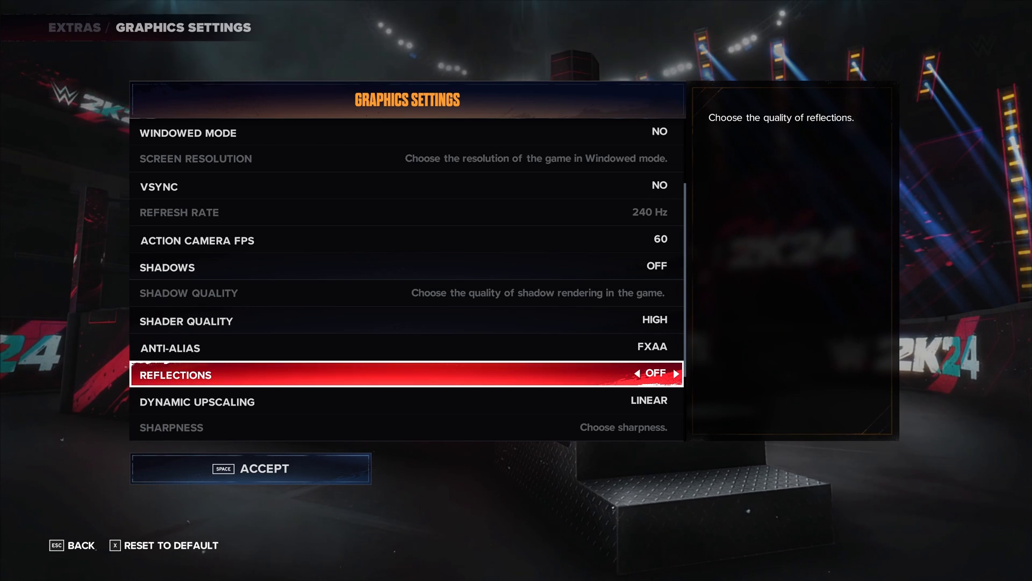
pyautogui.click(677, 373)
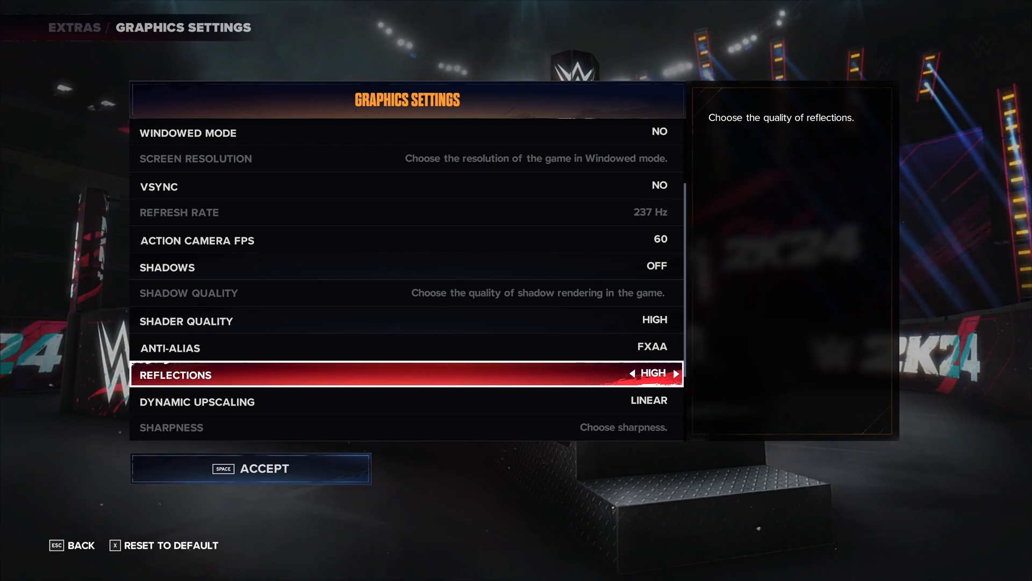
pyautogui.click(631, 373)
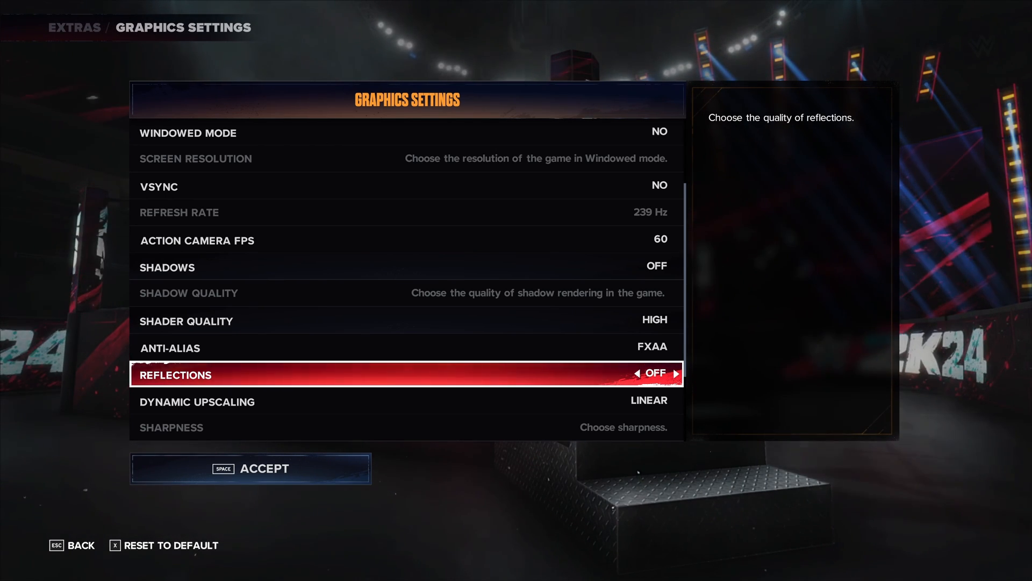
pyautogui.click(676, 373)
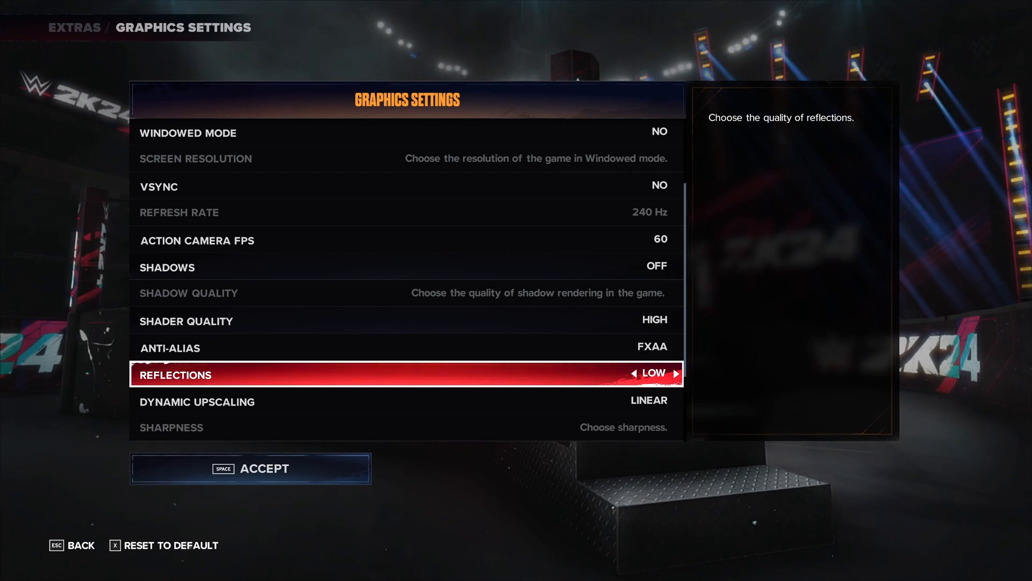
pyautogui.press('down')
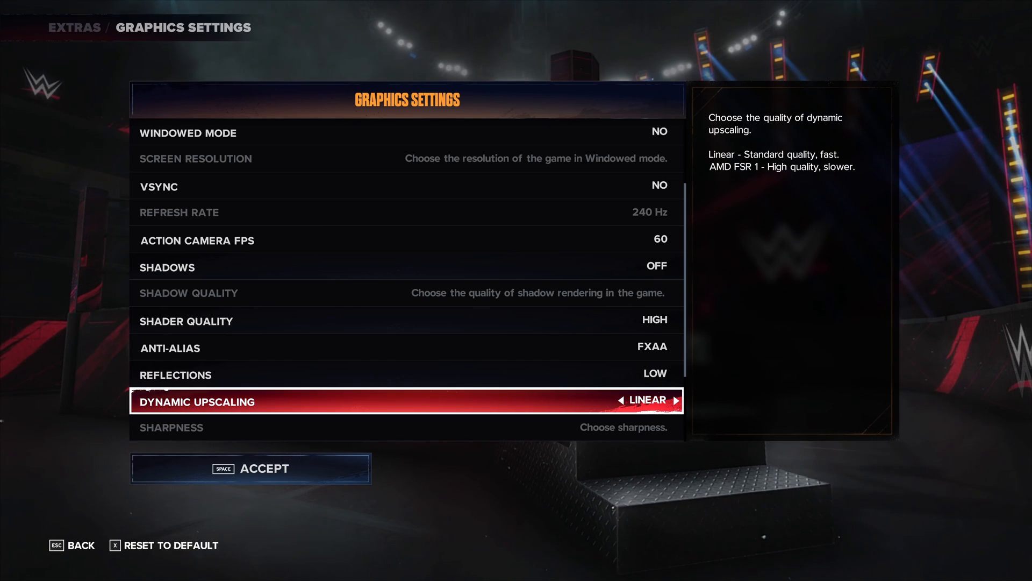
pyautogui.click(676, 400)
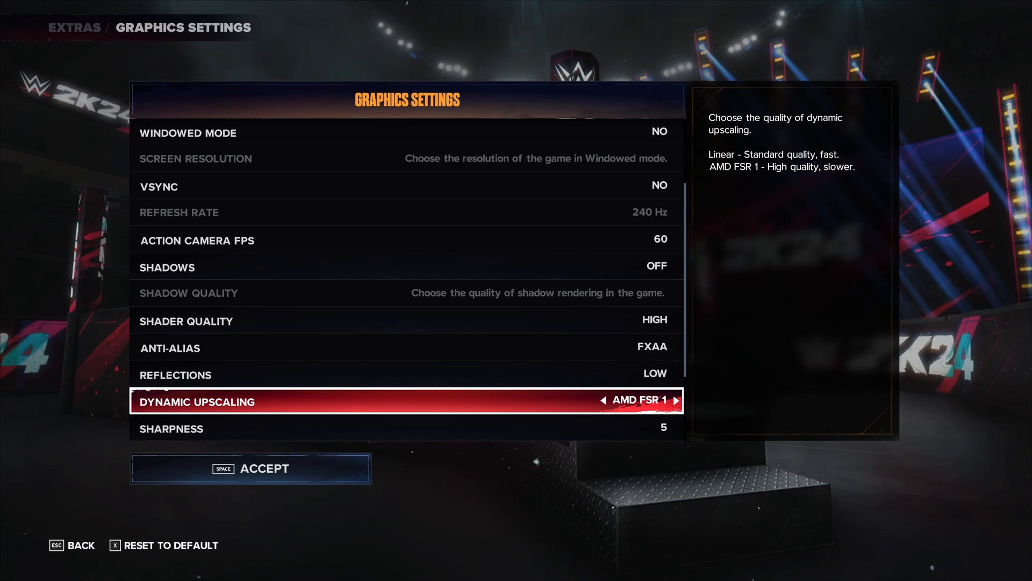
pyautogui.click(600, 400)
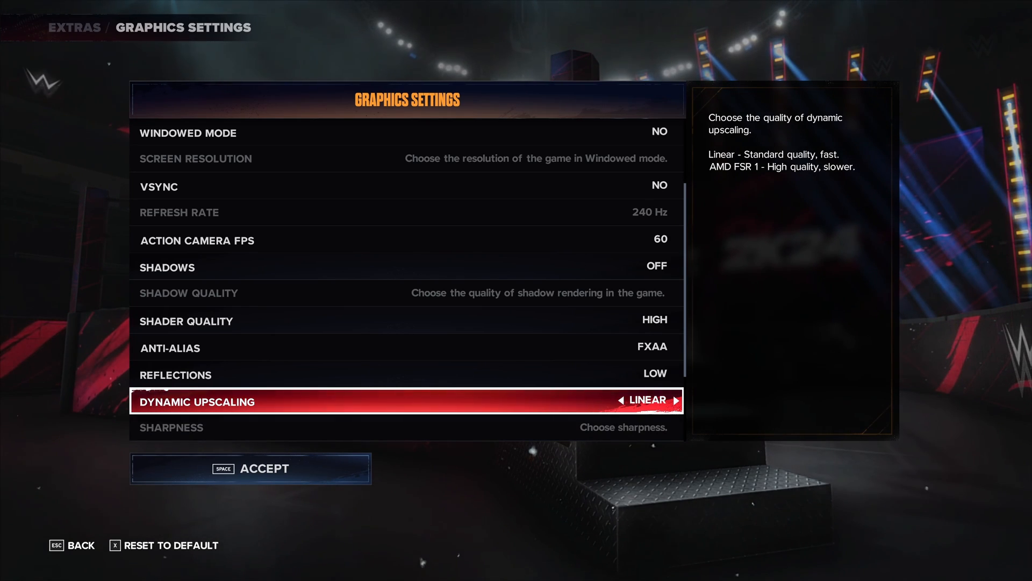
pyautogui.click(675, 400)
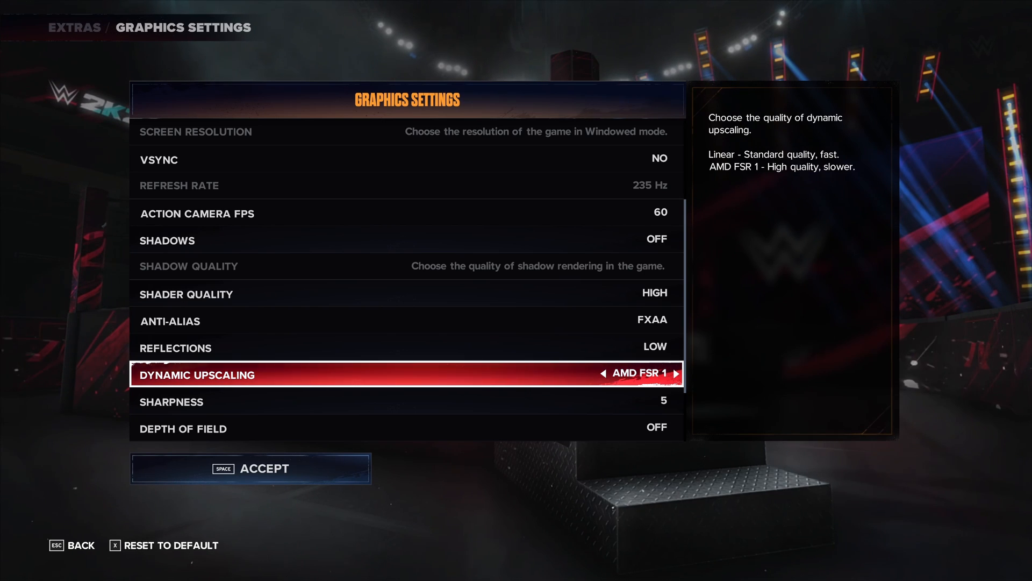
pyautogui.click(603, 372)
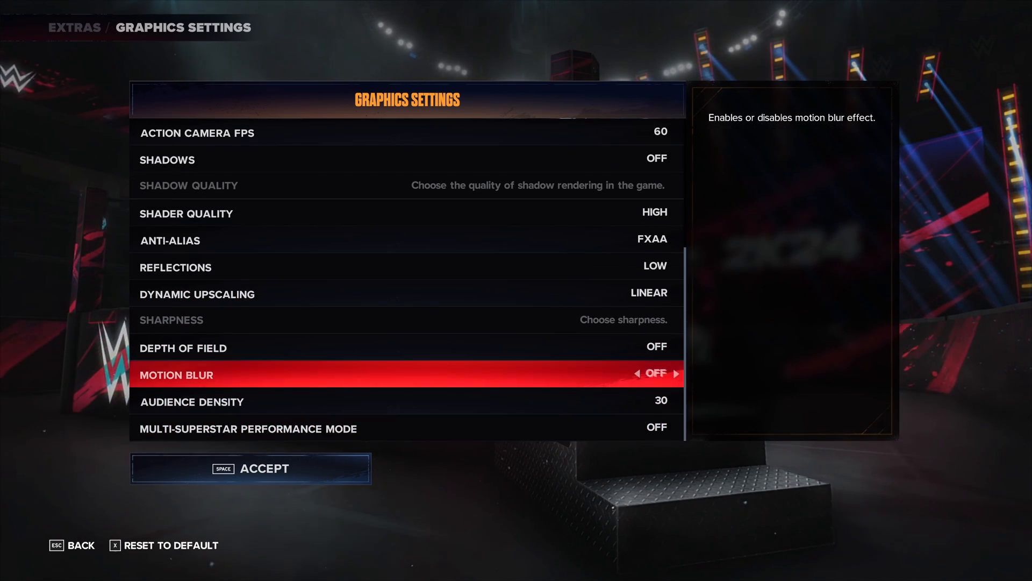
pyautogui.press('up')
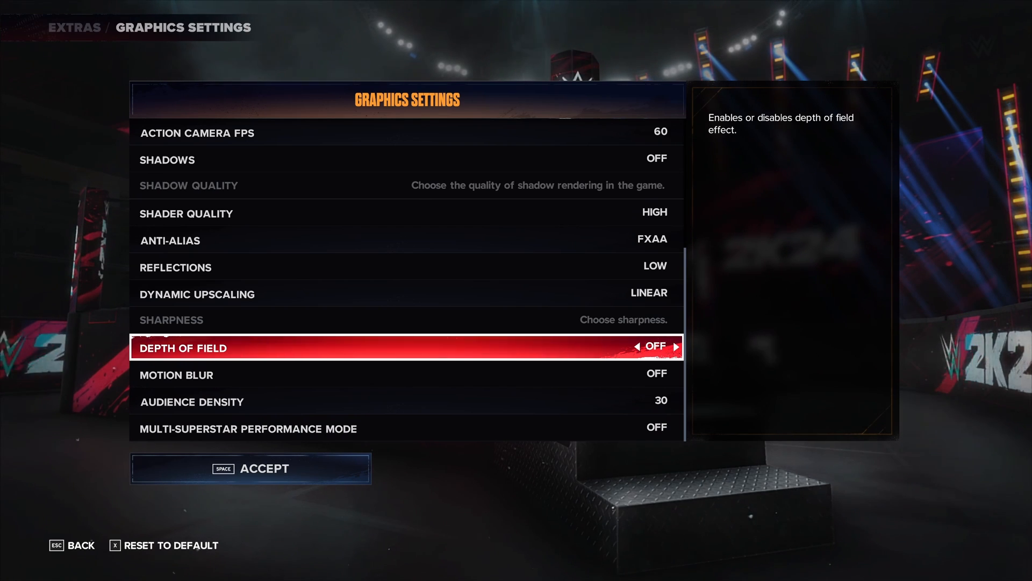
pyautogui.press('down')
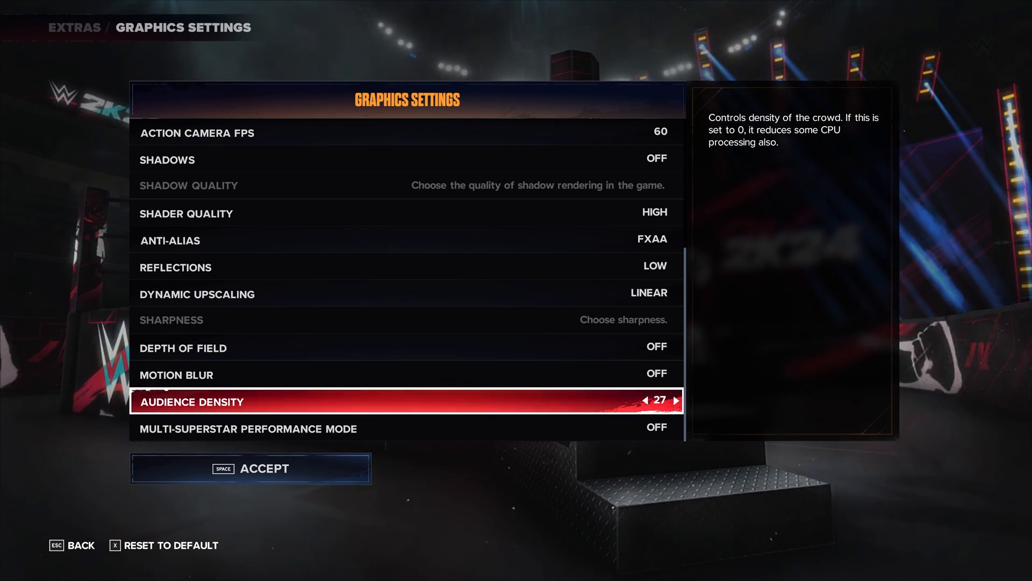
pyautogui.click(676, 400)
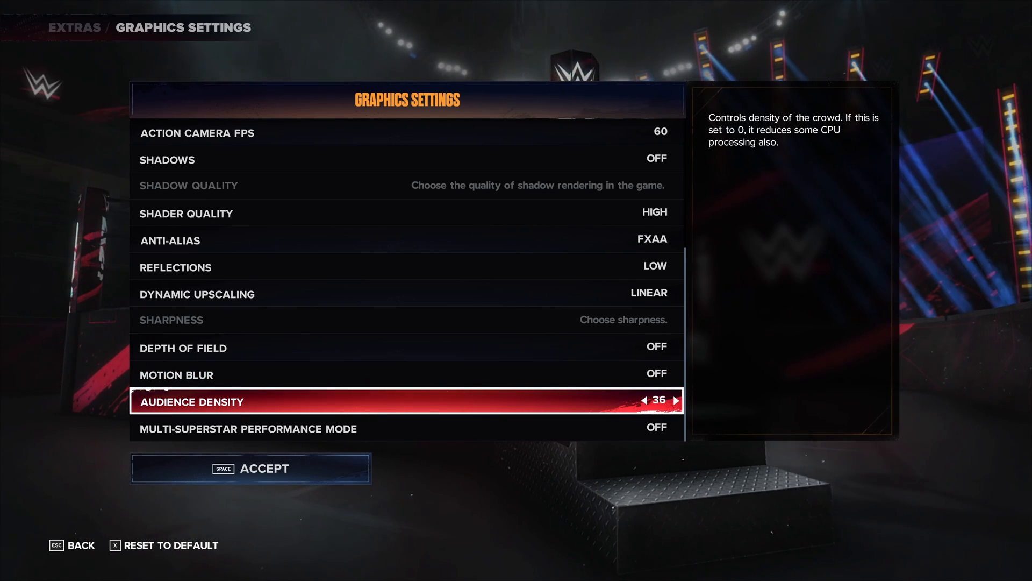
pyautogui.click(644, 399)
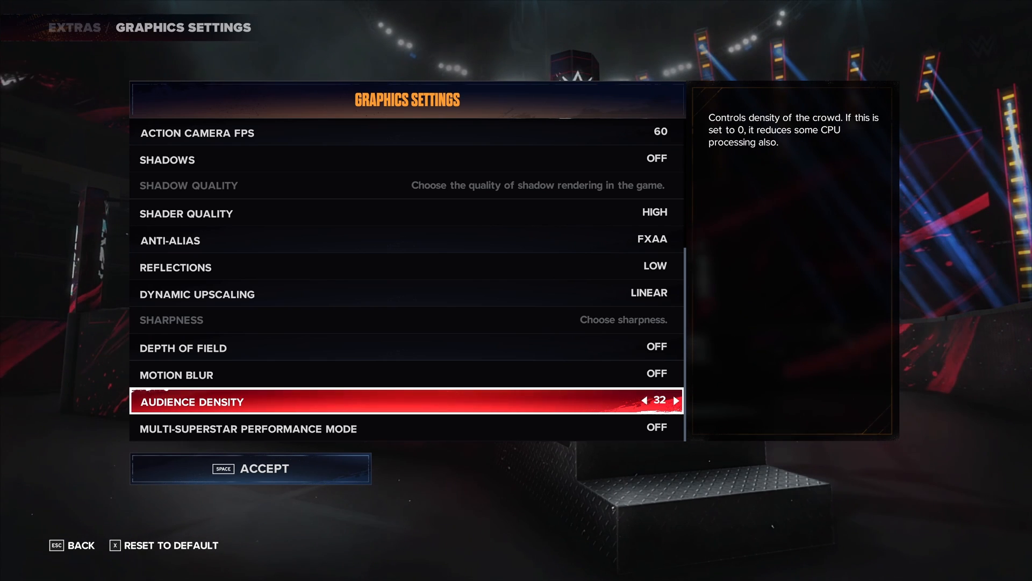
pyautogui.click(643, 400)
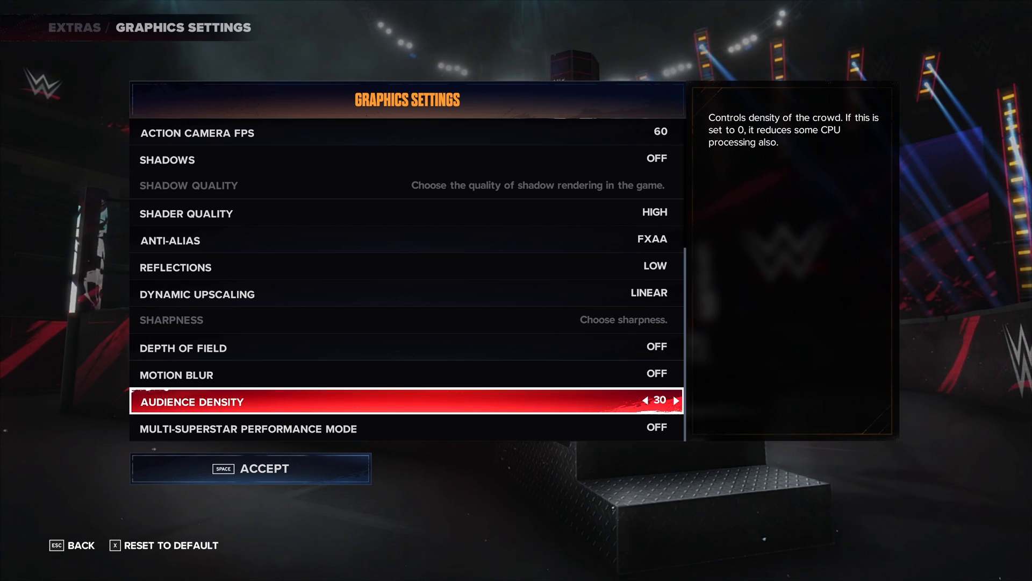
pyautogui.press('down')
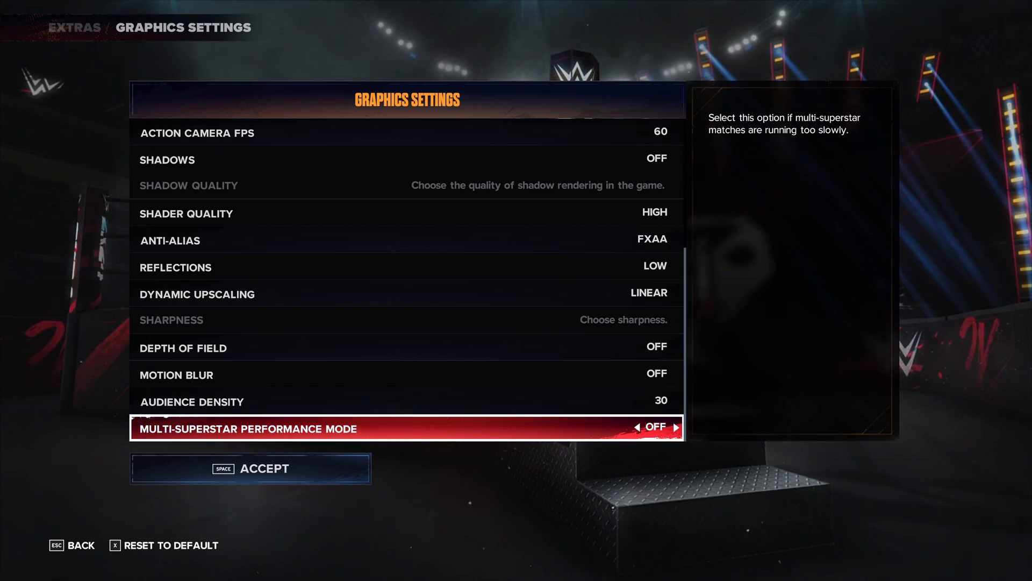